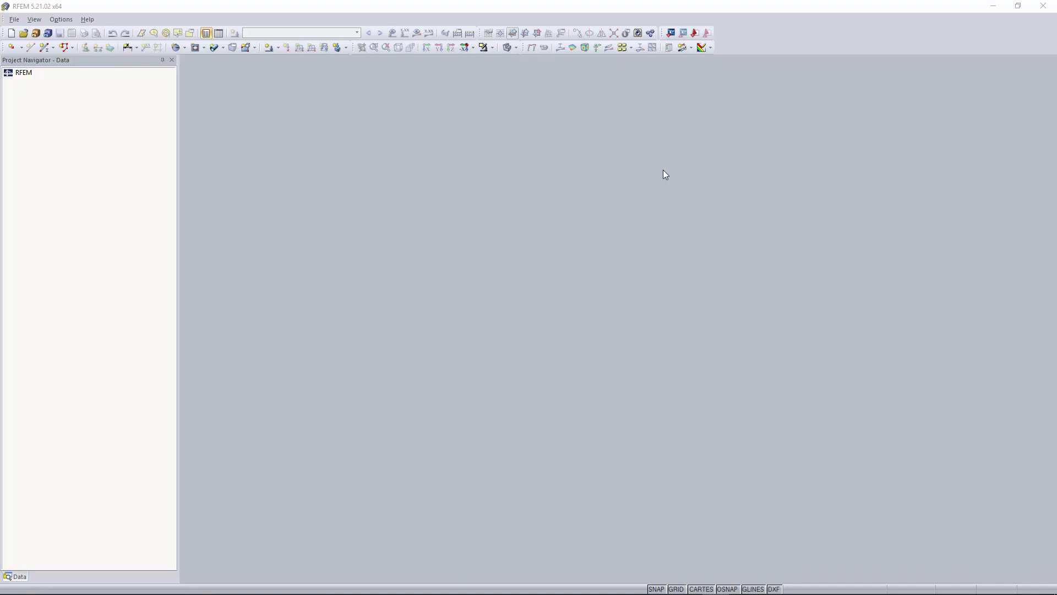
{"action": "mouse_move", "coordinate": [689, 161]}
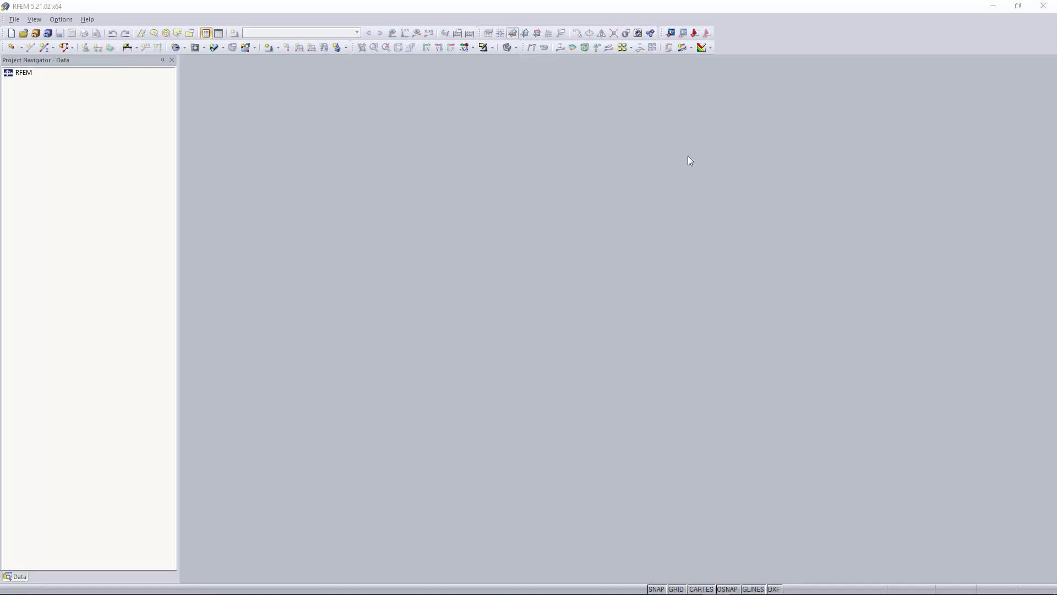
{"action": "mouse_move", "coordinate": [513, 149]}
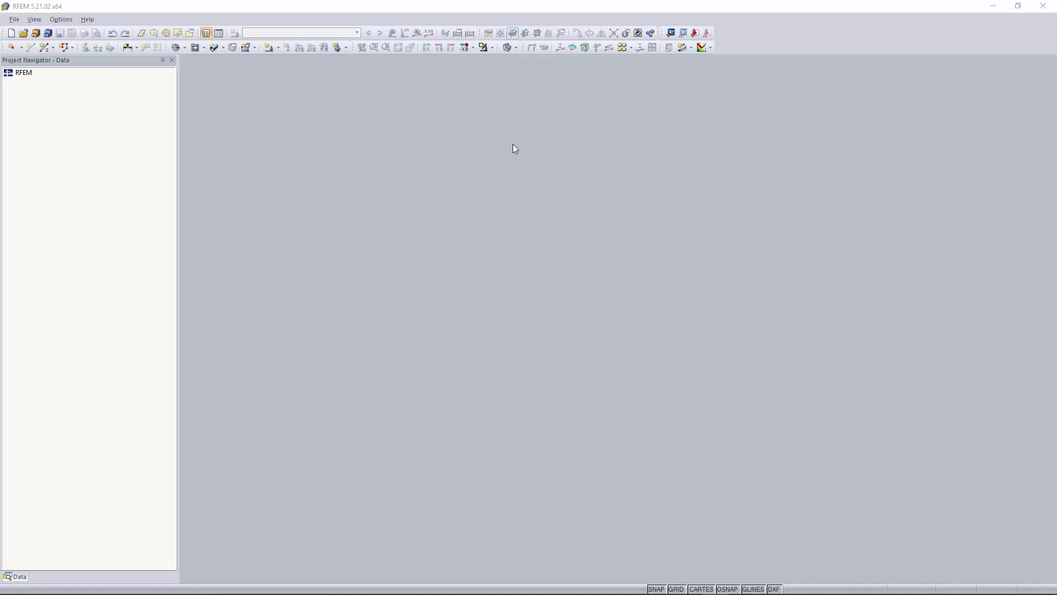
{"action": "mouse_move", "coordinate": [538, 192]}
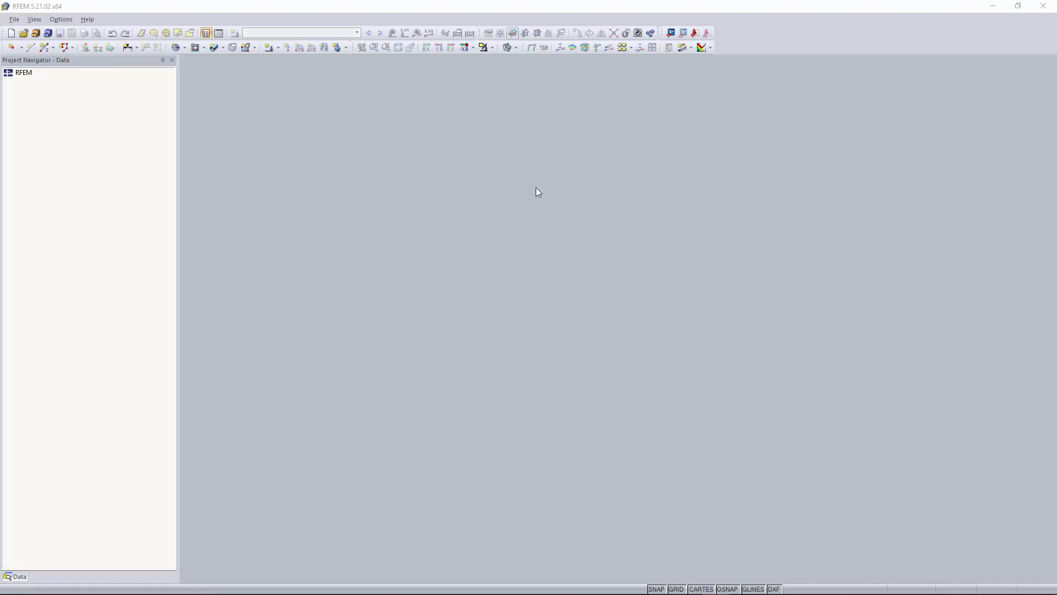
{"action": "mouse_move", "coordinate": [539, 196]}
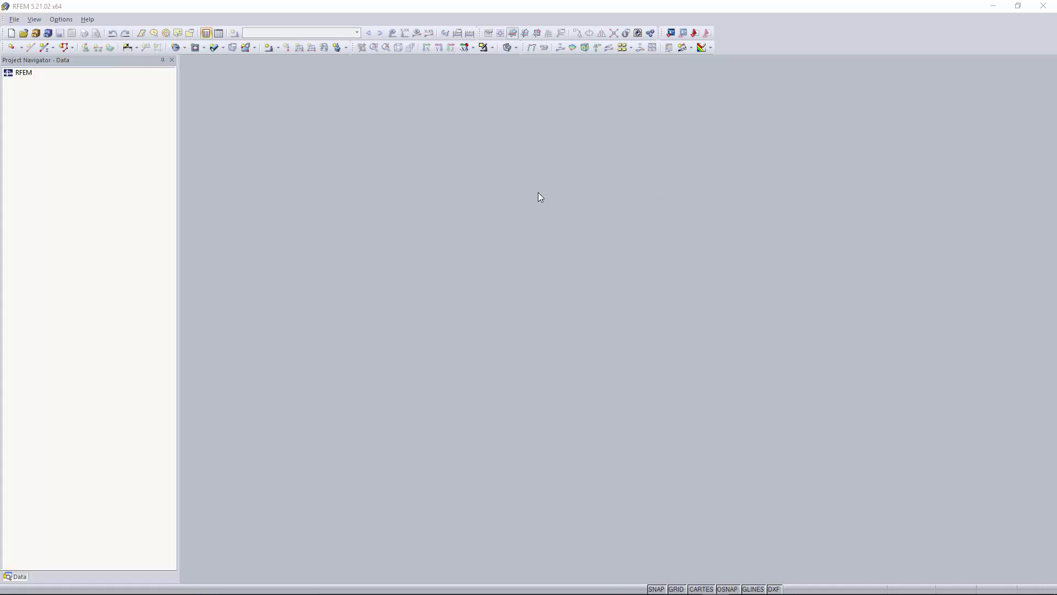
{"action": "mouse_move", "coordinate": [488, 236]}
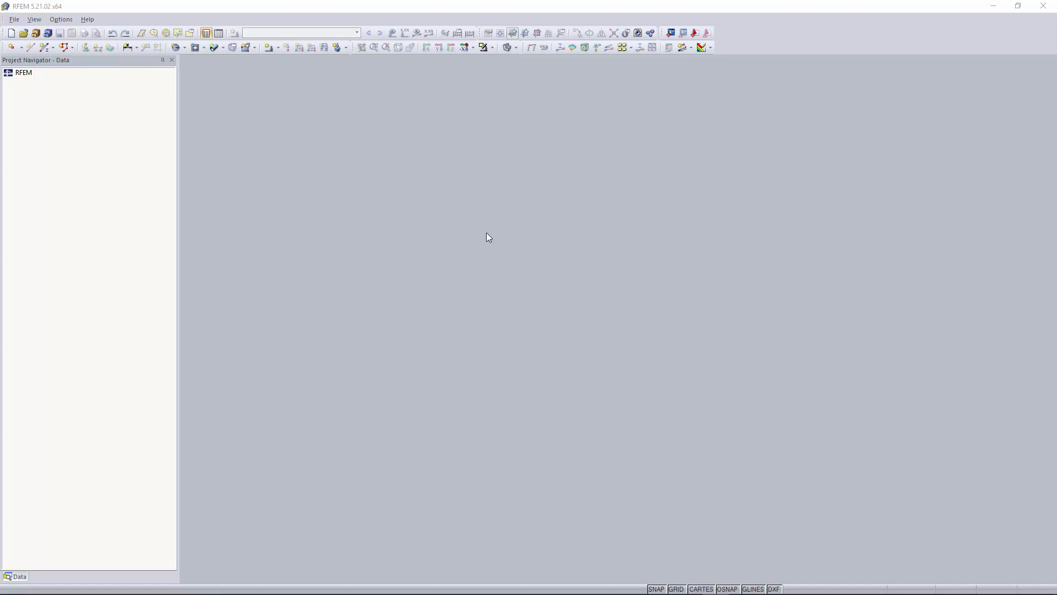
{"action": "mouse_move", "coordinate": [83, 50]}
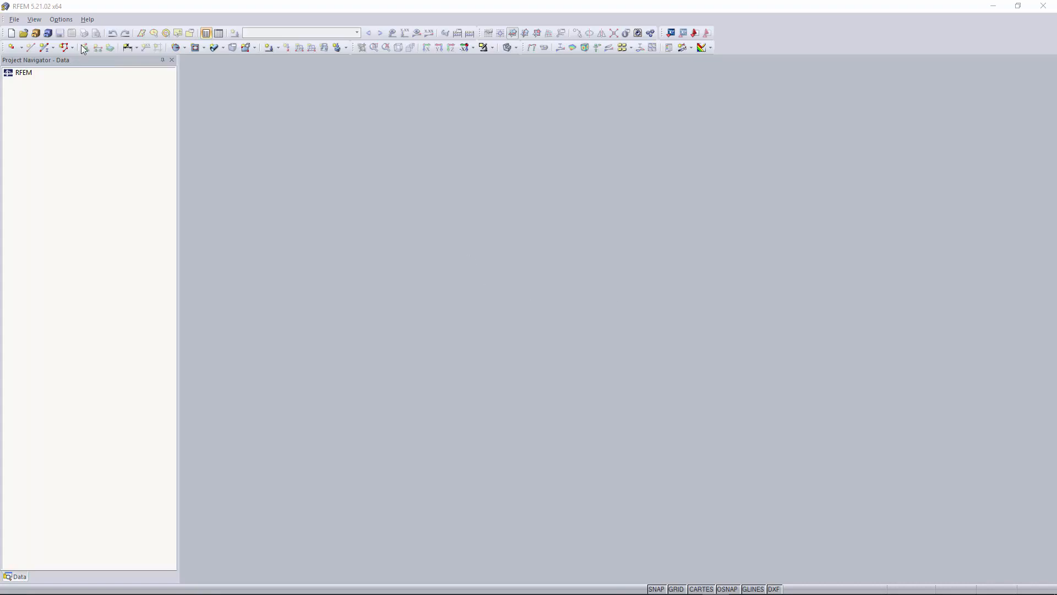
{"action": "mouse_move", "coordinate": [11, 32]}
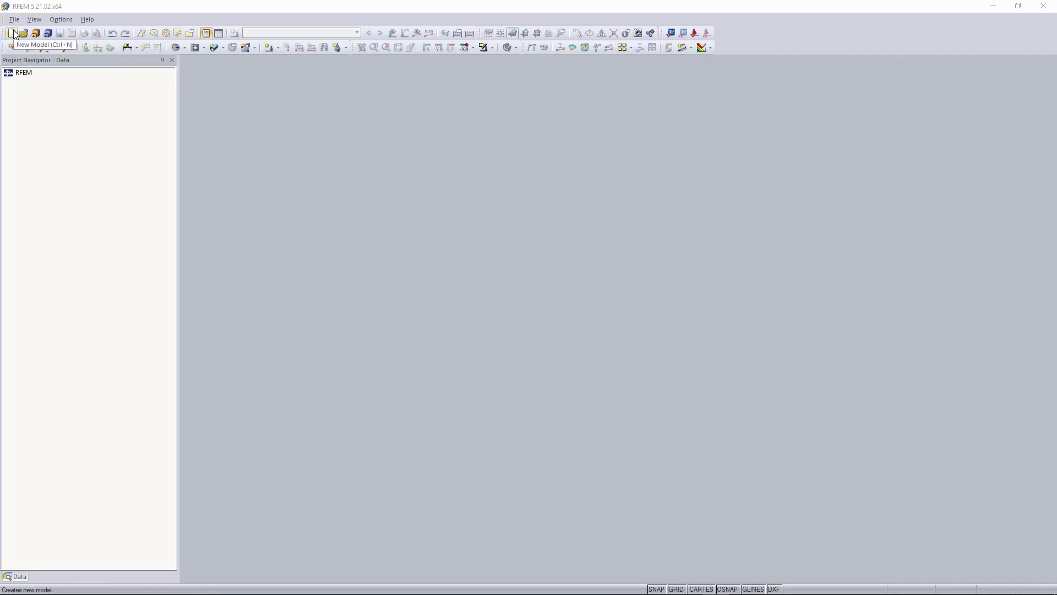
- Create a new 3D model 'Video 8 - Concrete pipe', overwriting the existing model of that name
{"action": "left_click", "coordinate": [11, 32]}
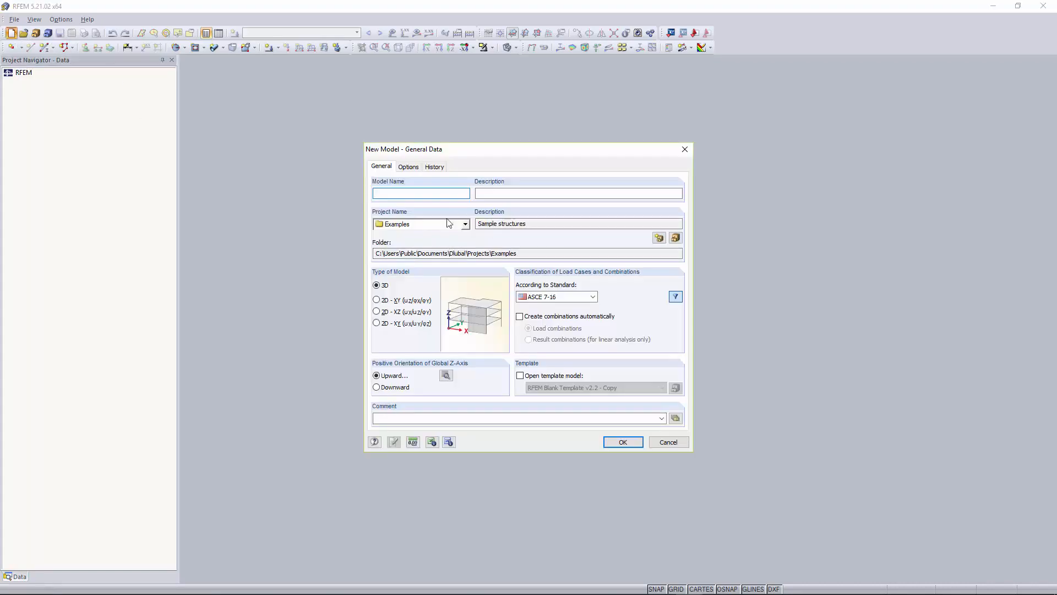
{"action": "type", "text": "Video 8 - Co"}
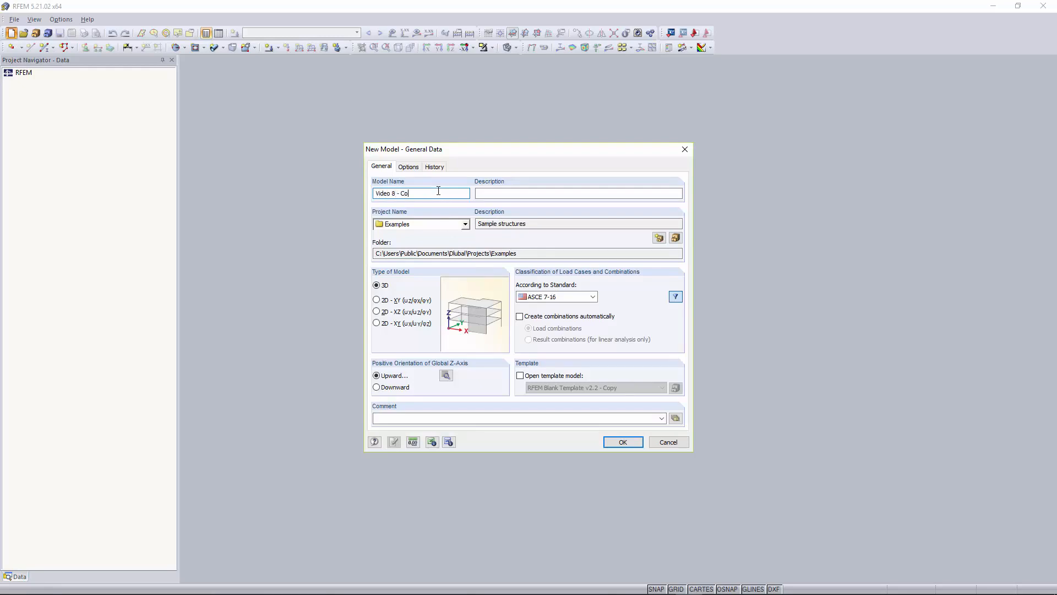
{"action": "type", "text": "ncrete p"}
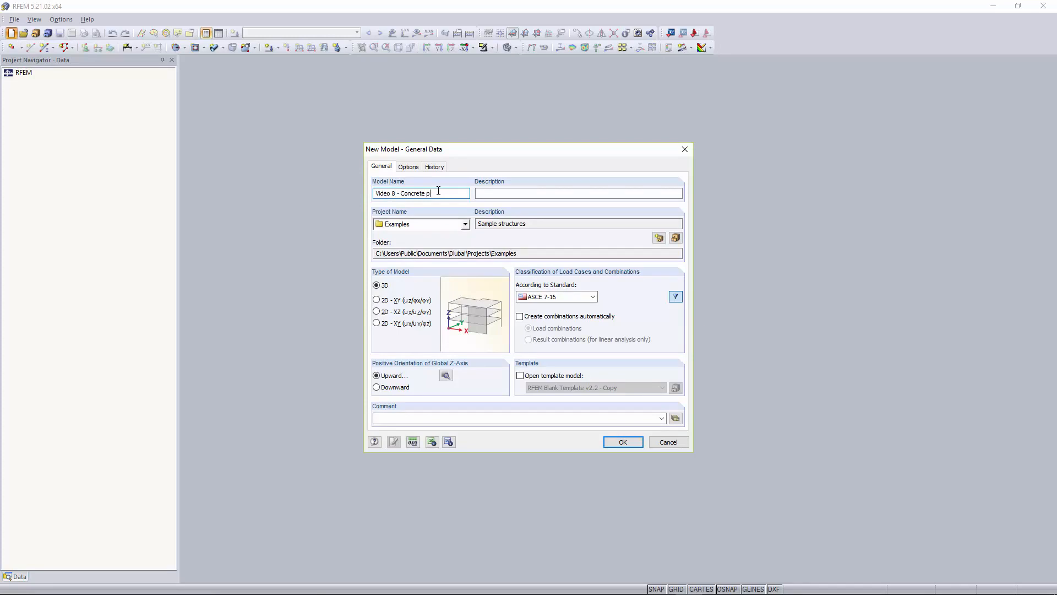
{"action": "type", "text": "pe"}
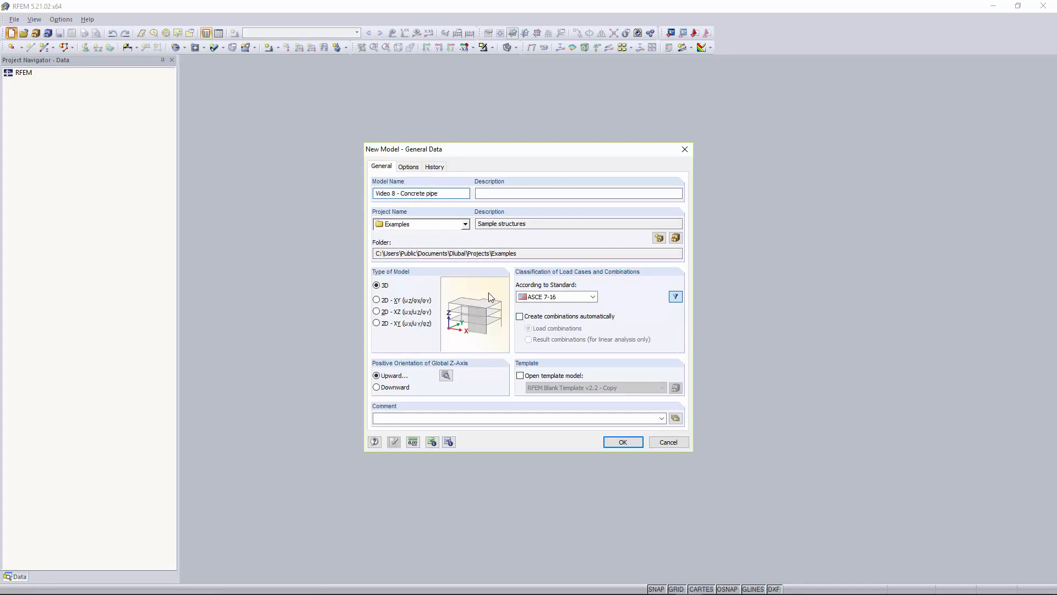
{"action": "left_click", "coordinate": [621, 442]}
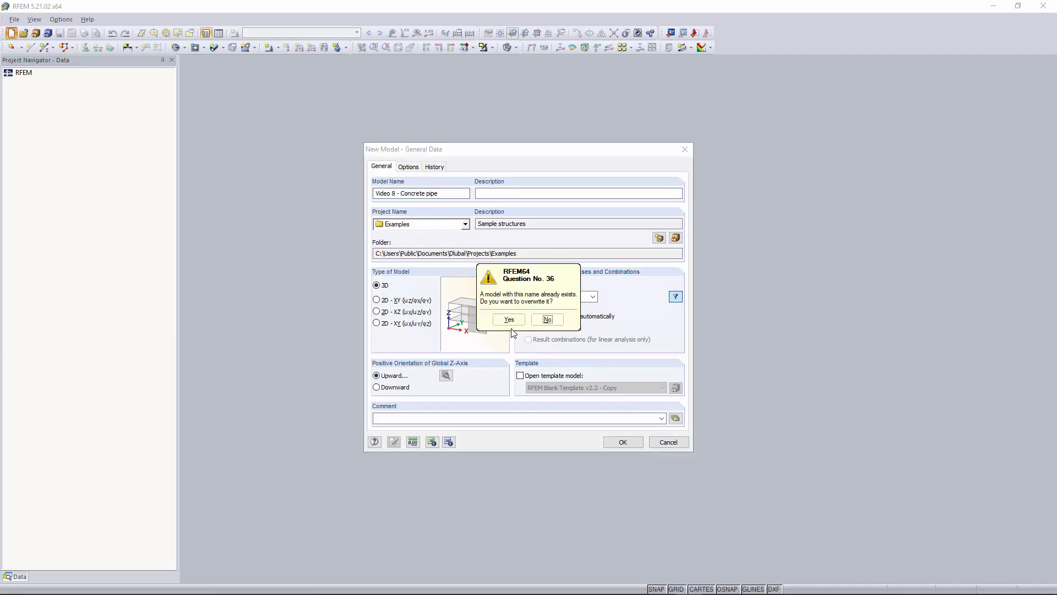
{"action": "left_click", "coordinate": [508, 319]}
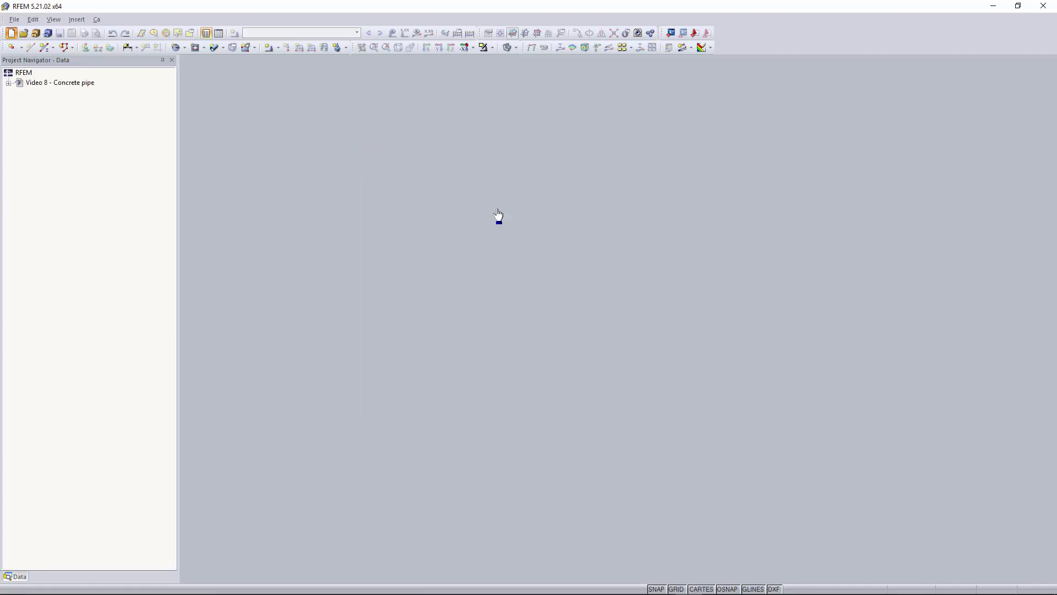
- Open the Concrete pipe model and reduce the work-plane grid point spacing
{"action": "double_click", "coordinate": [59, 83]}
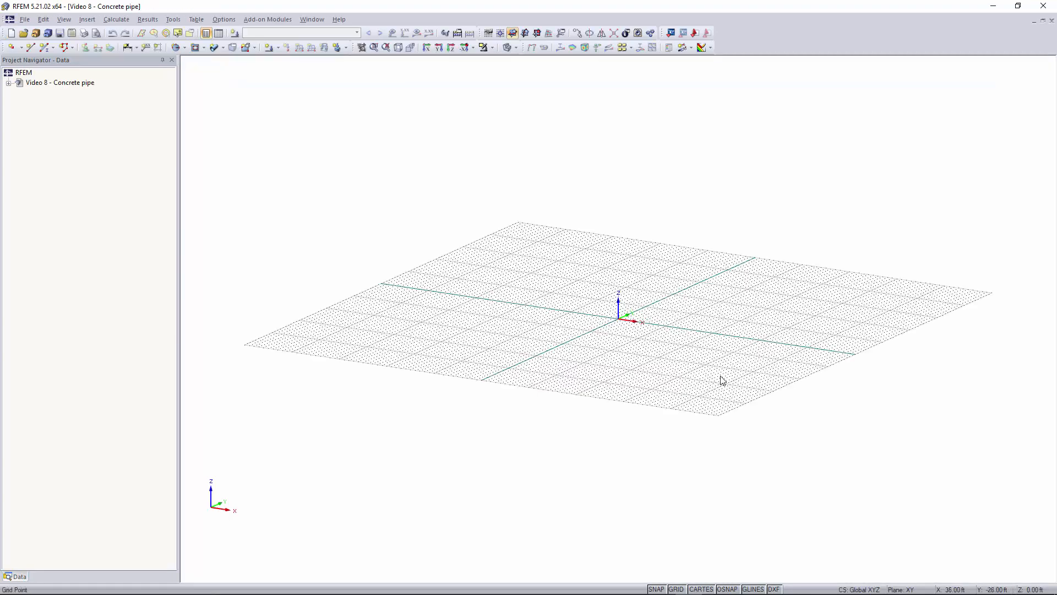
{"action": "left_click", "coordinate": [9, 83]}
{"action": "type", "text": "0.5"}
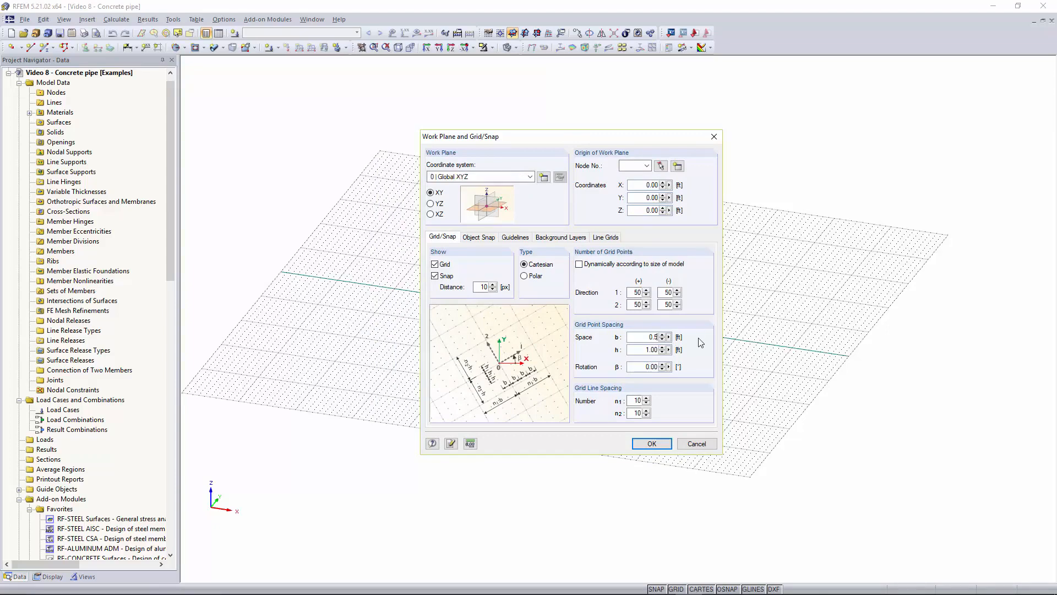
{"action": "left_click", "coordinate": [650, 442]}
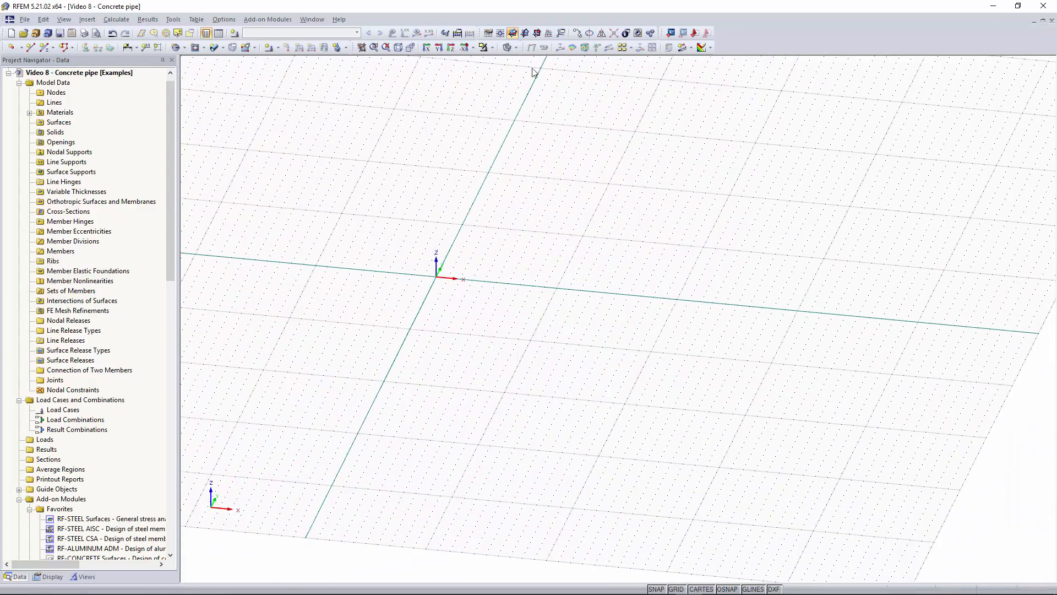
- Make XZ the current work plane and draw a line from the origin along X
{"action": "left_click", "coordinate": [524, 33]}
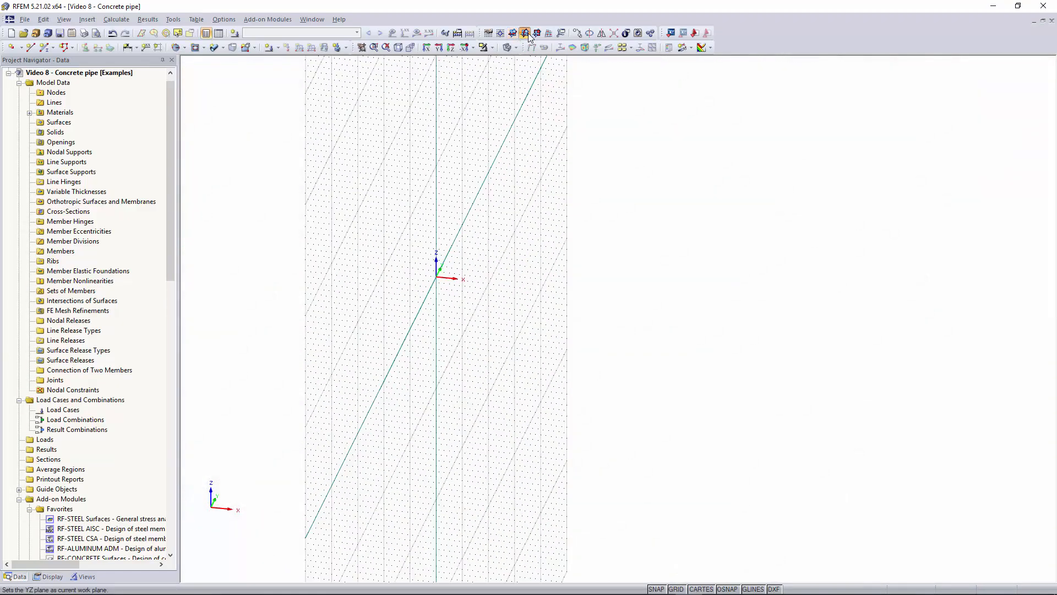
{"action": "left_click", "coordinate": [537, 33]}
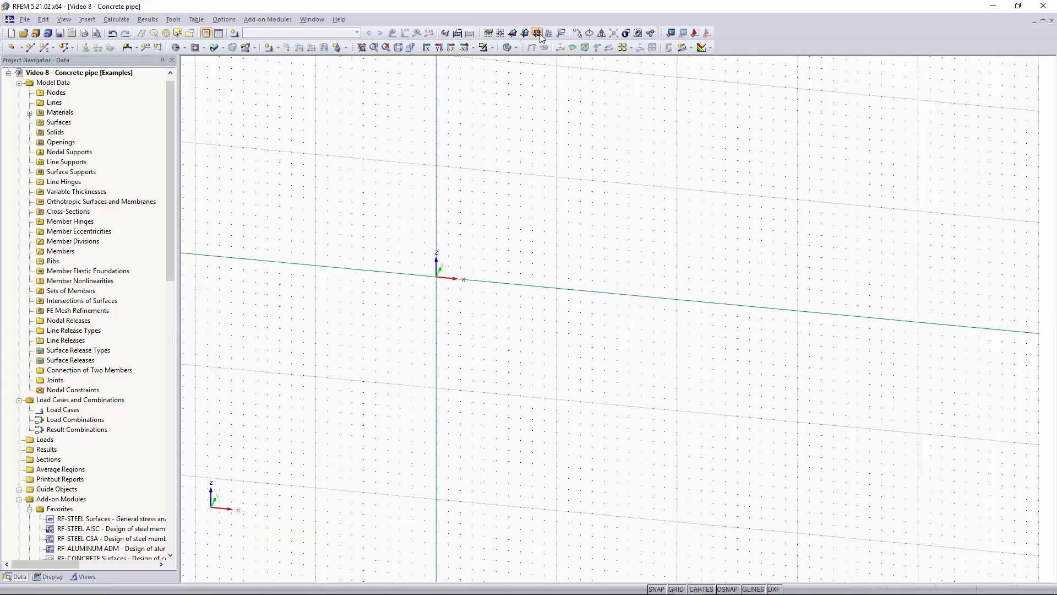
{"action": "mouse_move", "coordinate": [537, 34]}
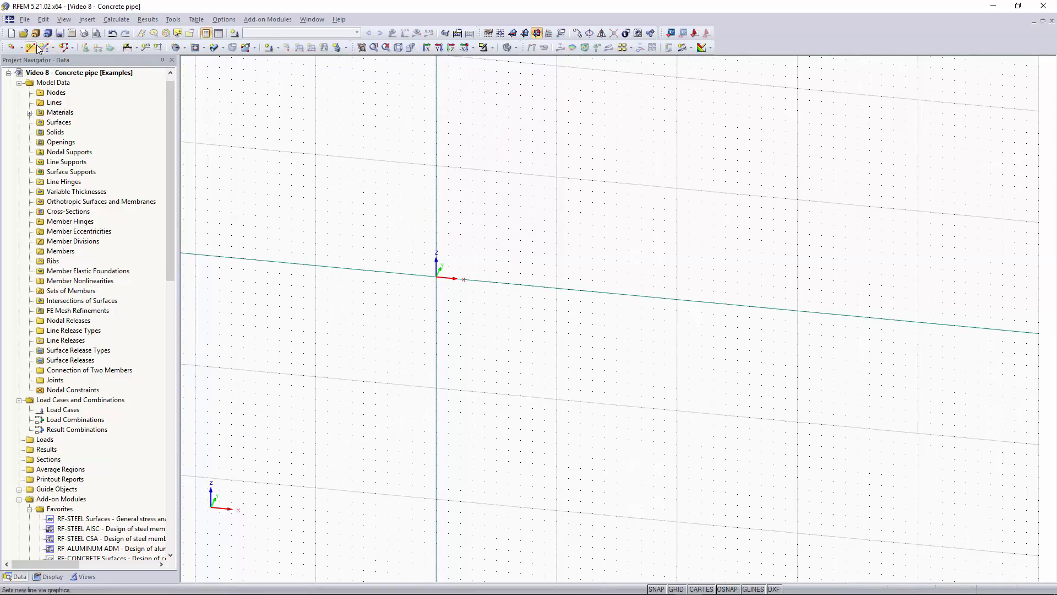
{"action": "mouse_move", "coordinate": [38, 47]}
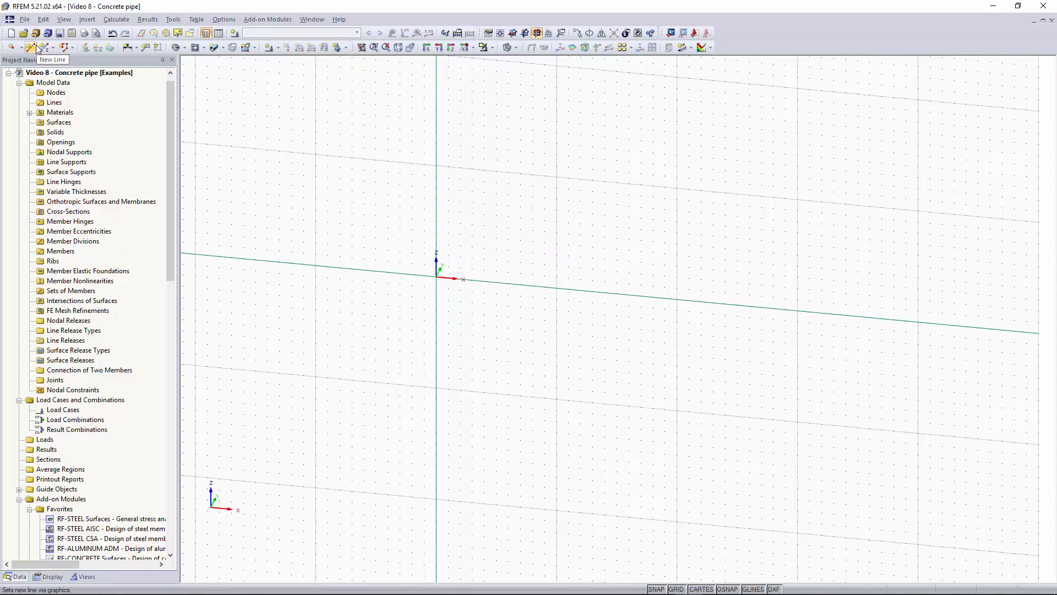
{"action": "left_click", "coordinate": [35, 47]}
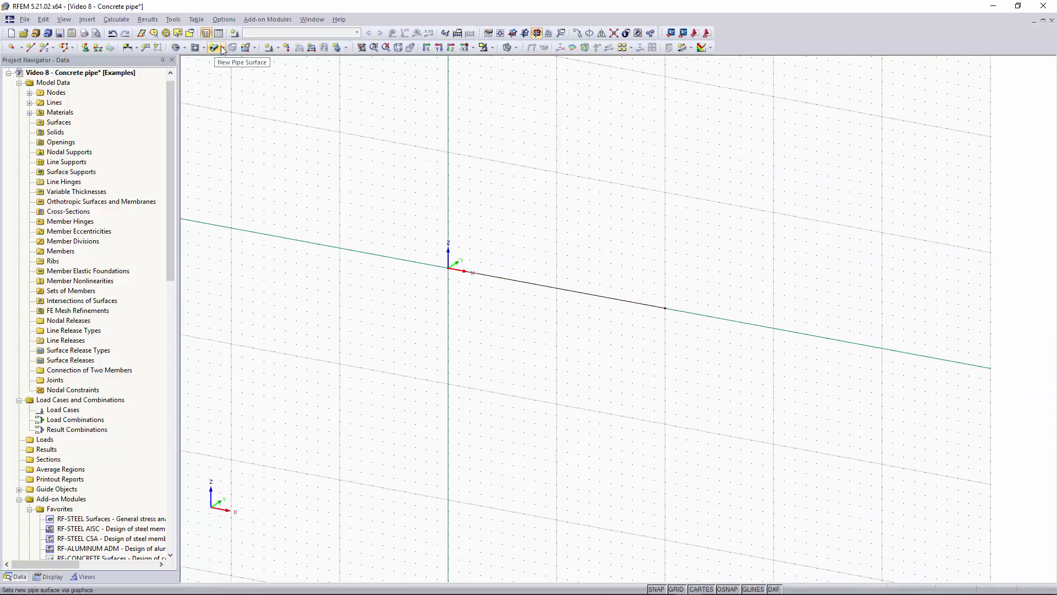
- Choose Pipe from the surface types to start the new pipe surface definition
{"action": "left_click", "coordinate": [217, 47]}
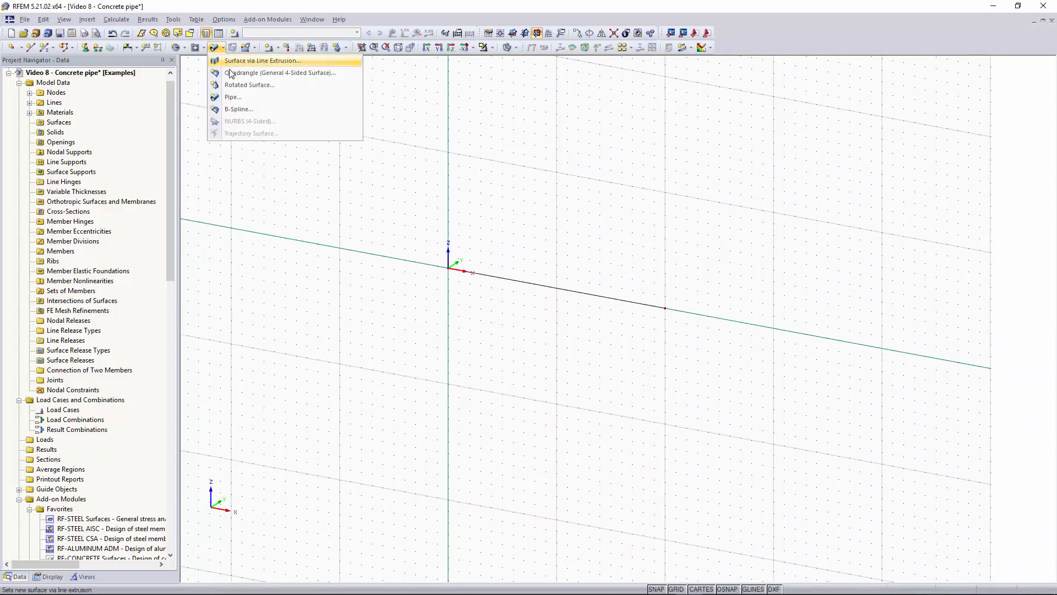
{"action": "mouse_move", "coordinate": [250, 85]}
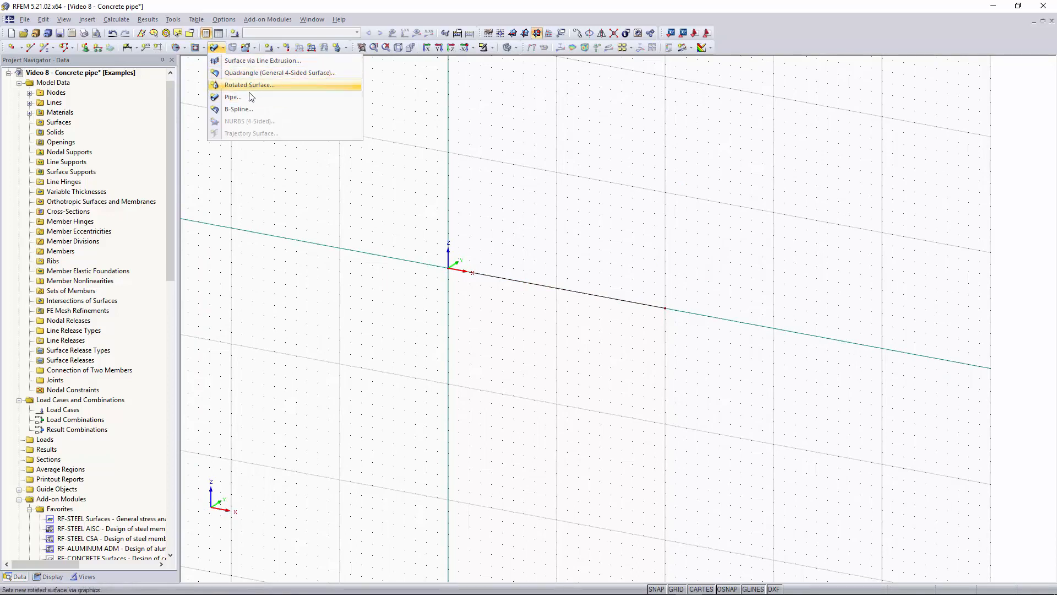
{"action": "mouse_move", "coordinate": [249, 97]}
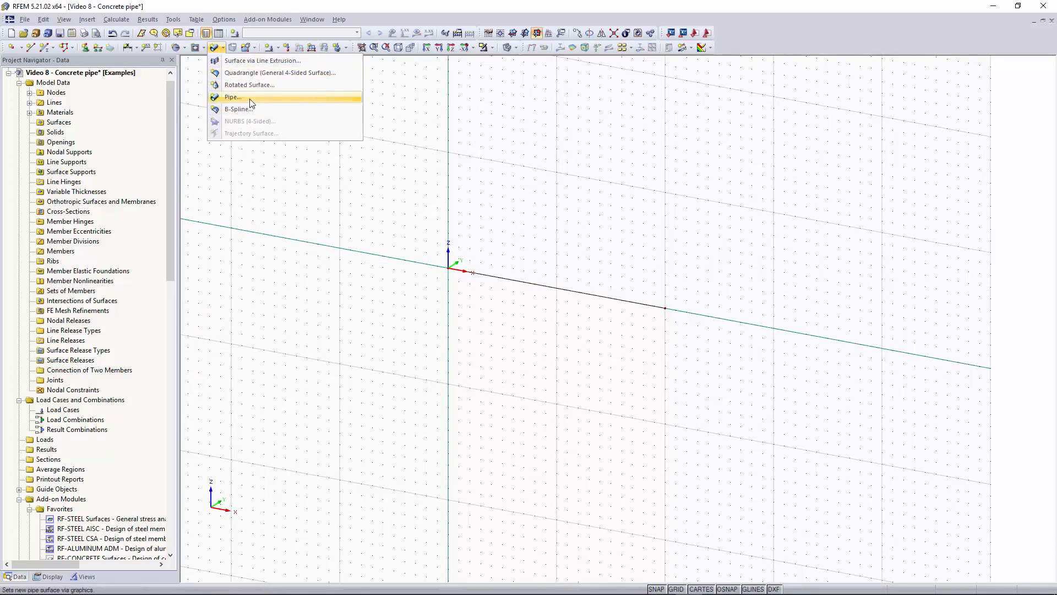
{"action": "mouse_move", "coordinate": [252, 101]}
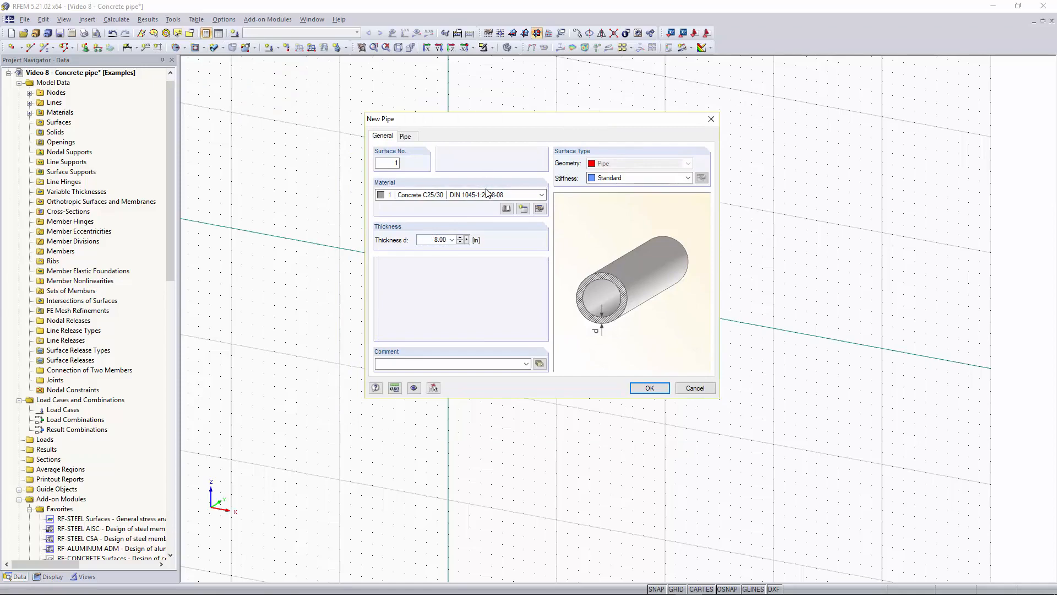
{"action": "mouse_move", "coordinate": [507, 208]}
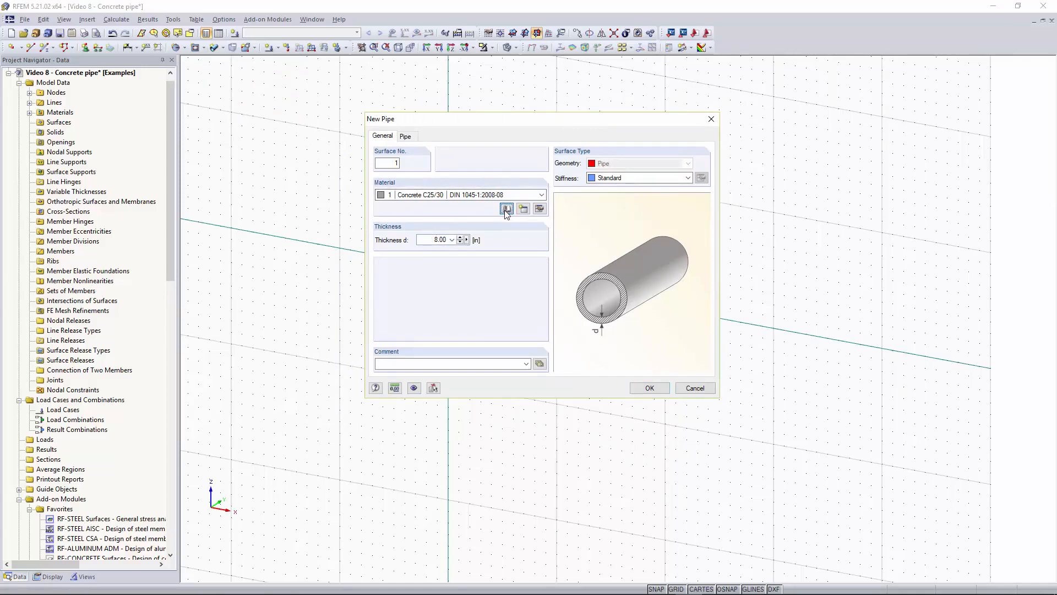
- Assign Concrete f'c = 4000 psi from ACI 318-14 as the pipe material via the Material Library
{"action": "left_click", "coordinate": [506, 208]}
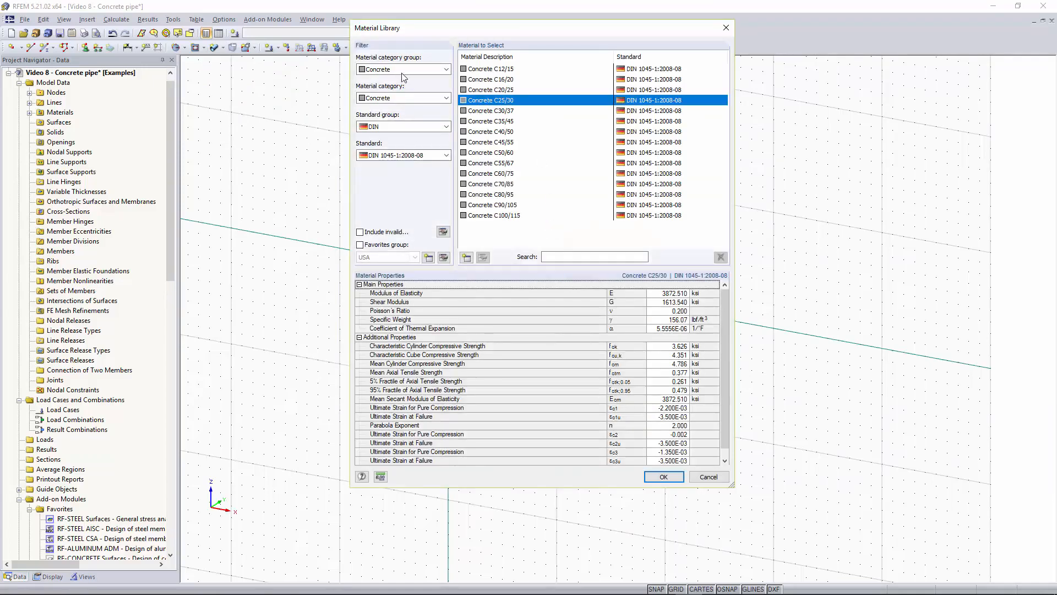
{"action": "left_click", "coordinate": [445, 126]}
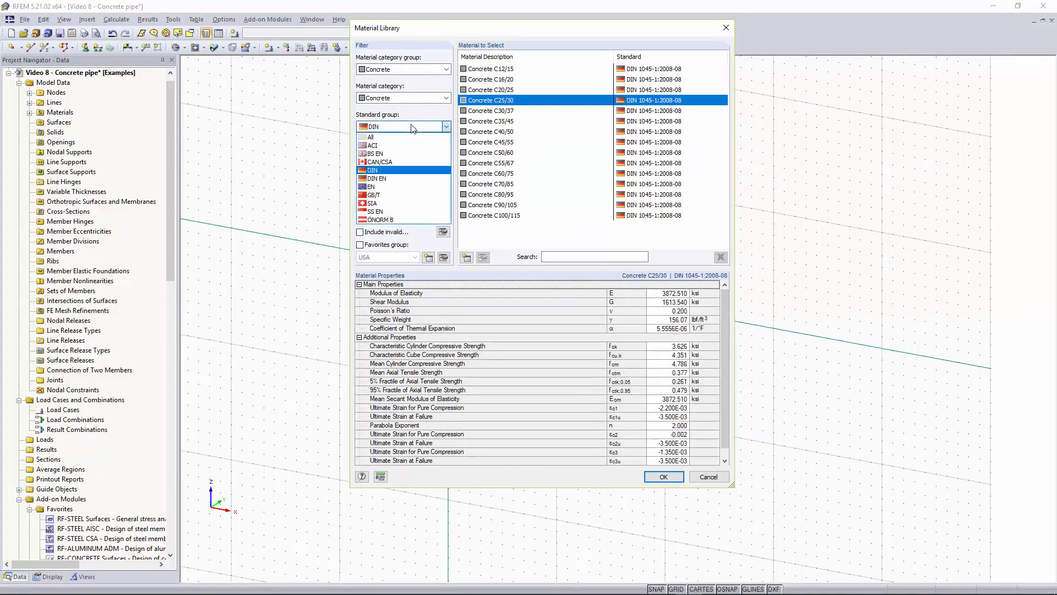
{"action": "left_click", "coordinate": [374, 145]}
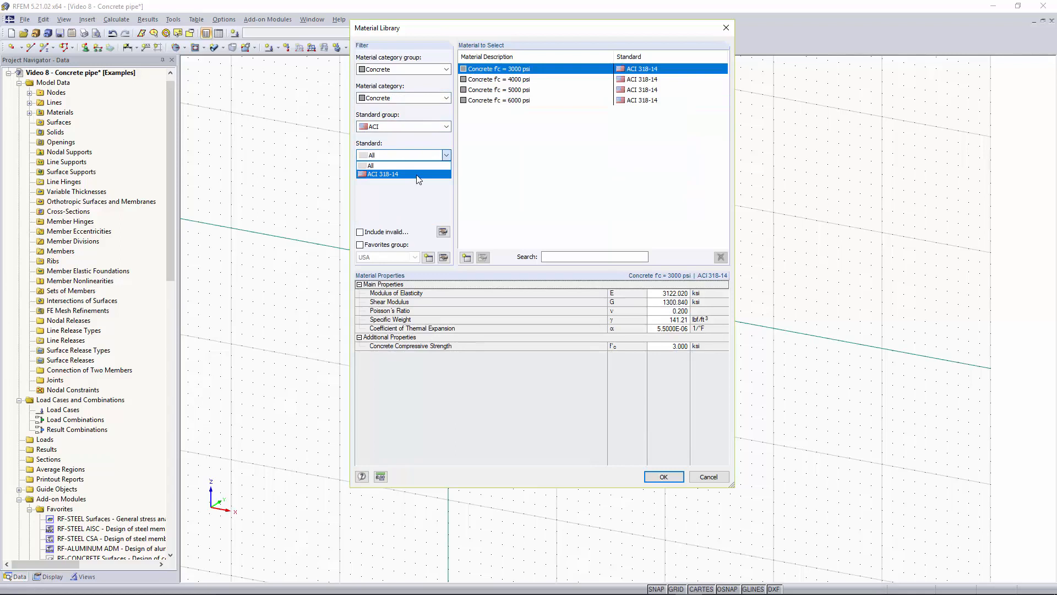
{"action": "left_click", "coordinate": [382, 174]}
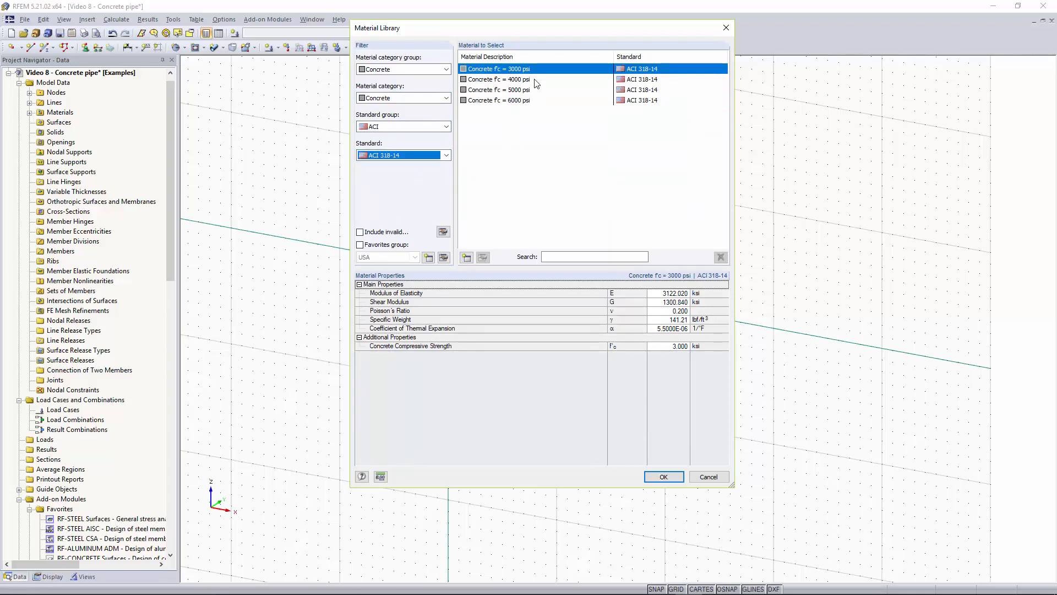
{"action": "left_click", "coordinate": [502, 79]}
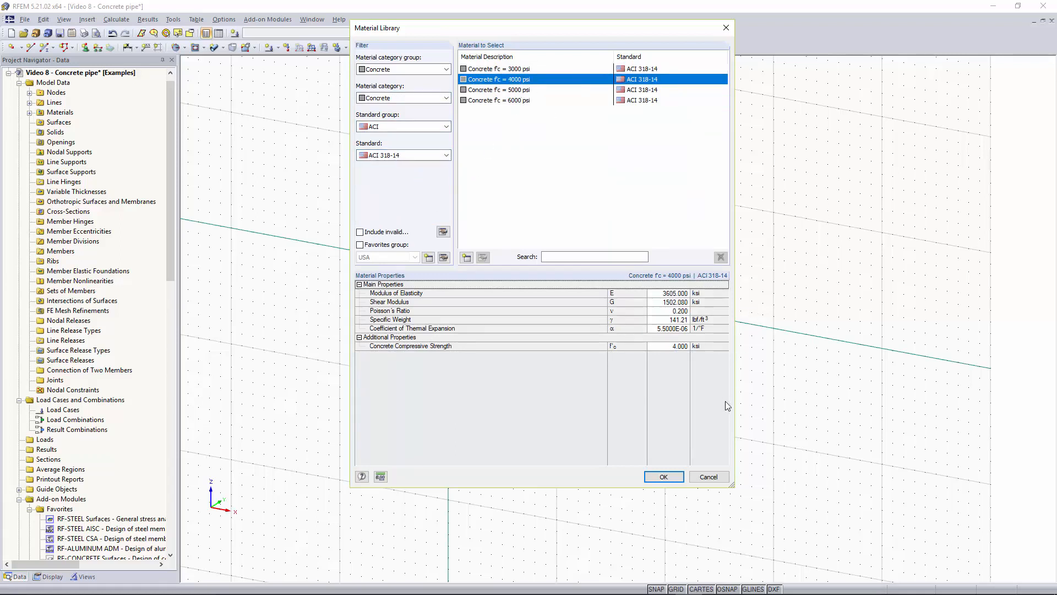
{"action": "left_click", "coordinate": [663, 477]}
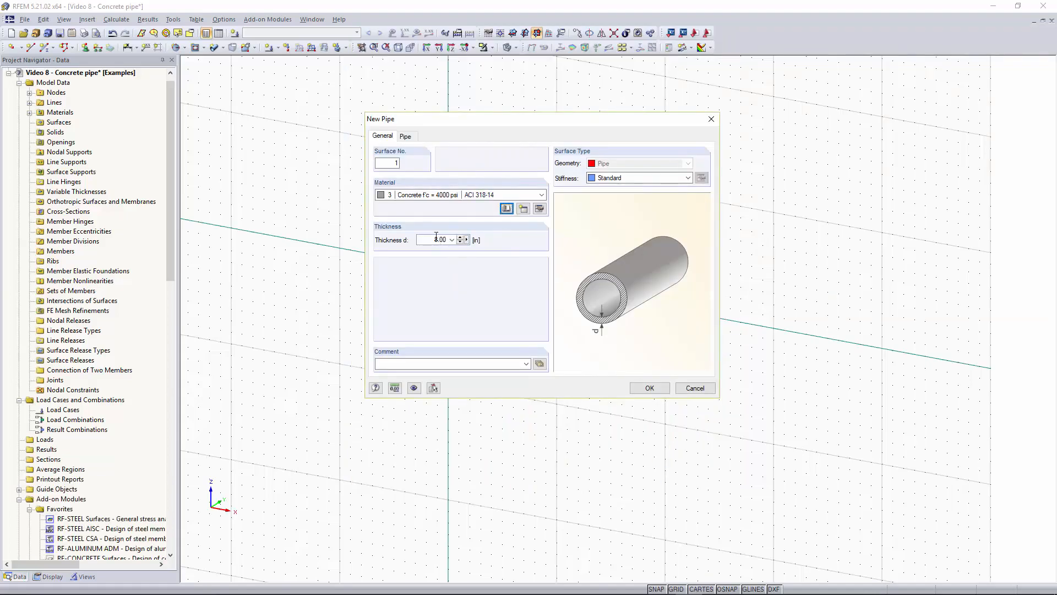
- Set the pipe wall thickness d to 4 in
{"action": "triple_click", "coordinate": [439, 239]}
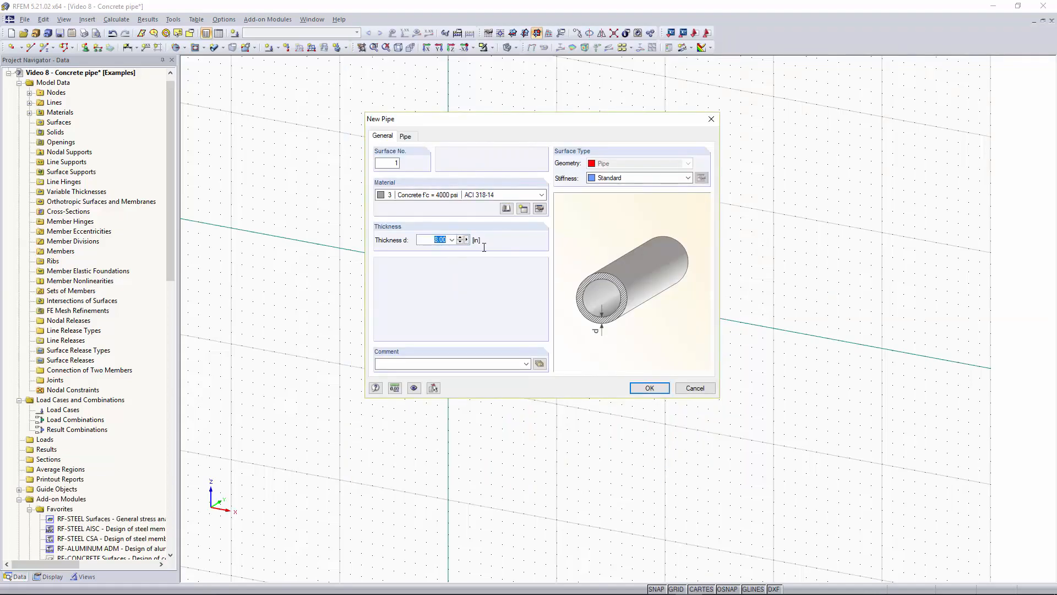
{"action": "type", "text": "4"}
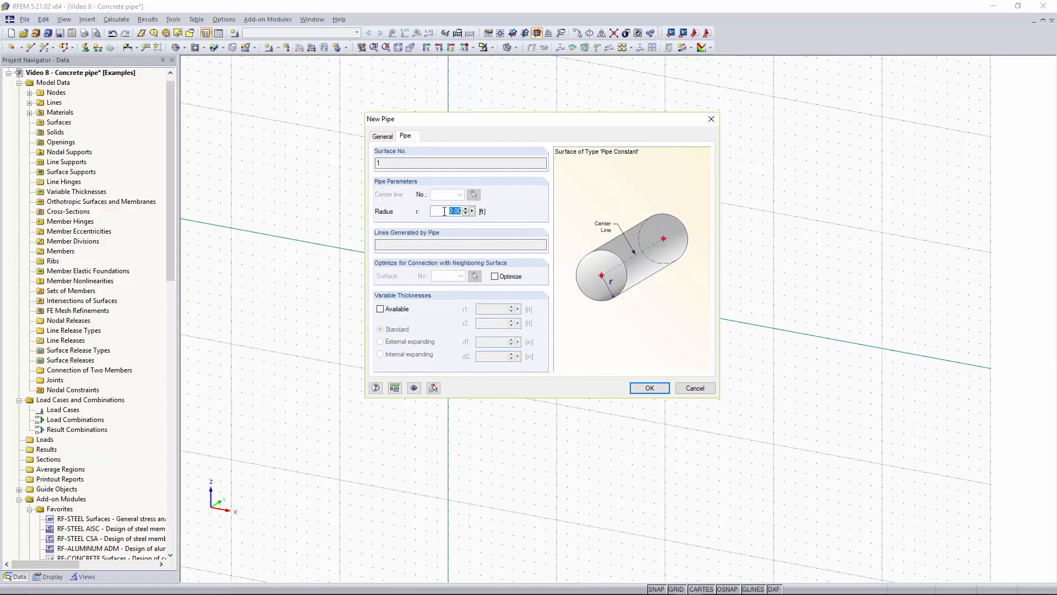
- Confirm the pipe settings and generate pipe Surface No. 1 along the centre line
{"action": "left_click", "coordinate": [647, 388]}
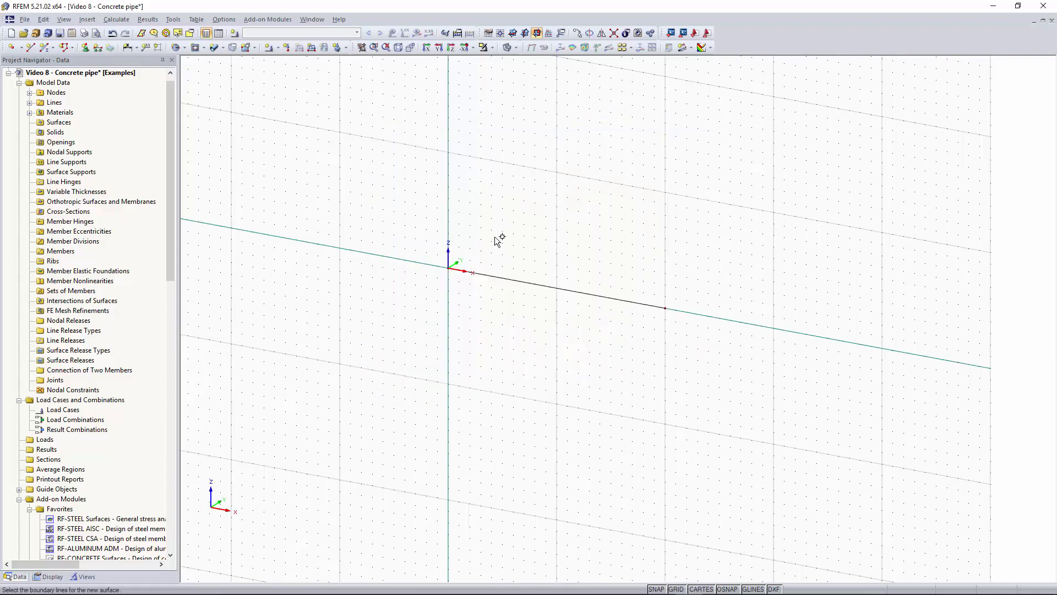
{"action": "mouse_move", "coordinate": [552, 227]}
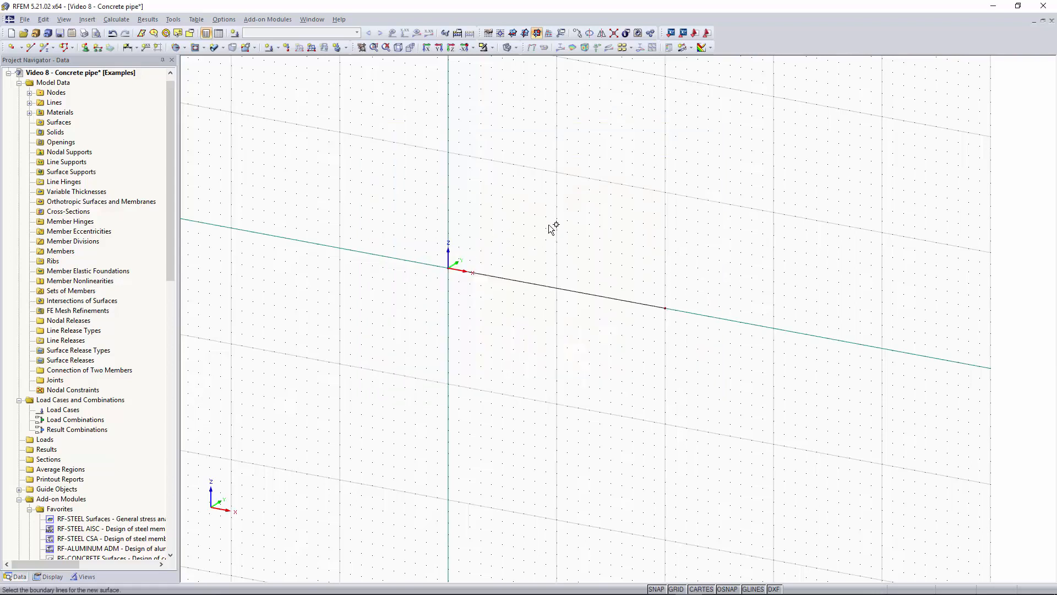
{"action": "mouse_move", "coordinate": [543, 253]}
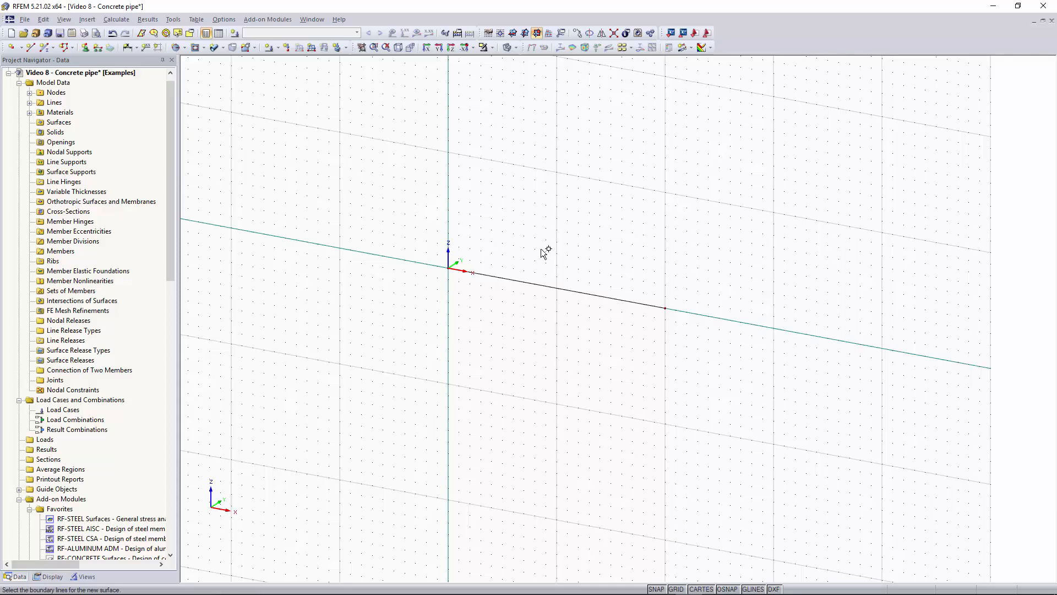
{"action": "mouse_move", "coordinate": [536, 262]}
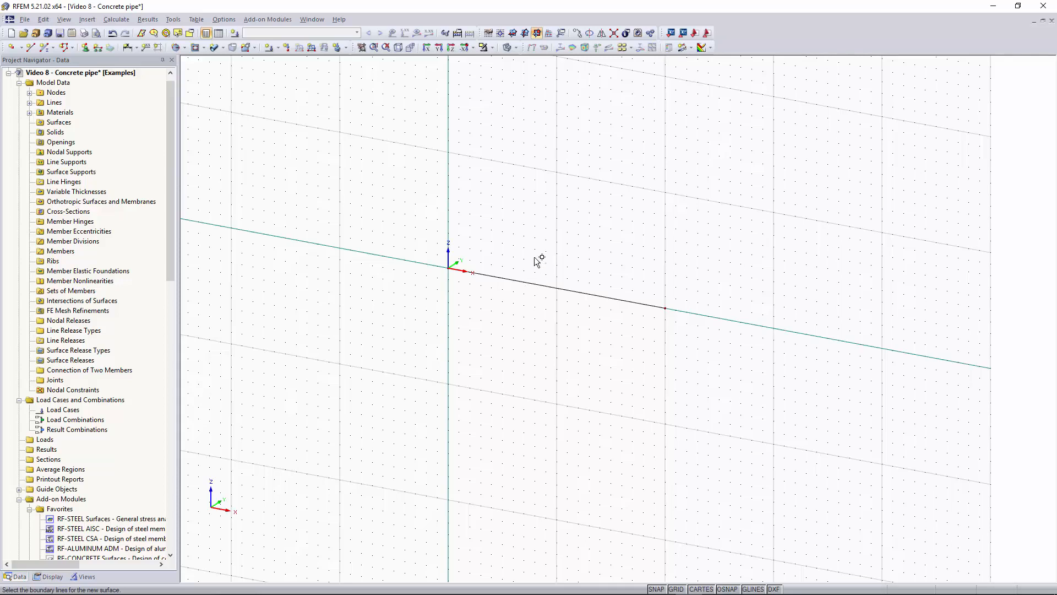
{"action": "mouse_move", "coordinate": [538, 283]}
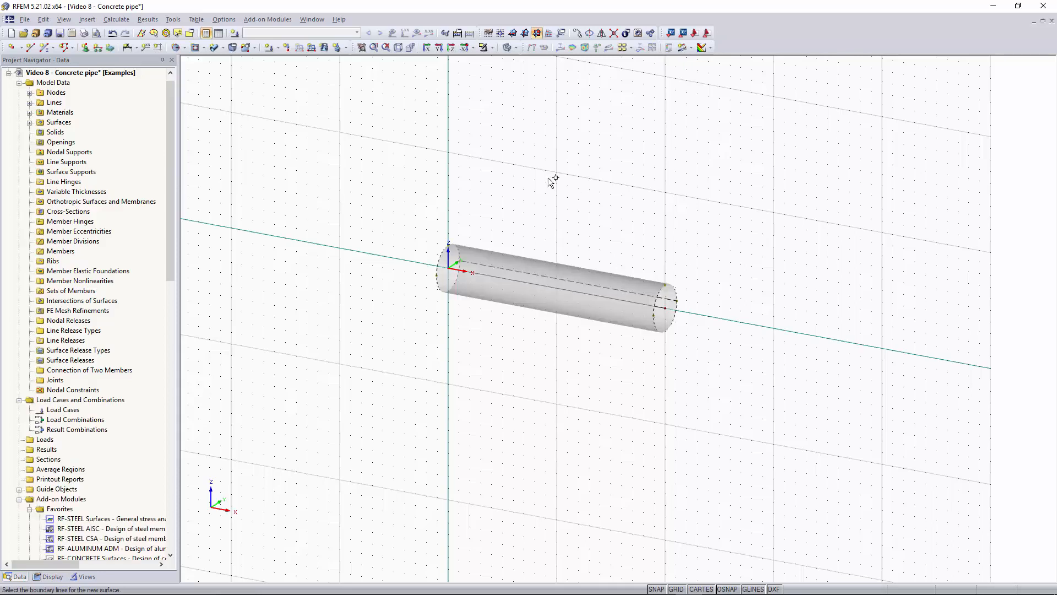
{"action": "left_click", "coordinate": [547, 307]}
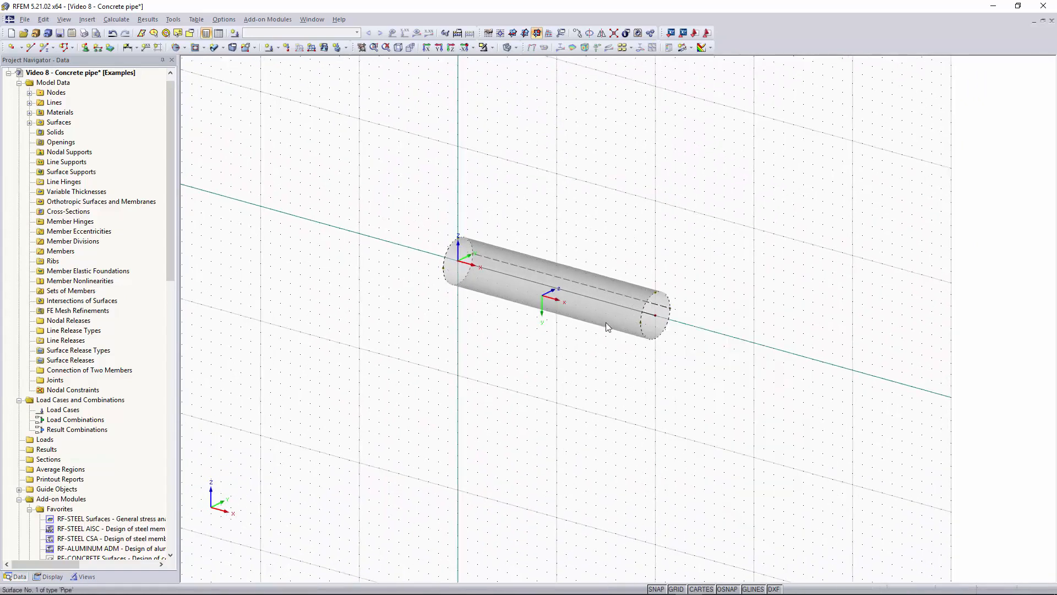
{"action": "left_click", "coordinate": [549, 296]}
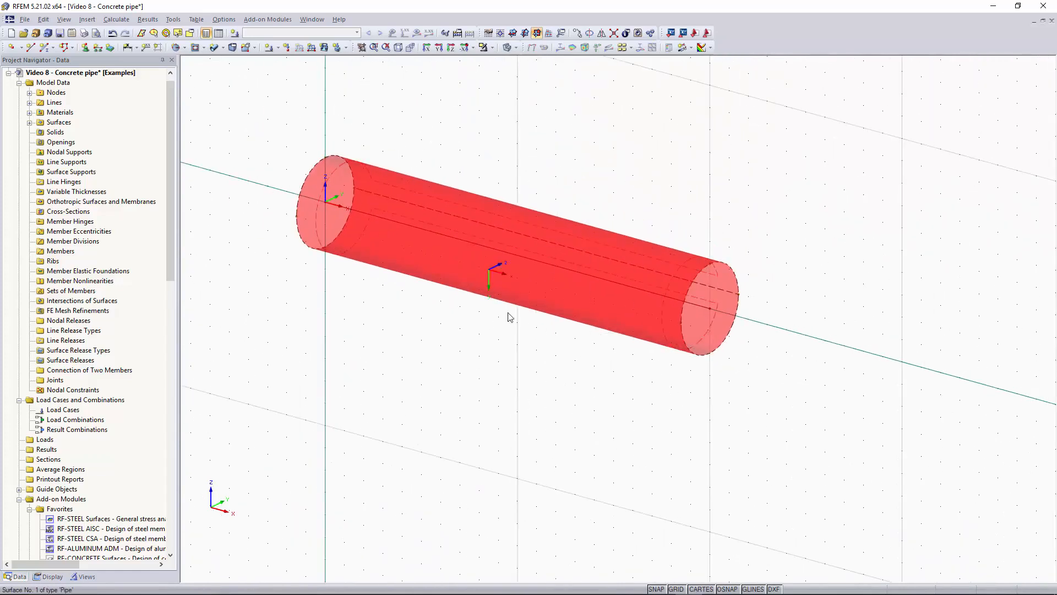
{"action": "left_click", "coordinate": [533, 46]}
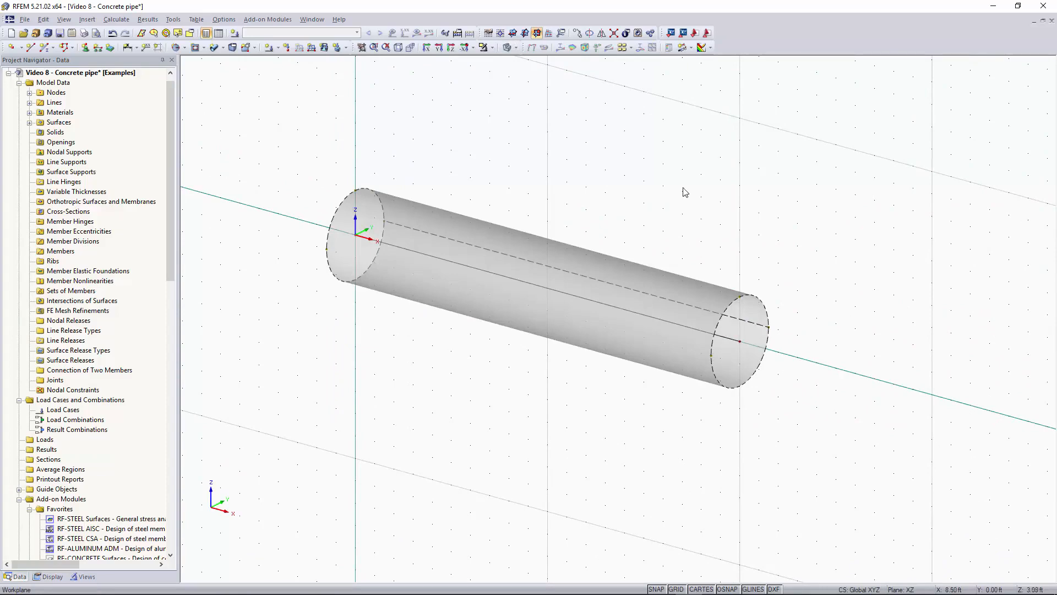
{"action": "scroll", "scroll_direction": "down", "scroll_amount": 3}
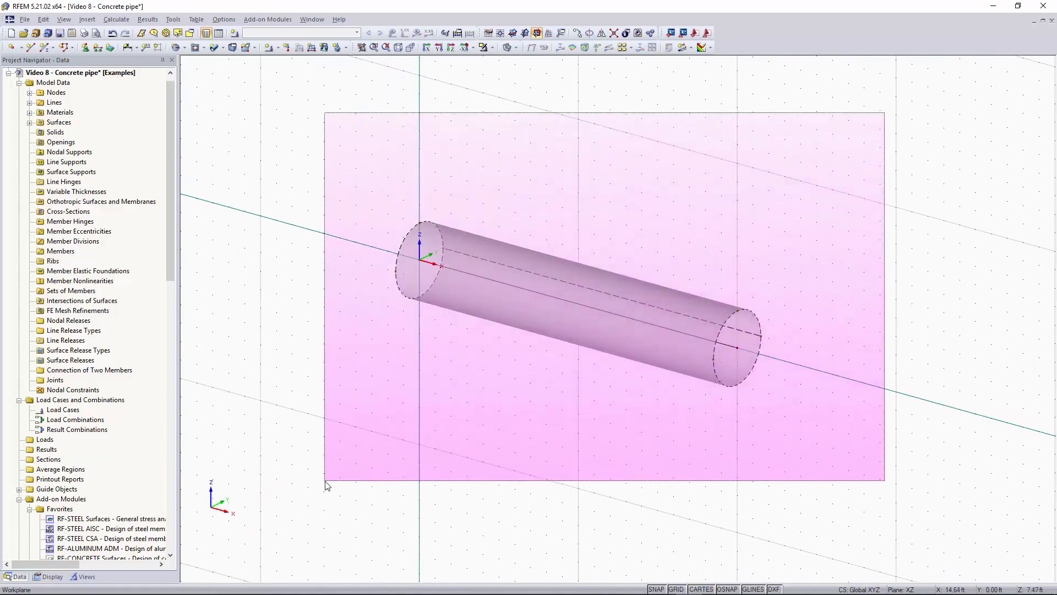
- Split the pipe surface into four panels with 3 divisions at 0.25/0.50/0.75
{"action": "left_click", "coordinate": [572, 304]}
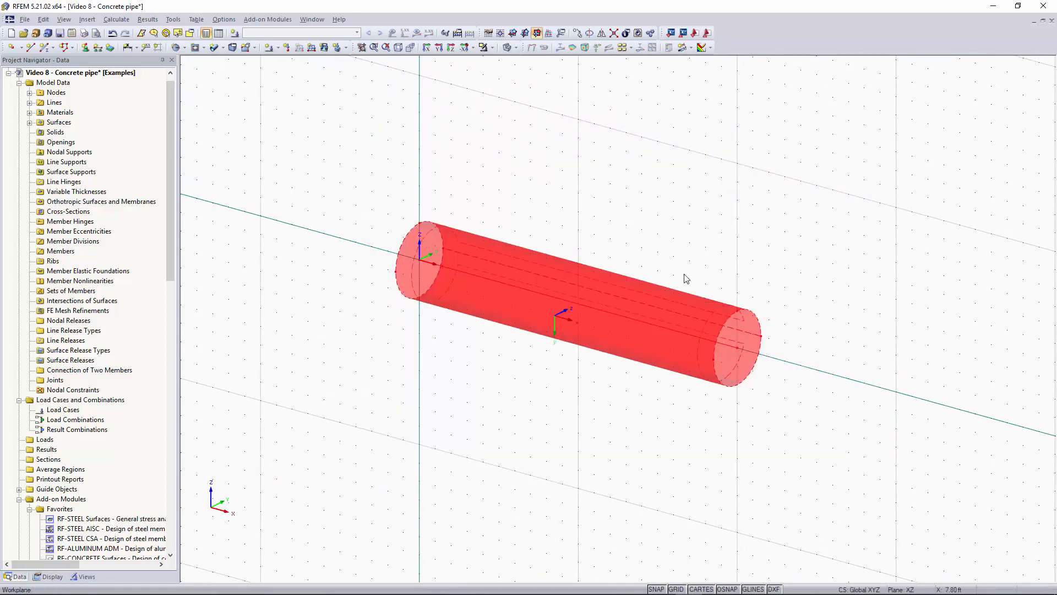
{"action": "mouse_move", "coordinate": [698, 337]}
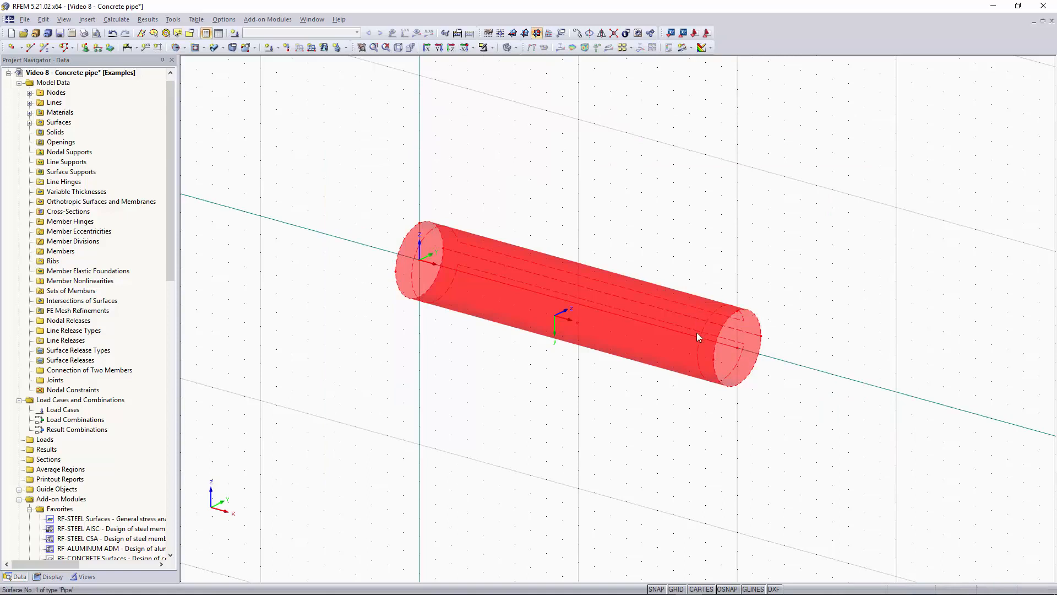
{"action": "right_click", "coordinate": [698, 337]}
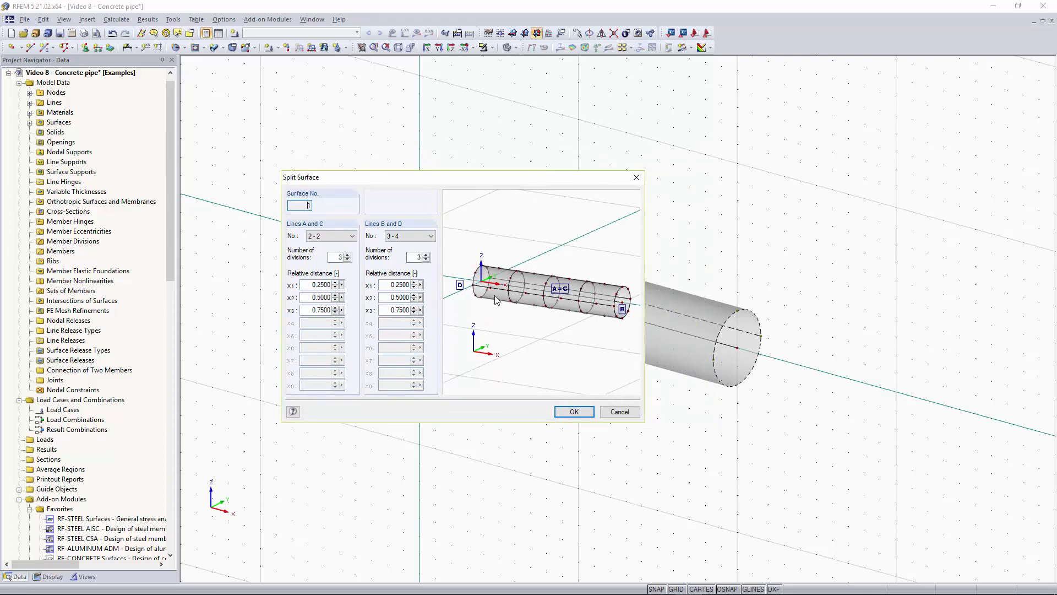
{"action": "mouse_move", "coordinate": [600, 317]}
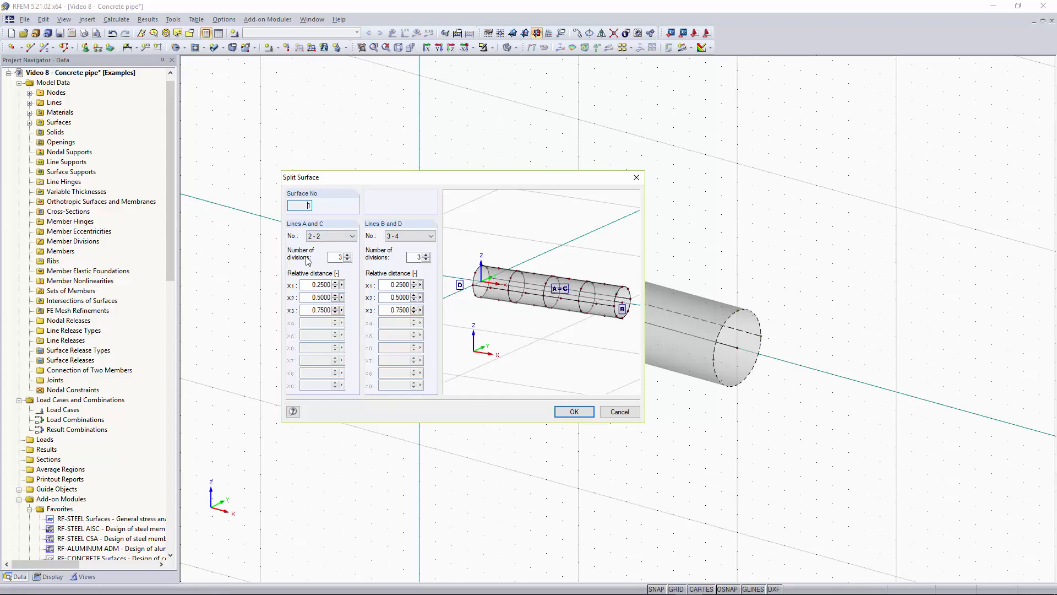
{"action": "mouse_move", "coordinate": [392, 264]}
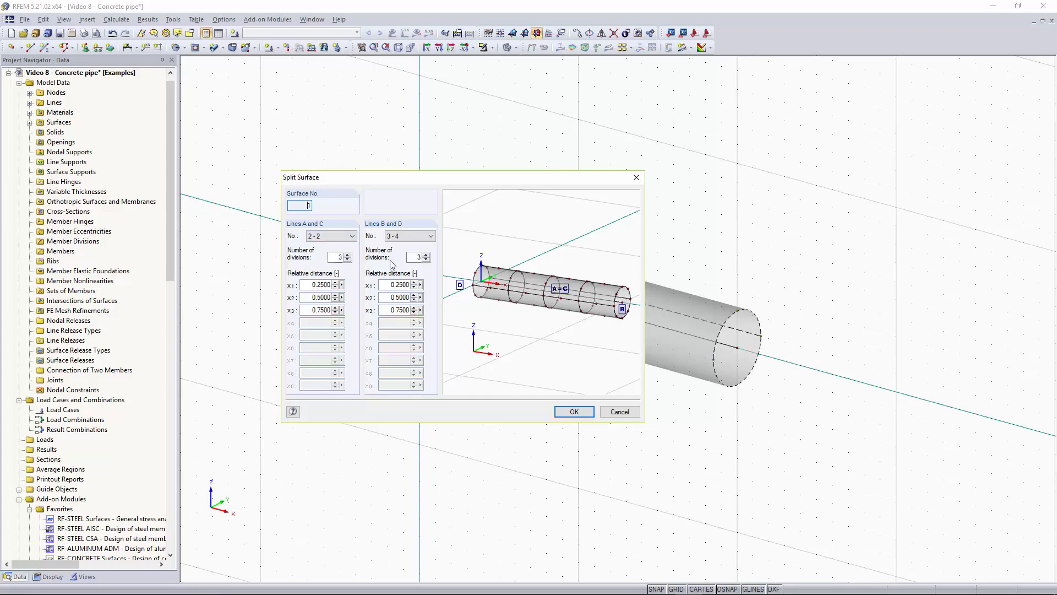
{"action": "mouse_move", "coordinate": [325, 230]}
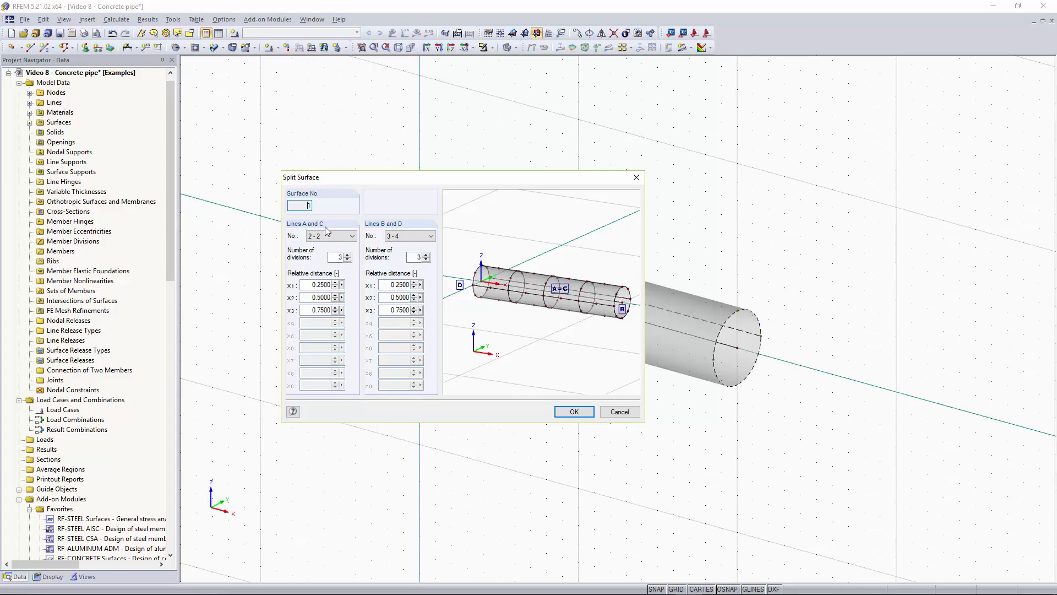
{"action": "mouse_move", "coordinate": [422, 290]}
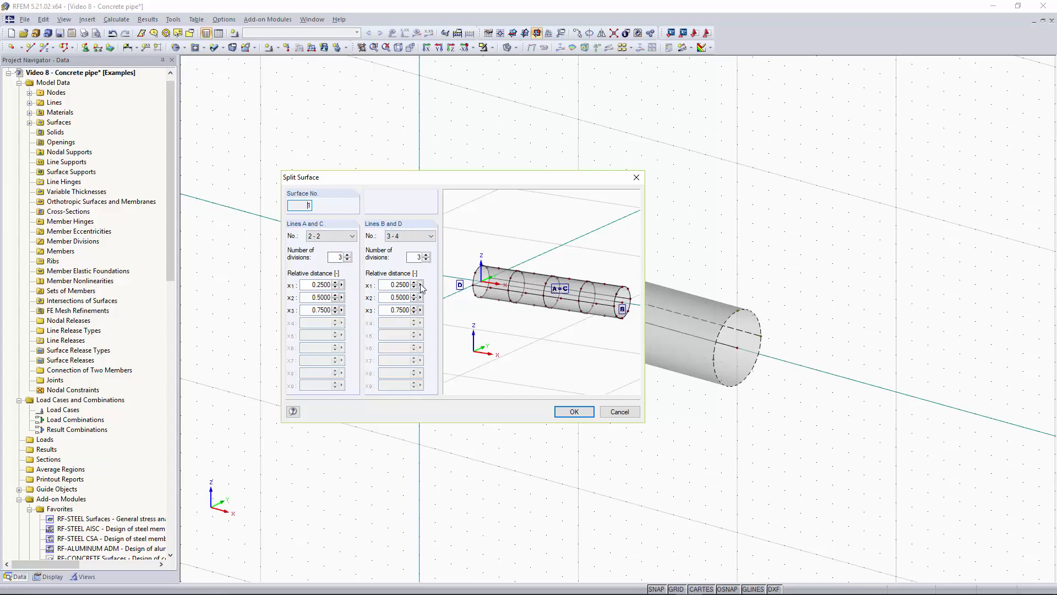
{"action": "left_click", "coordinate": [572, 411]}
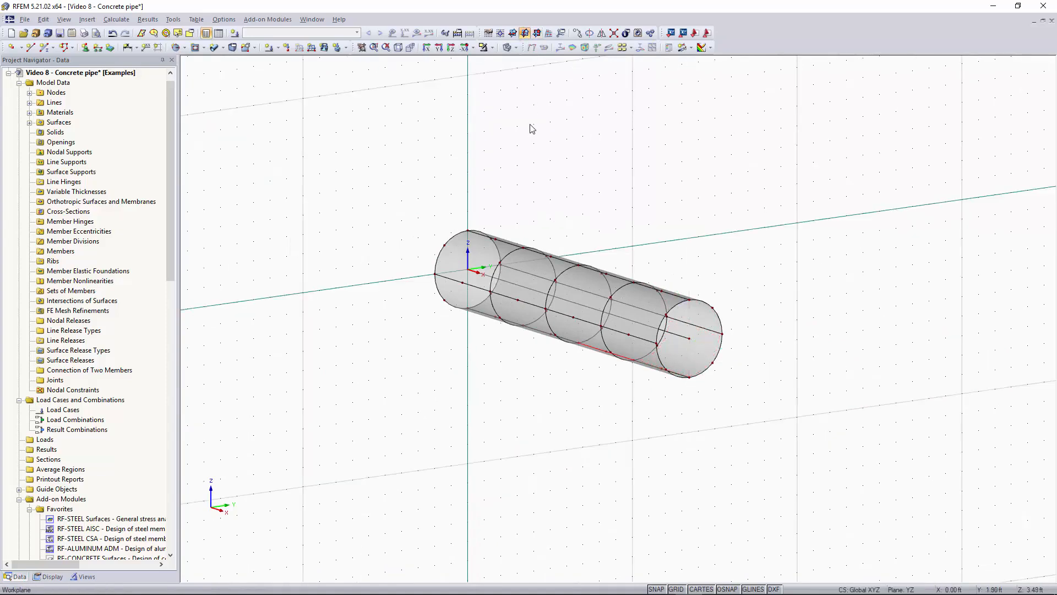
- Add hinged nodal supports to the nodes around the pipe's starting end
{"action": "right_click", "coordinate": [530, 130]}
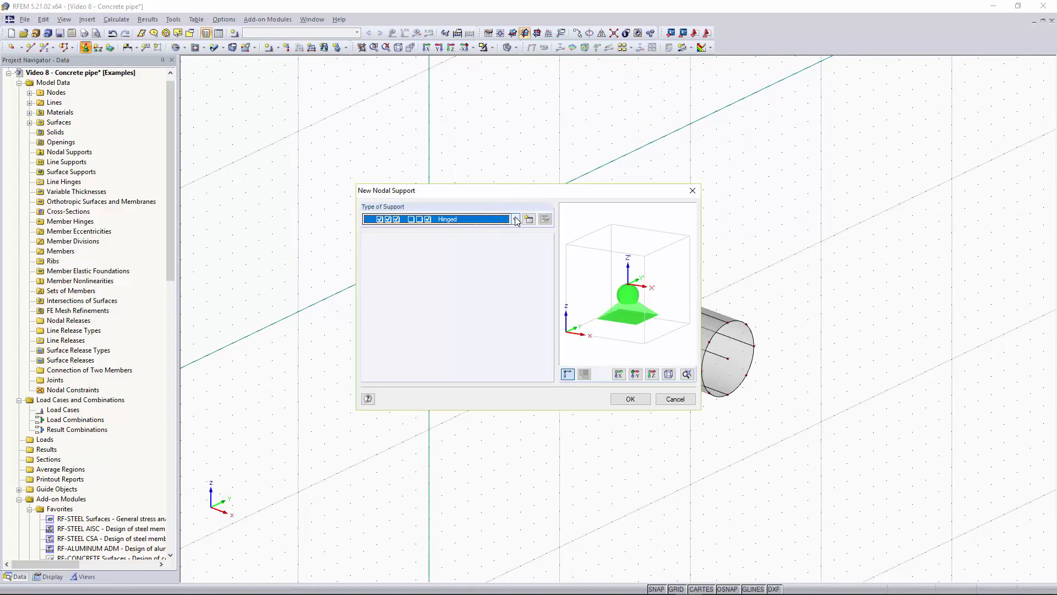
{"action": "left_click", "coordinate": [515, 220]}
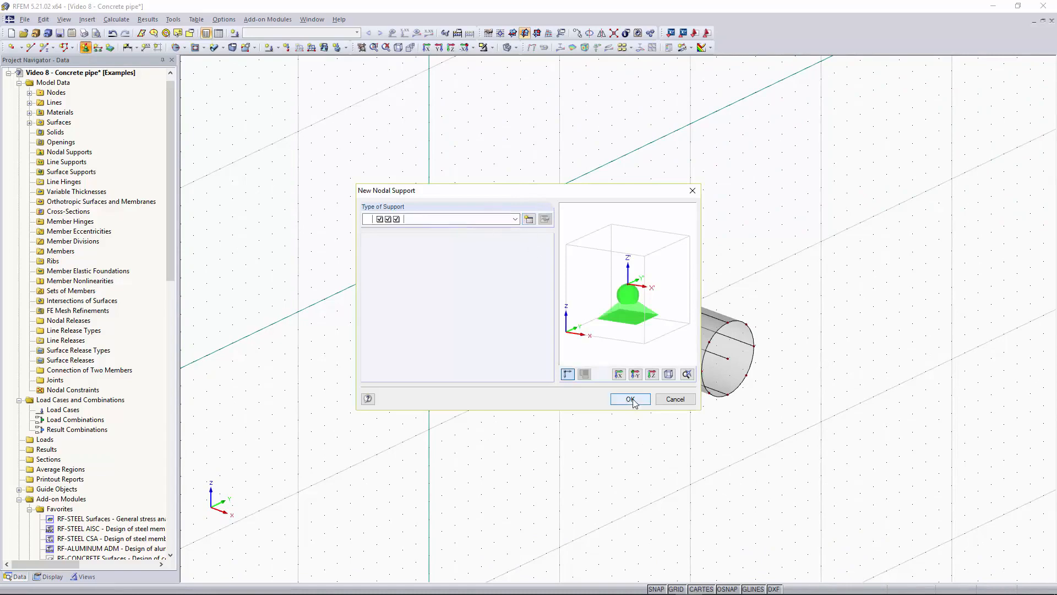
{"action": "left_click", "coordinate": [630, 399]}
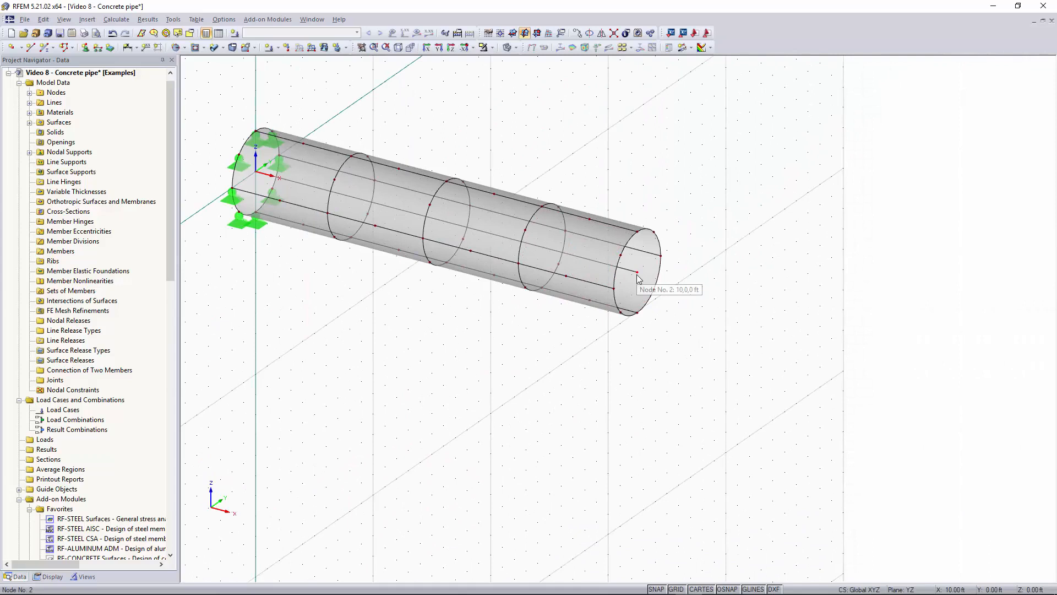
{"action": "left_click", "coordinate": [637, 280]}
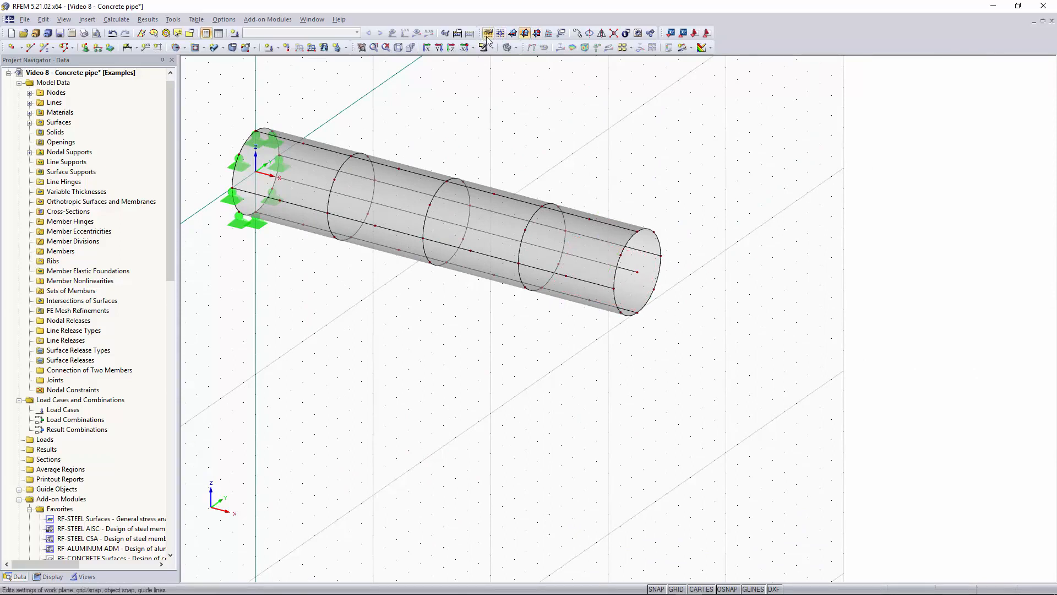
{"action": "mouse_move", "coordinate": [499, 33]}
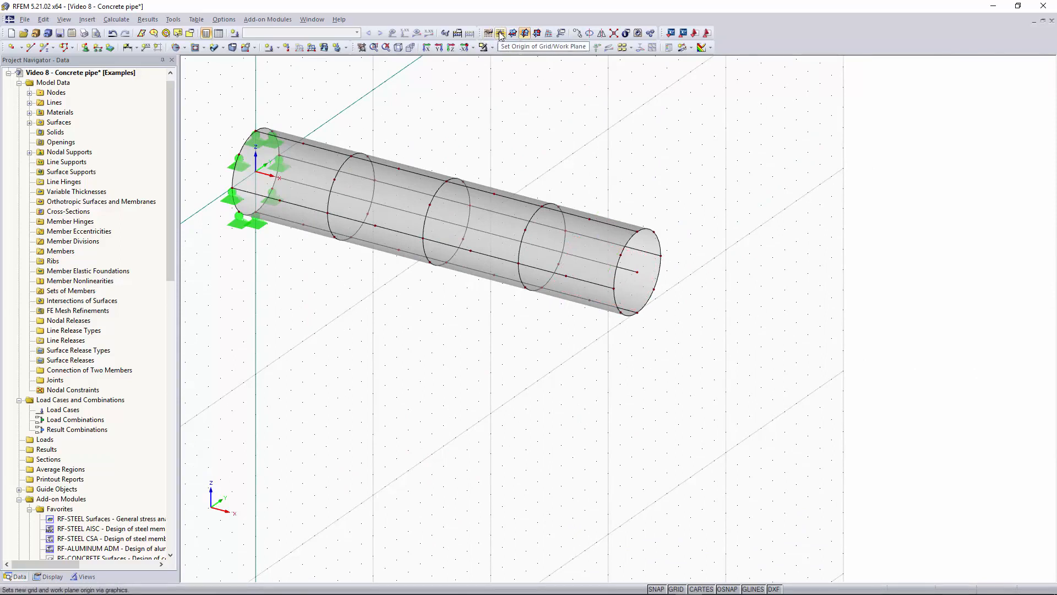
{"action": "left_click", "coordinate": [500, 33]}
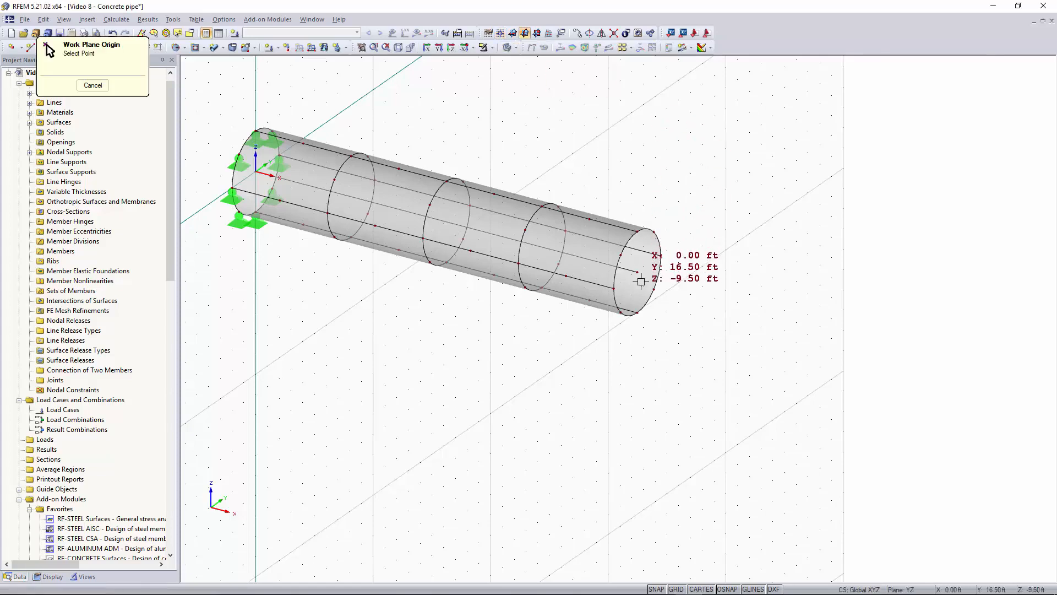
{"action": "left_click", "coordinate": [92, 84]}
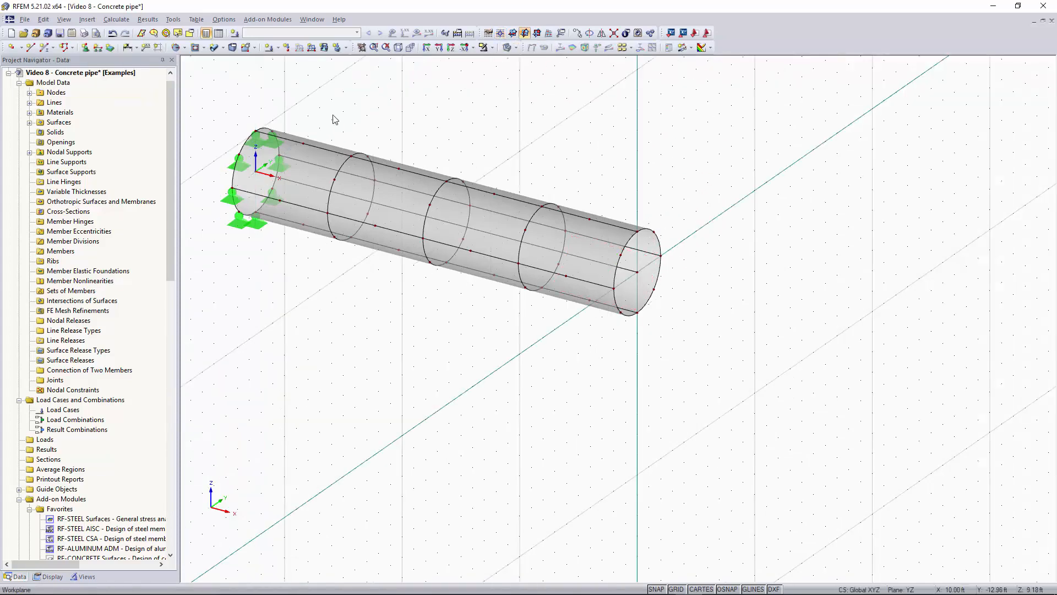
{"action": "mouse_move", "coordinate": [193, 61]}
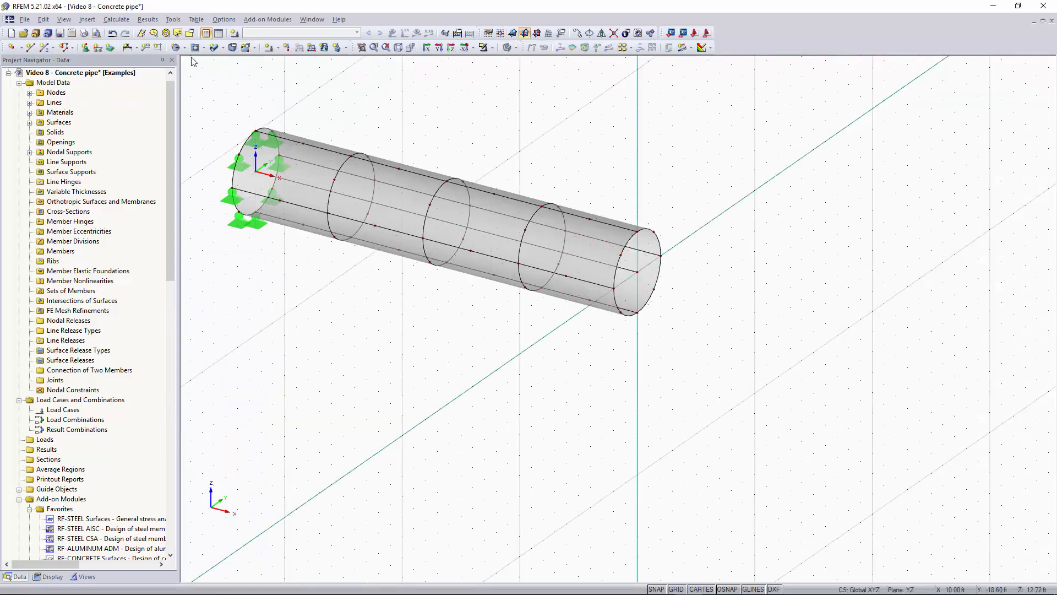
- Close the pipe's free end with a rigid circular surface (Surface No. 17)
{"action": "left_click", "coordinate": [183, 48]}
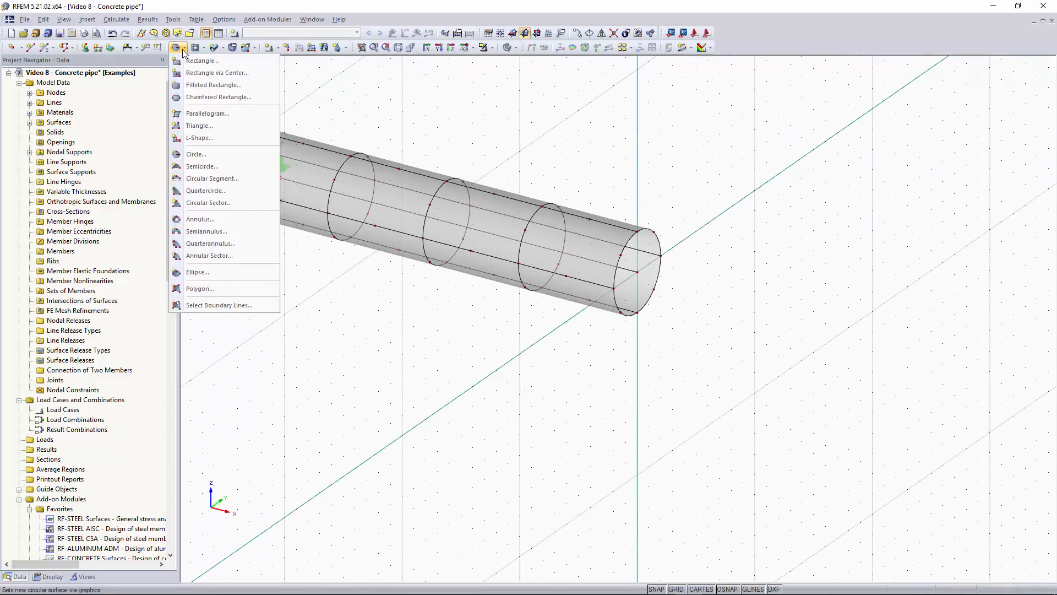
{"action": "mouse_move", "coordinate": [209, 154]}
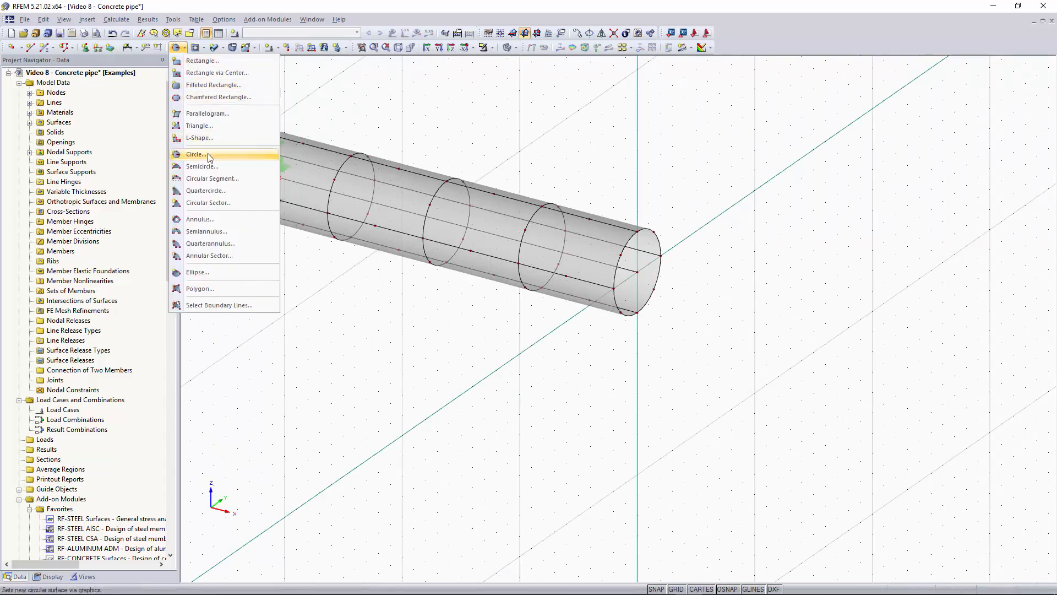
{"action": "left_click", "coordinate": [196, 154]}
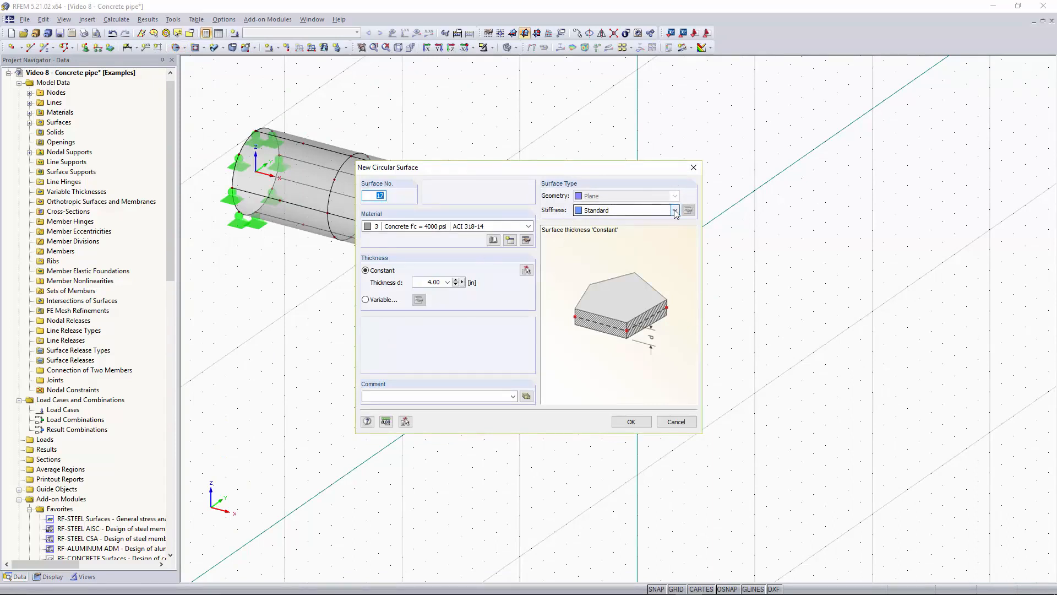
{"action": "left_click", "coordinate": [674, 209]}
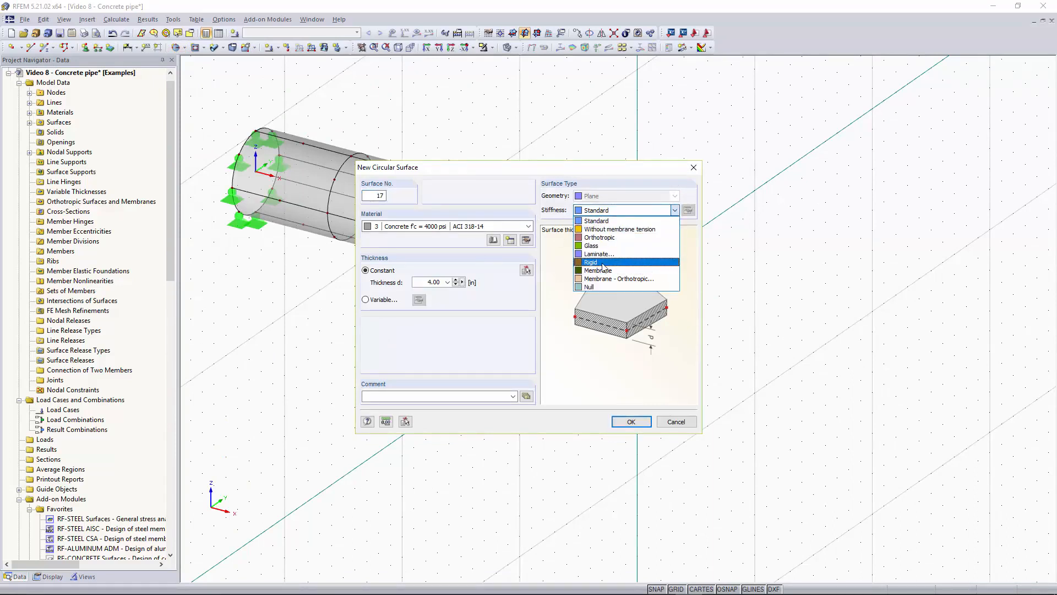
{"action": "left_click", "coordinate": [590, 262]}
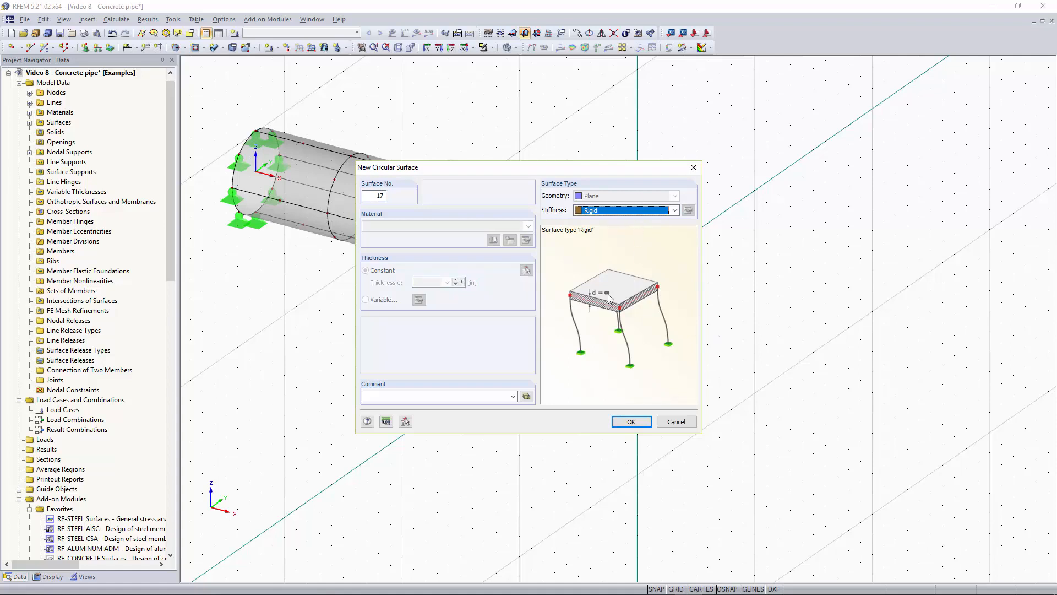
{"action": "mouse_move", "coordinate": [611, 263]}
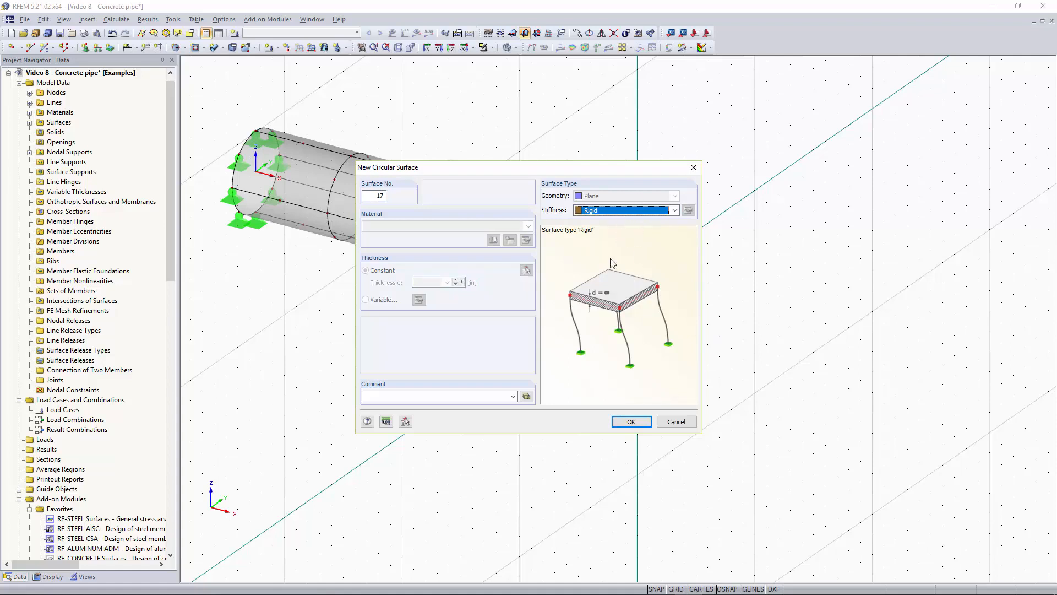
{"action": "left_click", "coordinate": [630, 420]}
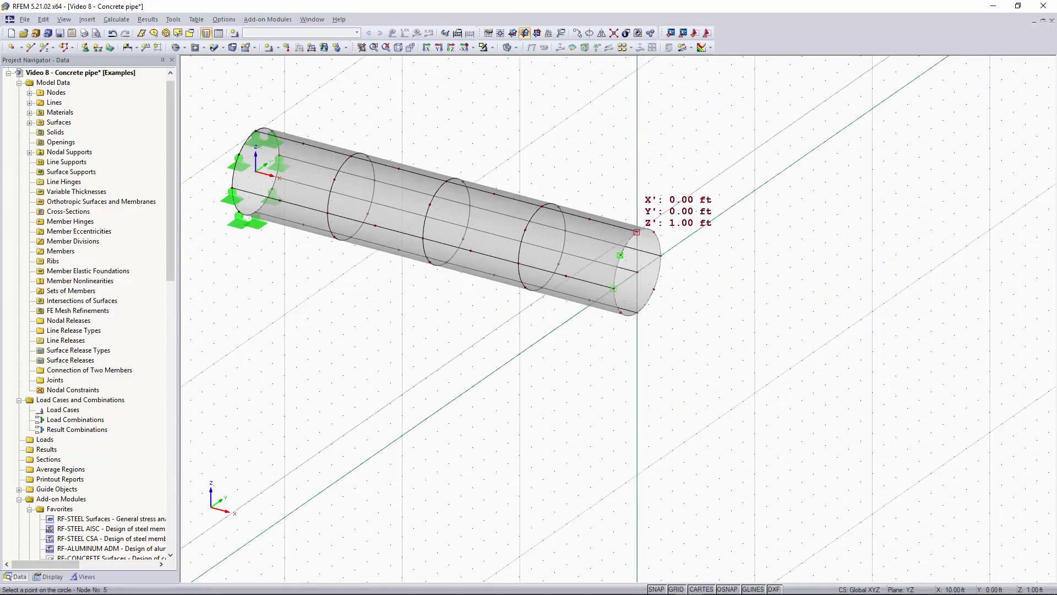
{"action": "left_click", "coordinate": [632, 271]}
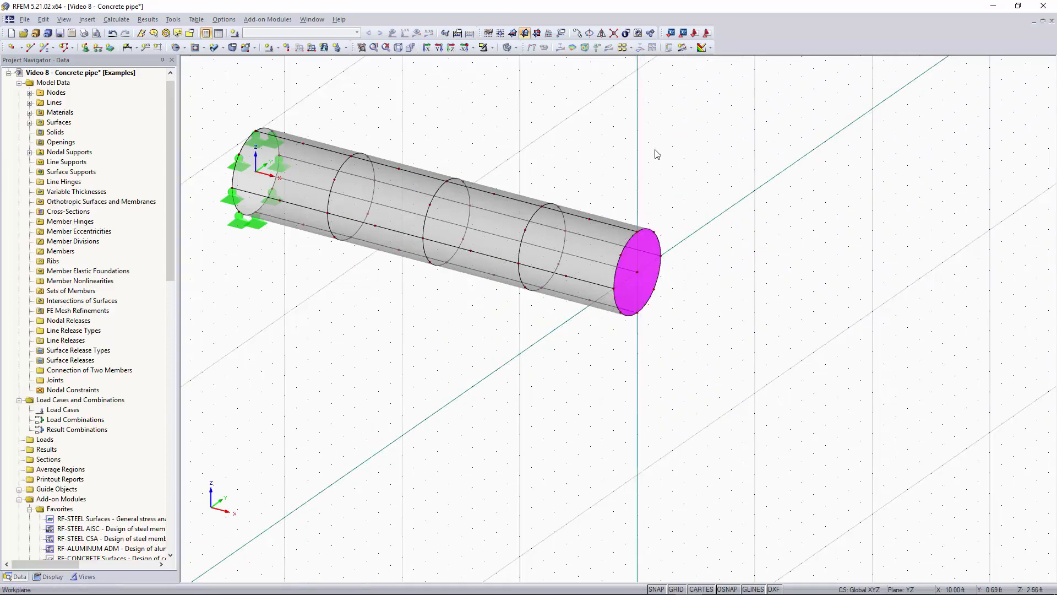
{"action": "mouse_move", "coordinate": [644, 263]}
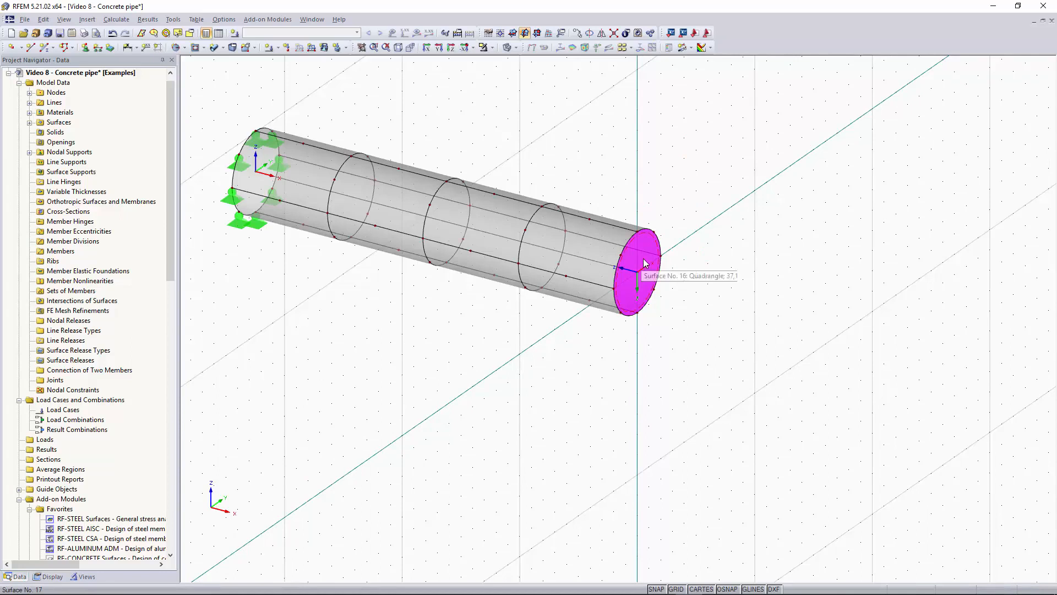
{"action": "left_click", "coordinate": [641, 263]}
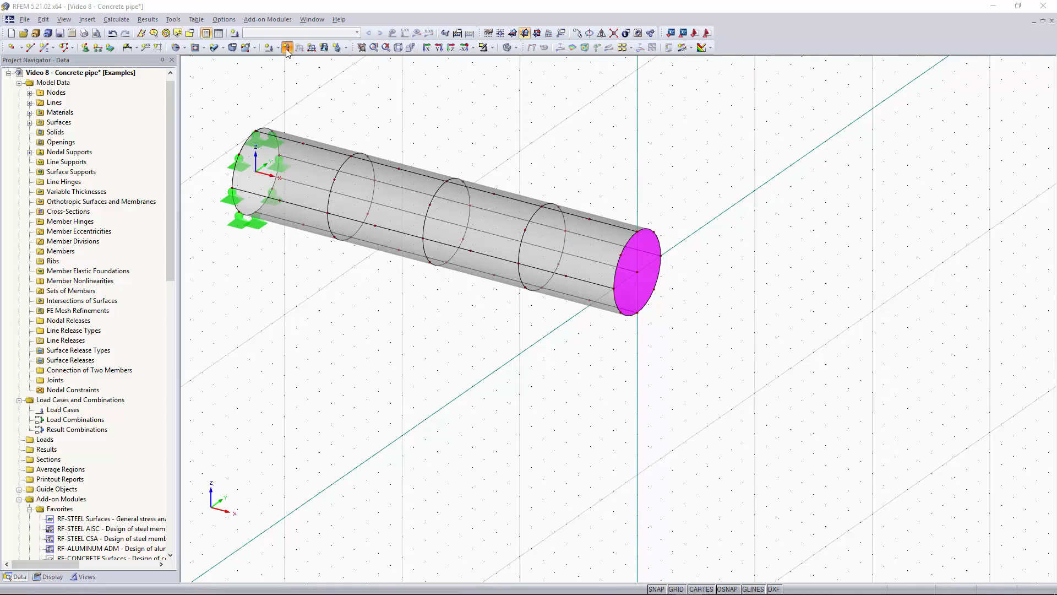
- Name LC1 'Dead load' in Edit Load Cases with Self-Weight Active unchecked and confirm
{"action": "left_click", "coordinate": [286, 47]}
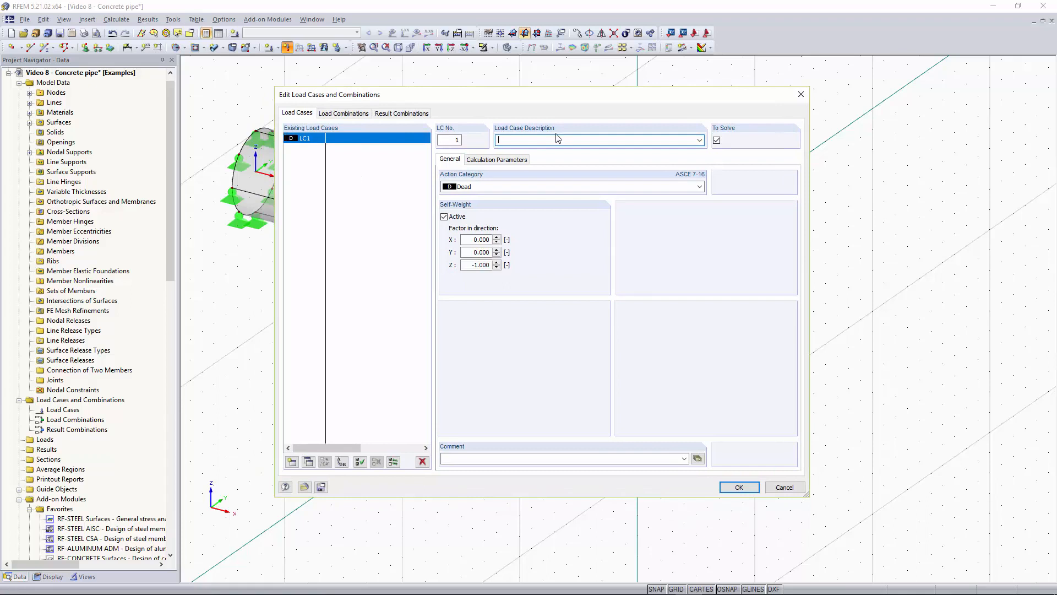
{"action": "type", "text": "Dead load"}
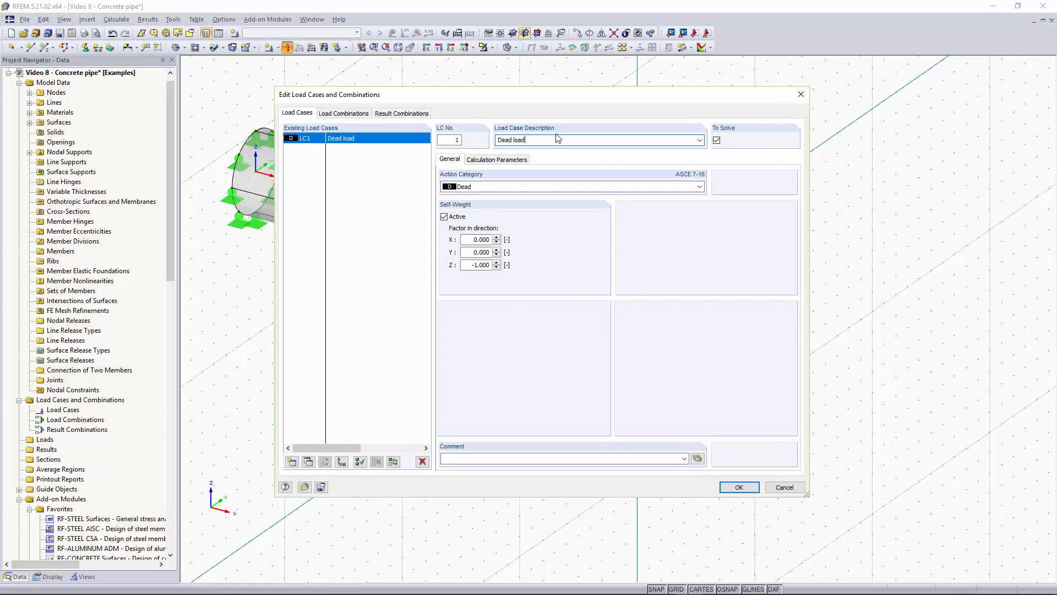
{"action": "left_click", "coordinate": [444, 217]}
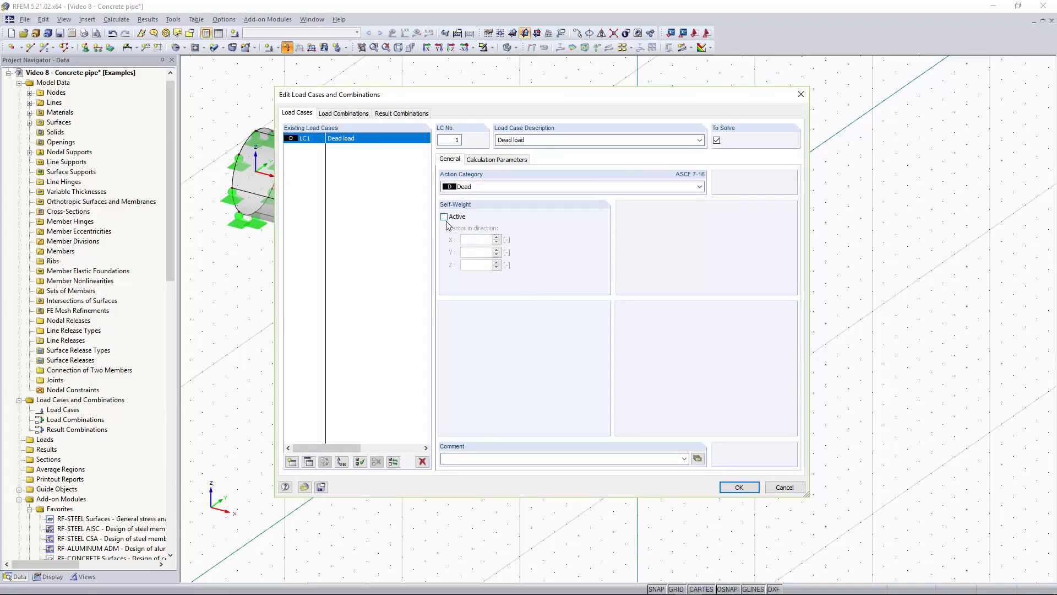
{"action": "left_click", "coordinate": [738, 486]}
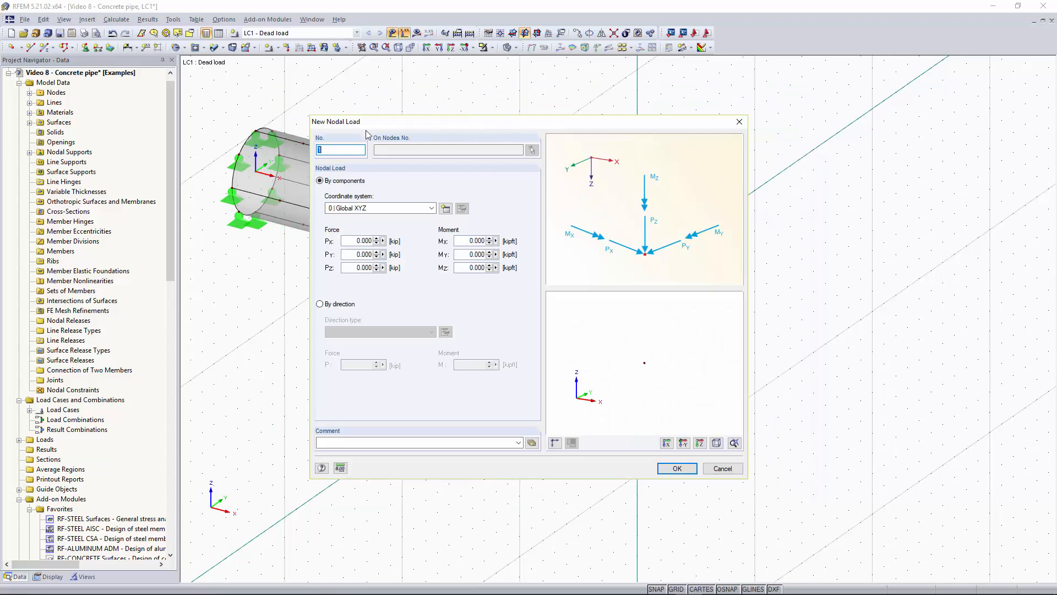
{"action": "mouse_move", "coordinate": [663, 289]}
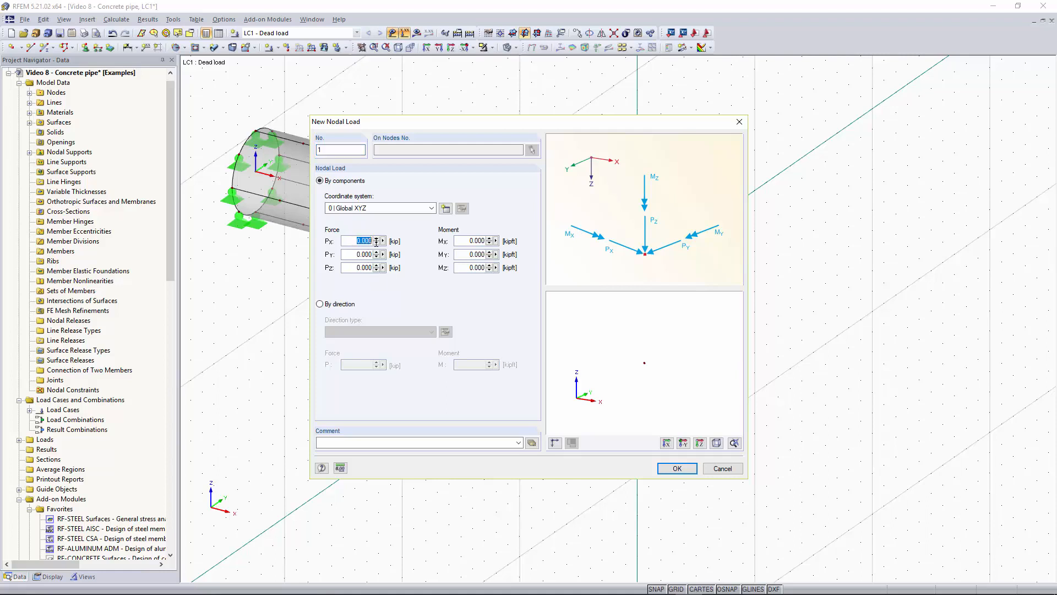
{"action": "mouse_move", "coordinate": [206, 492]}
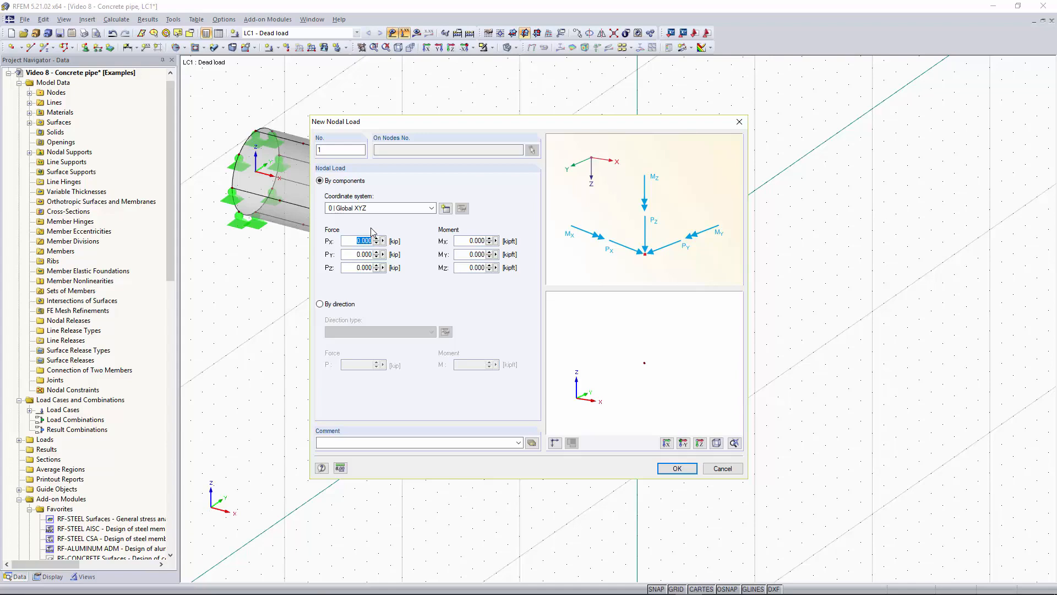
- Apply a nodal load of Px 30 kip and Mx 15 kipft at the end cap's centre node
{"action": "type", "text": "30"}
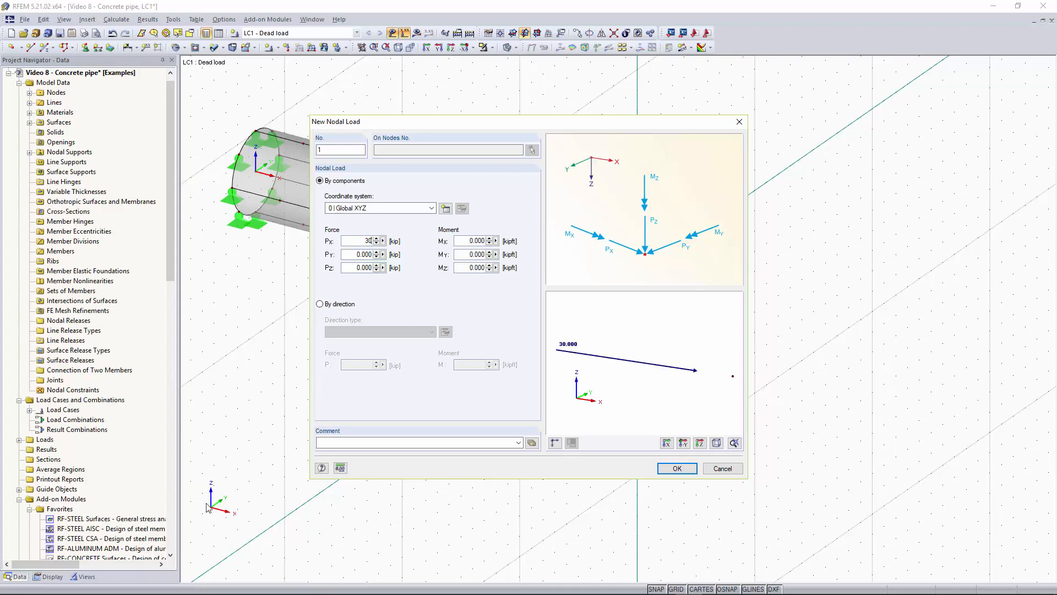
{"action": "mouse_move", "coordinate": [551, 295]}
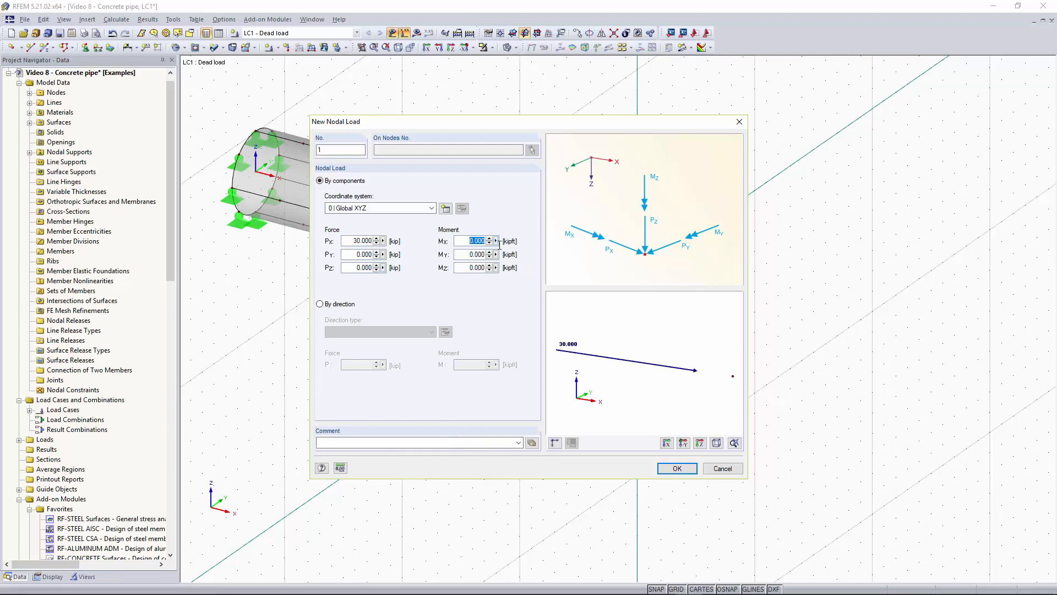
{"action": "type", "text": "15.000"}
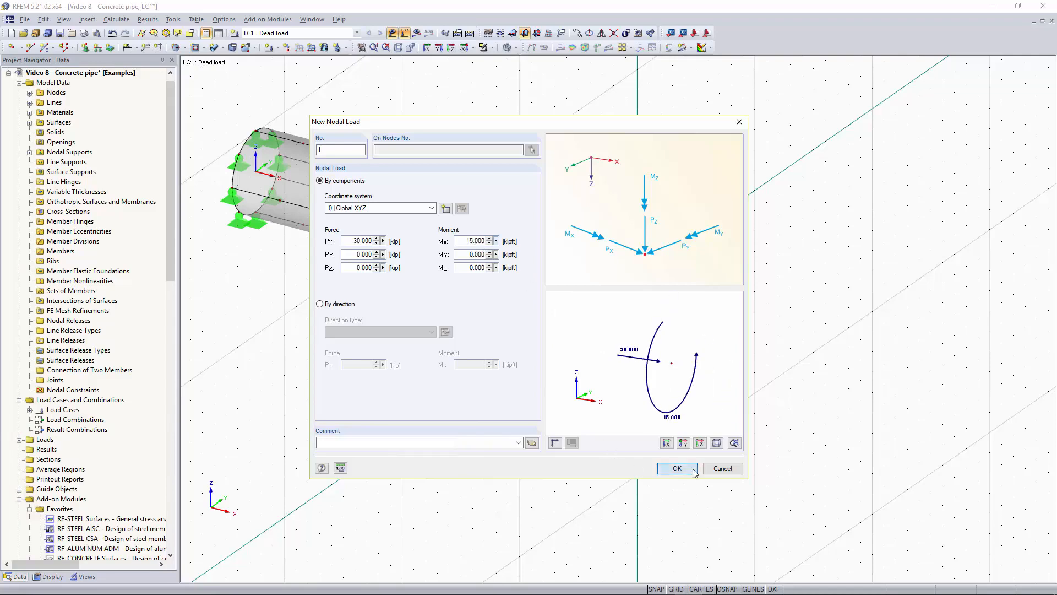
{"action": "left_click", "coordinate": [677, 468]}
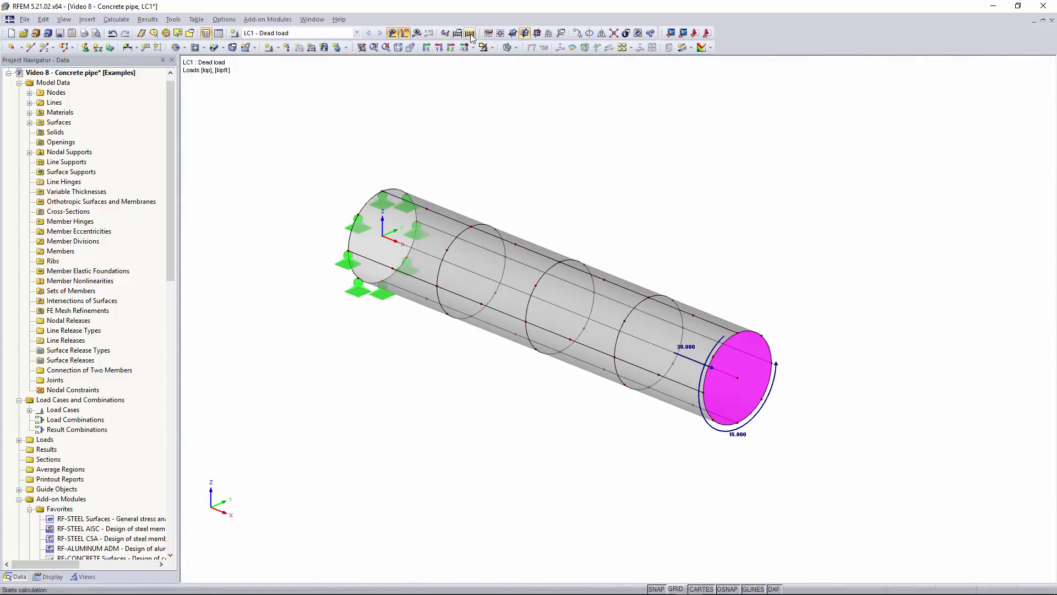
- Run the calculation and display surface m-x basic internal forces instead of global deformations
{"action": "left_click", "coordinate": [469, 32]}
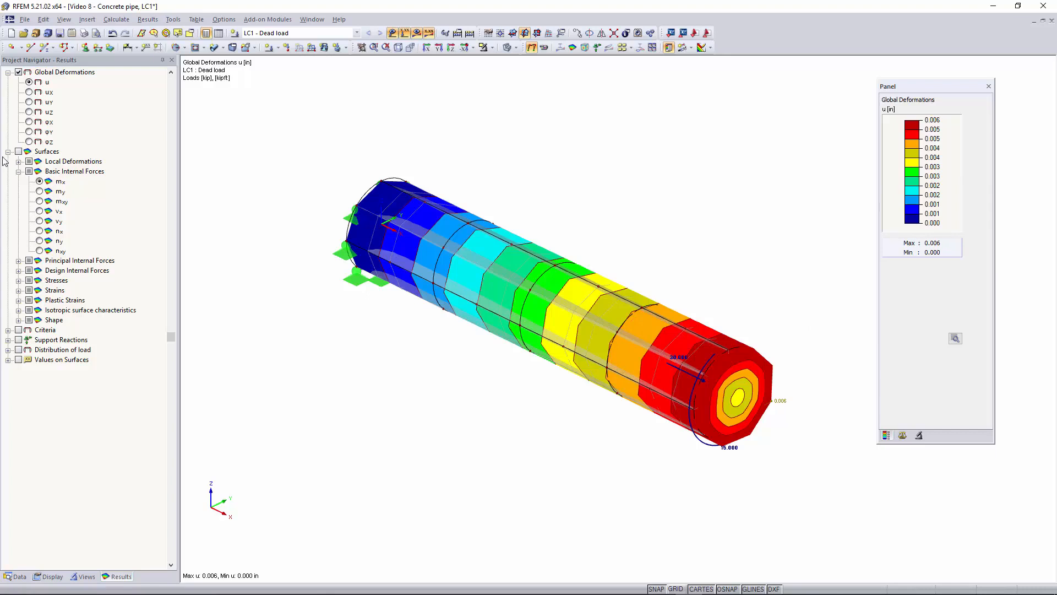
{"action": "mouse_move", "coordinate": [20, 153]}
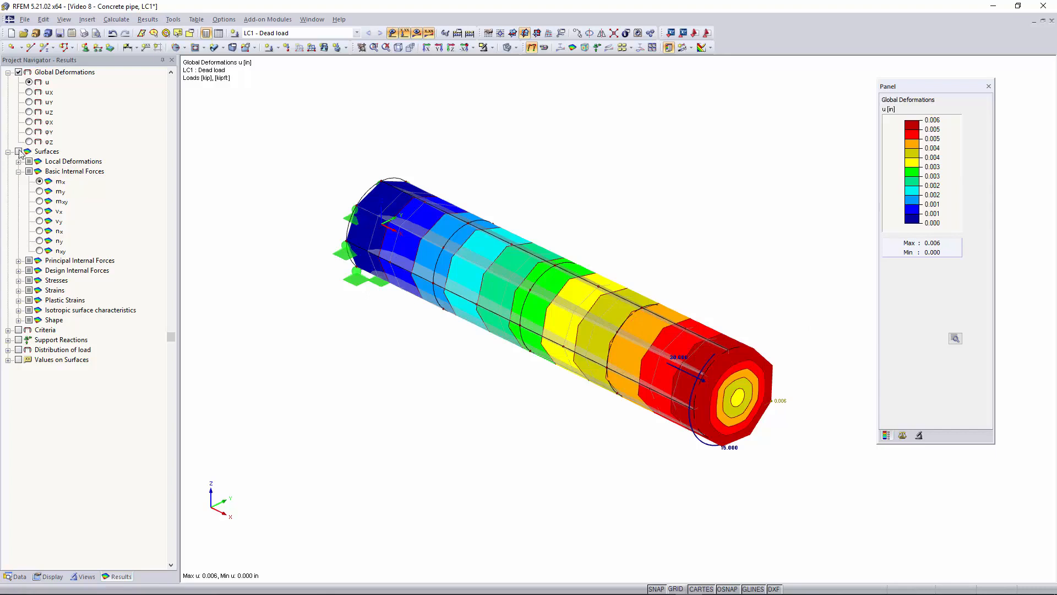
{"action": "left_click", "coordinate": [65, 73]}
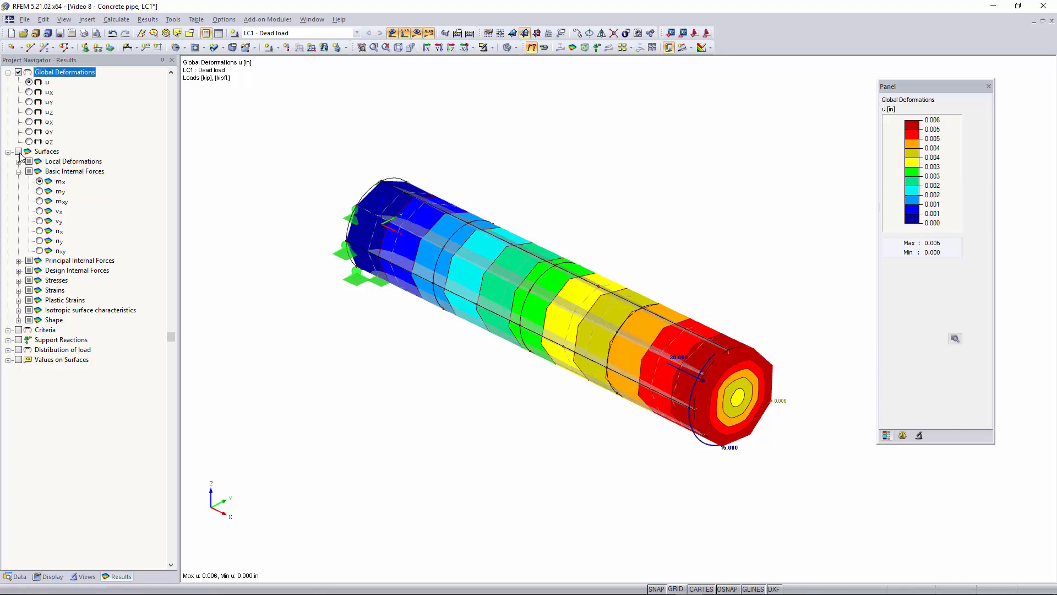
{"action": "left_click", "coordinate": [40, 182]}
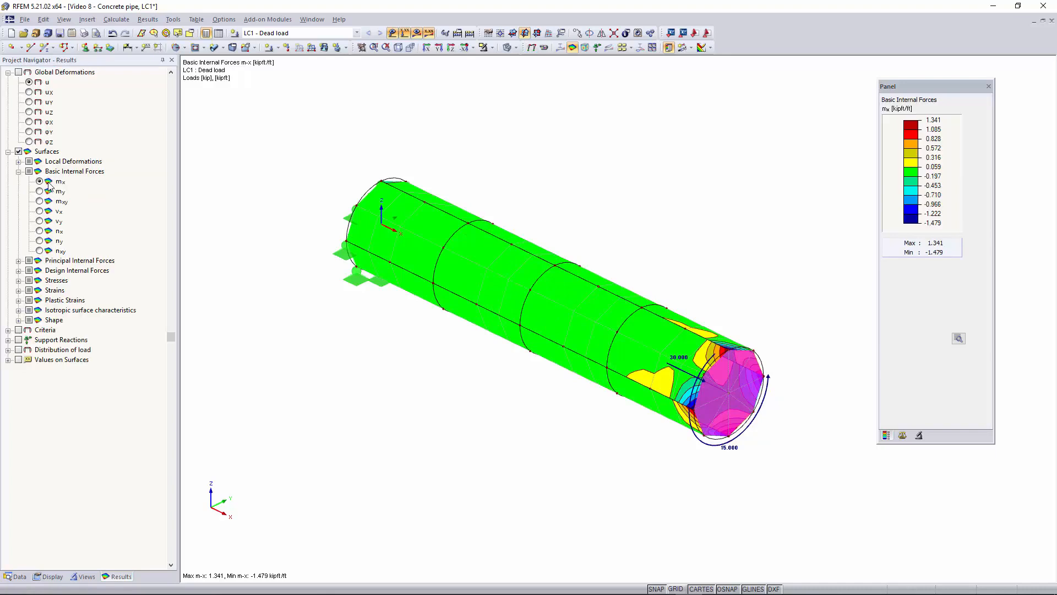
{"action": "mouse_move", "coordinate": [64, 199]}
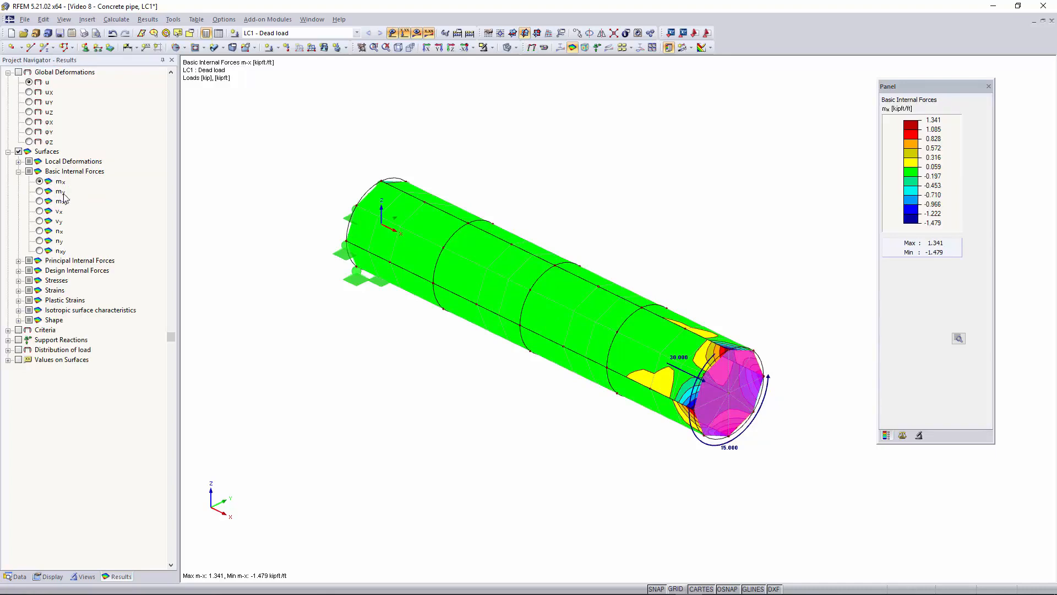
{"action": "mouse_move", "coordinate": [50, 250]}
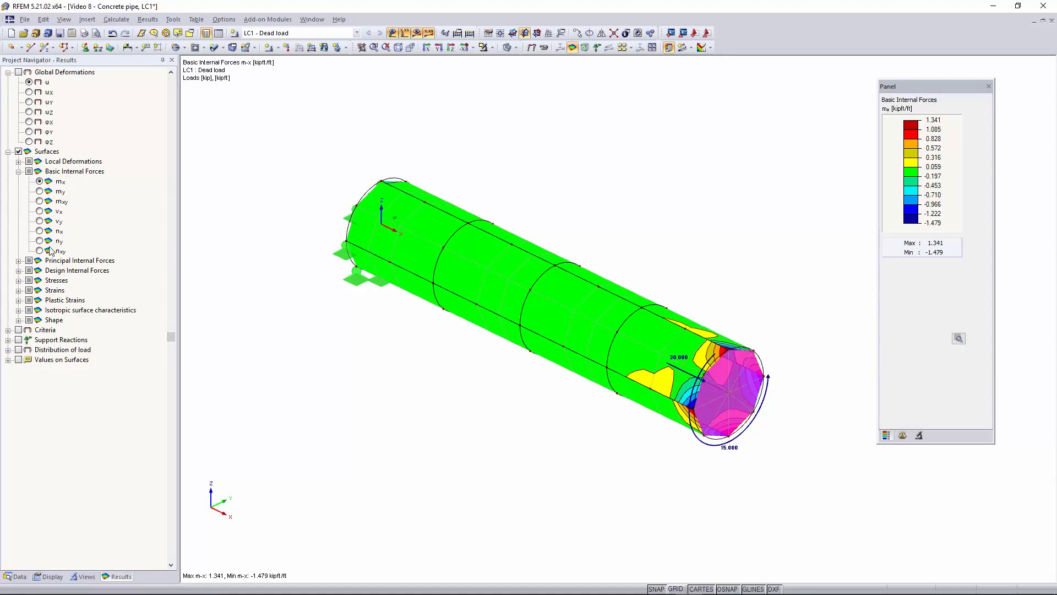
{"action": "mouse_move", "coordinate": [248, 185]}
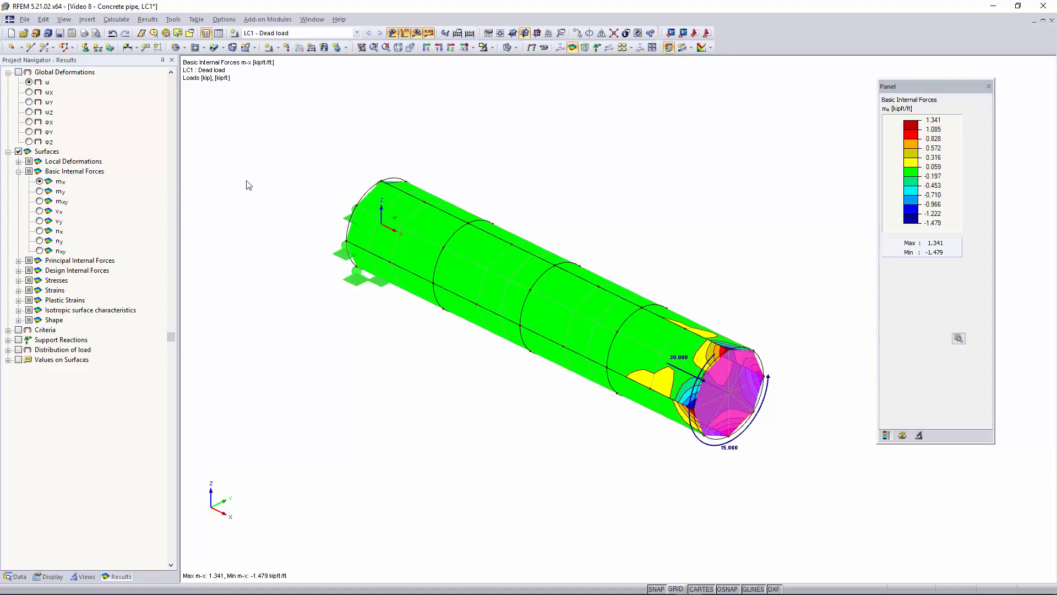
{"action": "mouse_move", "coordinate": [138, 355]}
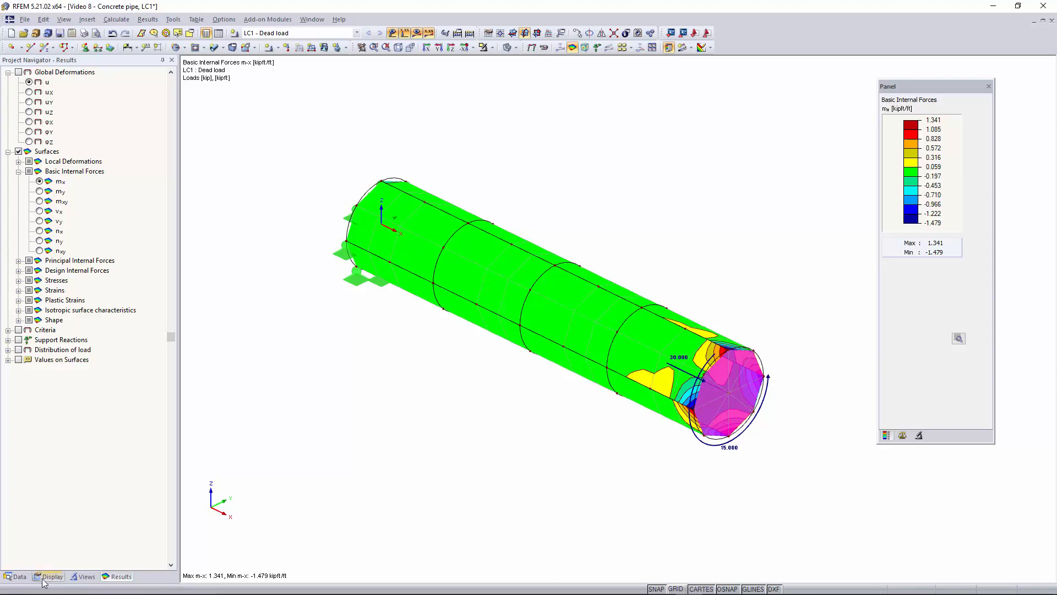
- Set the surface internal force distribution to Constant on Elements in the Display navigator
{"action": "left_click", "coordinate": [53, 576]}
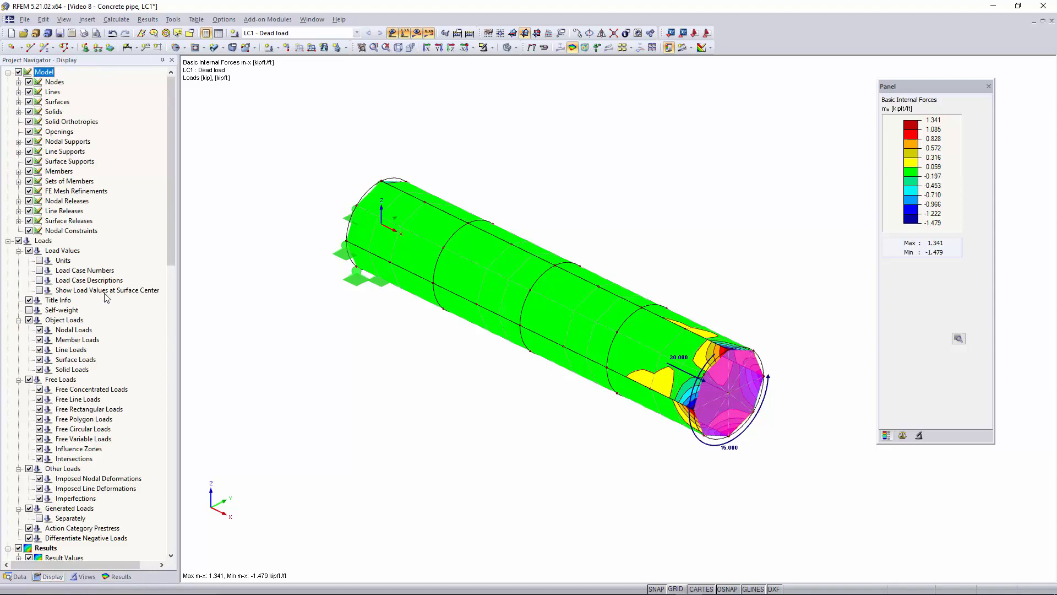
{"action": "scroll", "scroll_direction": "down", "scroll_amount": 3}
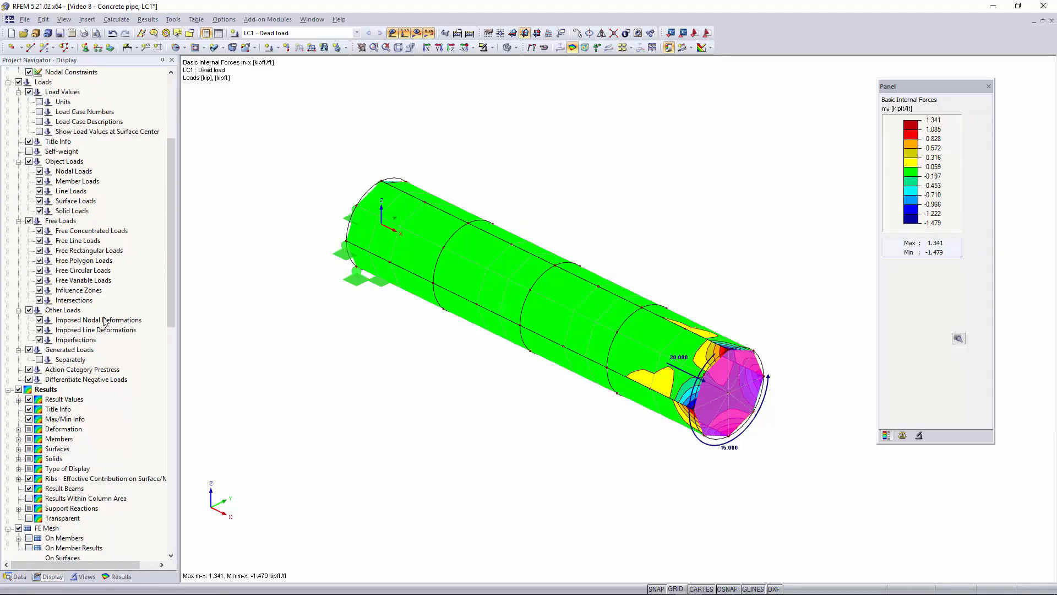
{"action": "scroll", "scroll_direction": "down", "scroll_amount": 3}
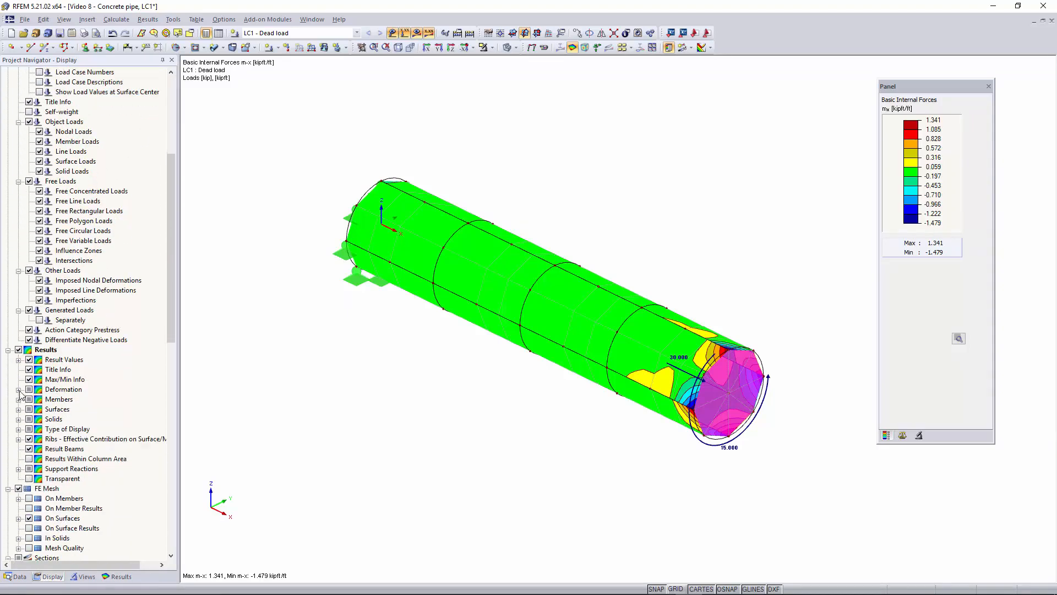
{"action": "left_click", "coordinate": [18, 410]}
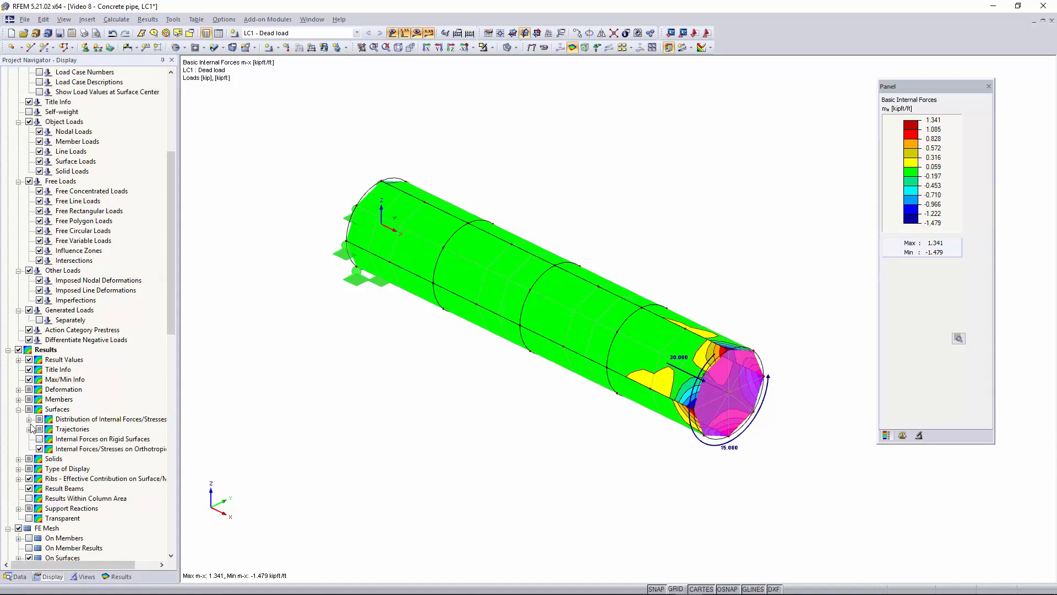
{"action": "left_click", "coordinate": [29, 418]}
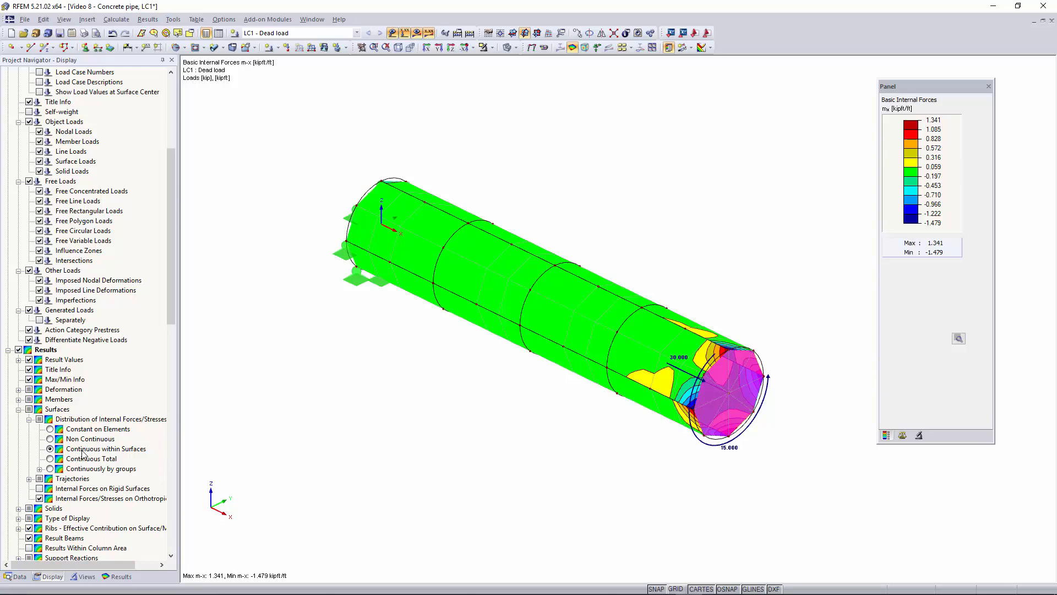
{"action": "left_click", "coordinate": [49, 439]}
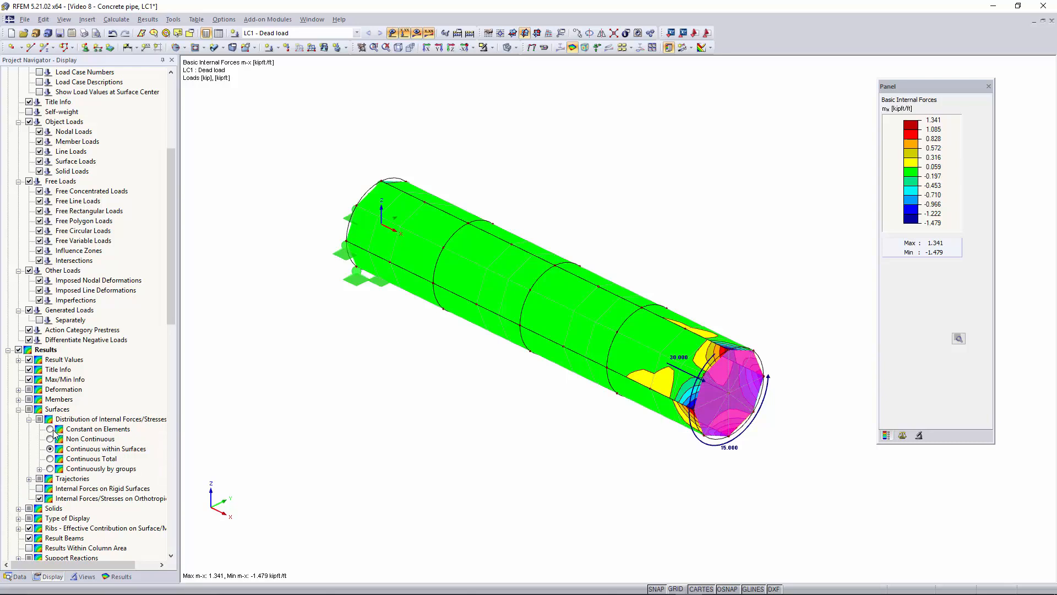
{"action": "left_click", "coordinate": [50, 428]}
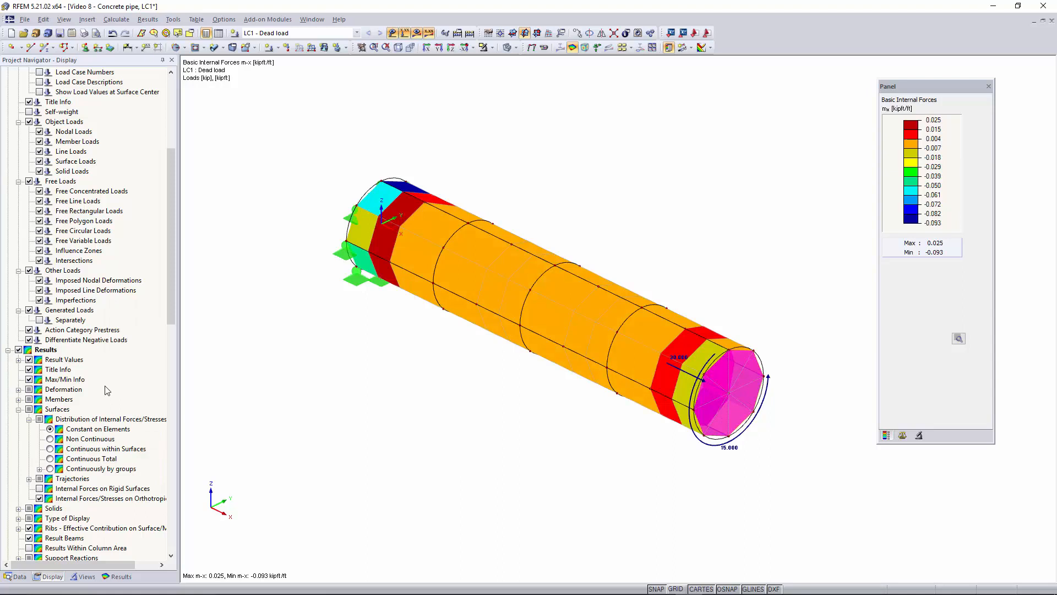
{"action": "mouse_move", "coordinate": [435, 190]}
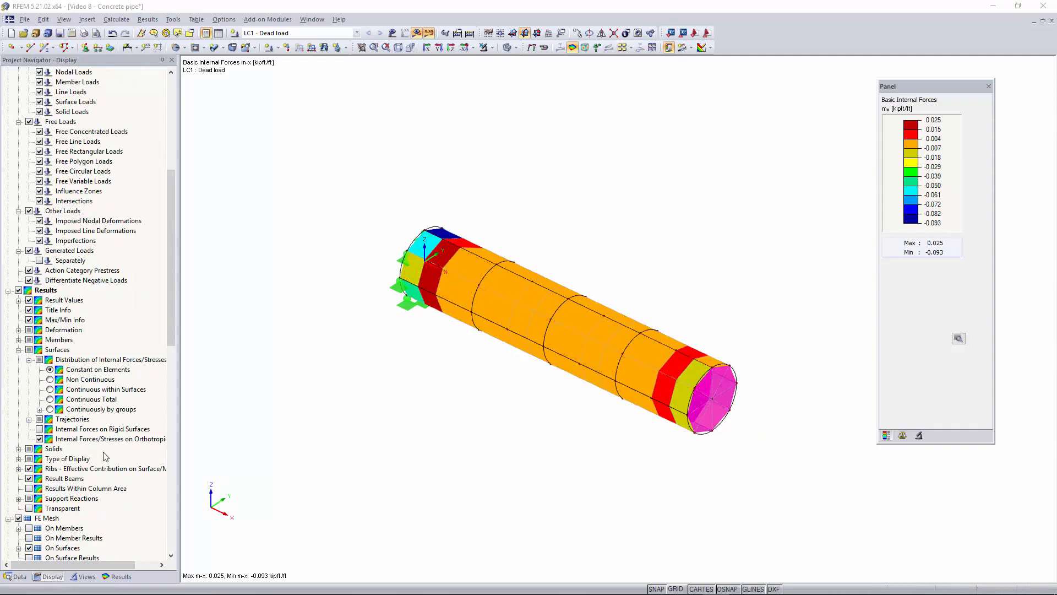
{"action": "left_click", "coordinate": [121, 576]}
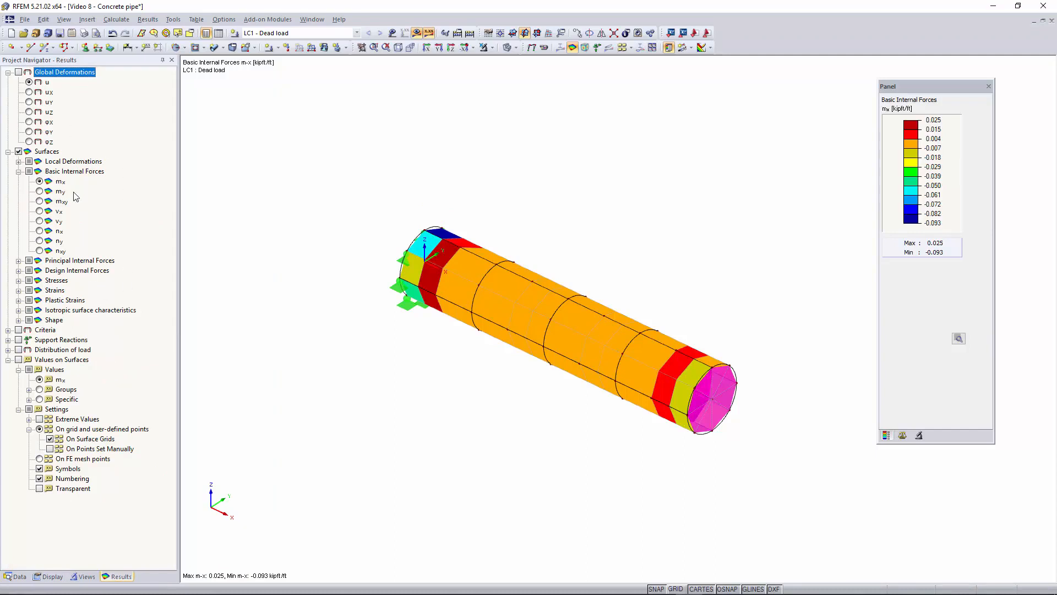
{"action": "mouse_move", "coordinate": [82, 171]}
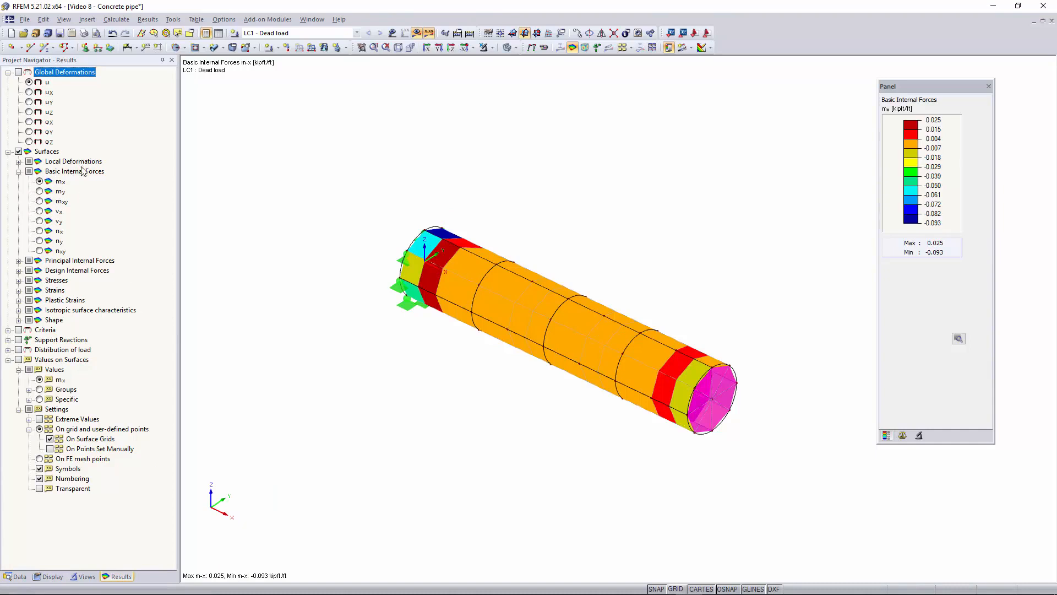
{"action": "mouse_move", "coordinate": [371, 319]}
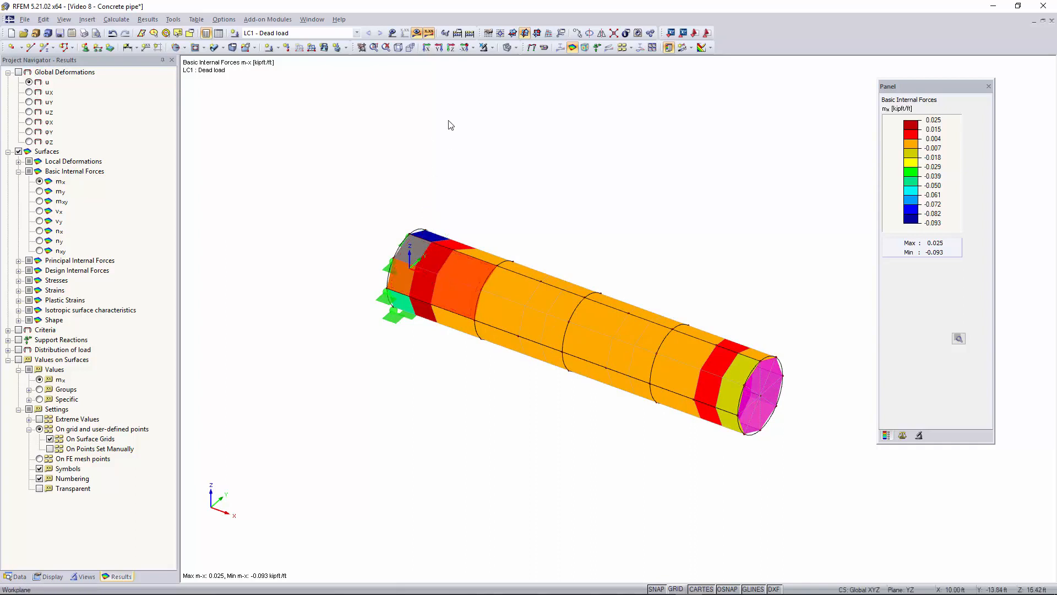
- Isolate the three panels and tick sigma-x, tau-xy, sigma-y and Alpha,m specific stresses
{"action": "left_click", "coordinate": [485, 48]}
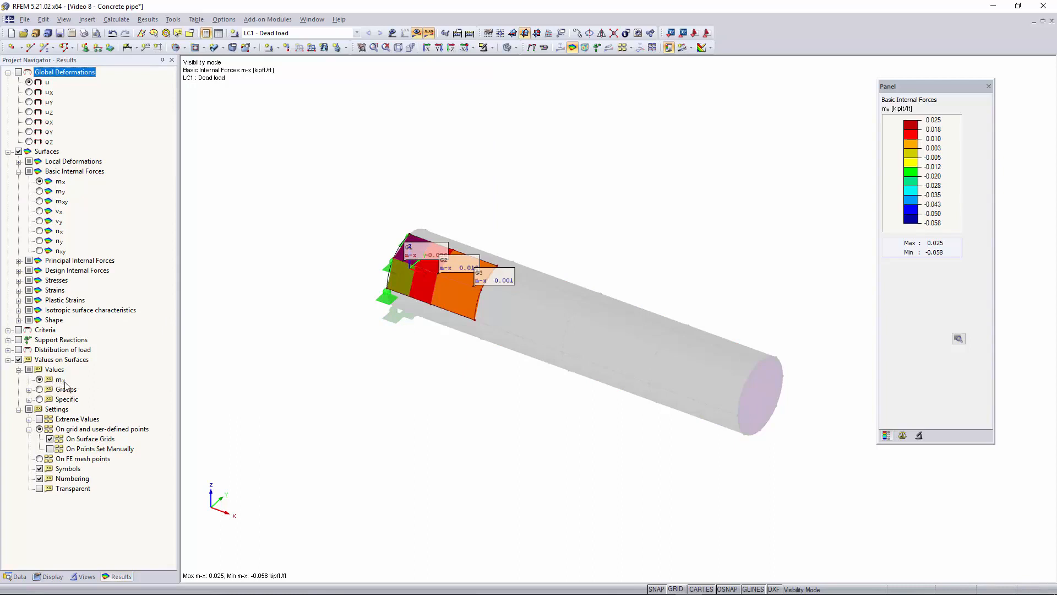
{"action": "mouse_move", "coordinate": [39, 425]}
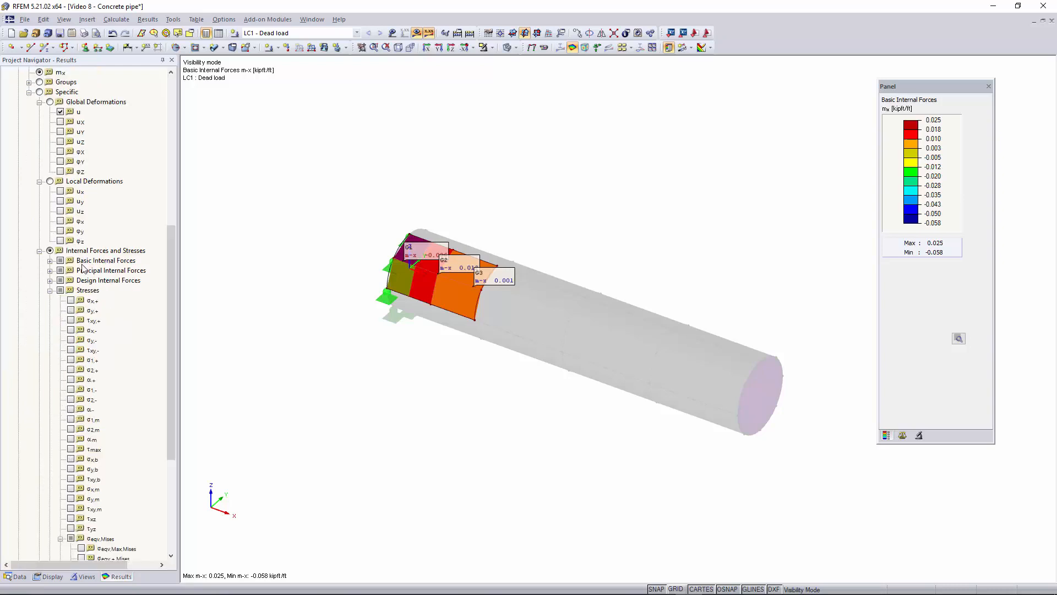
{"action": "mouse_move", "coordinate": [124, 247]}
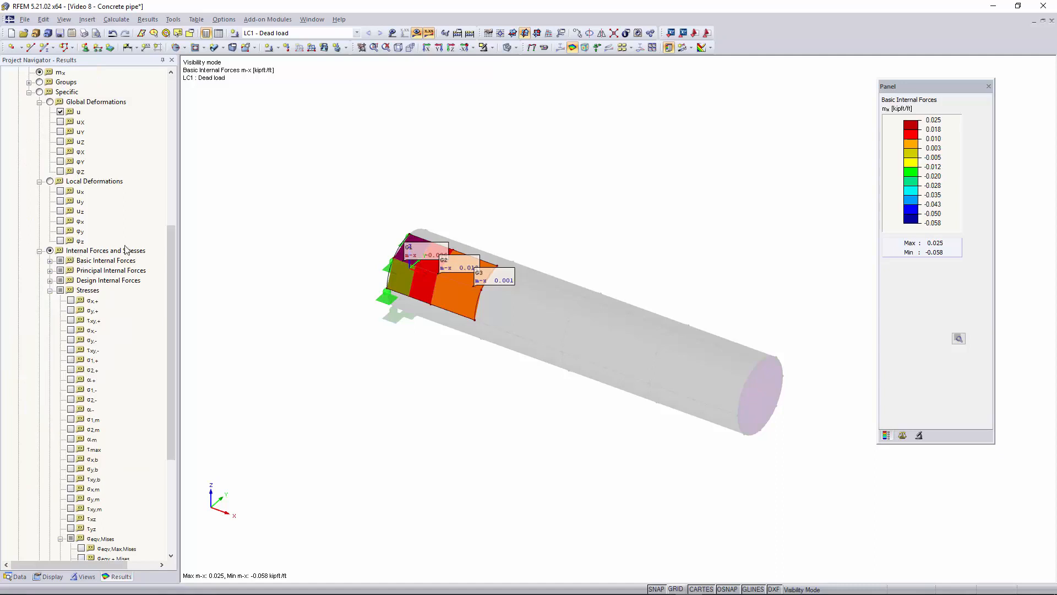
{"action": "mouse_move", "coordinate": [76, 234]}
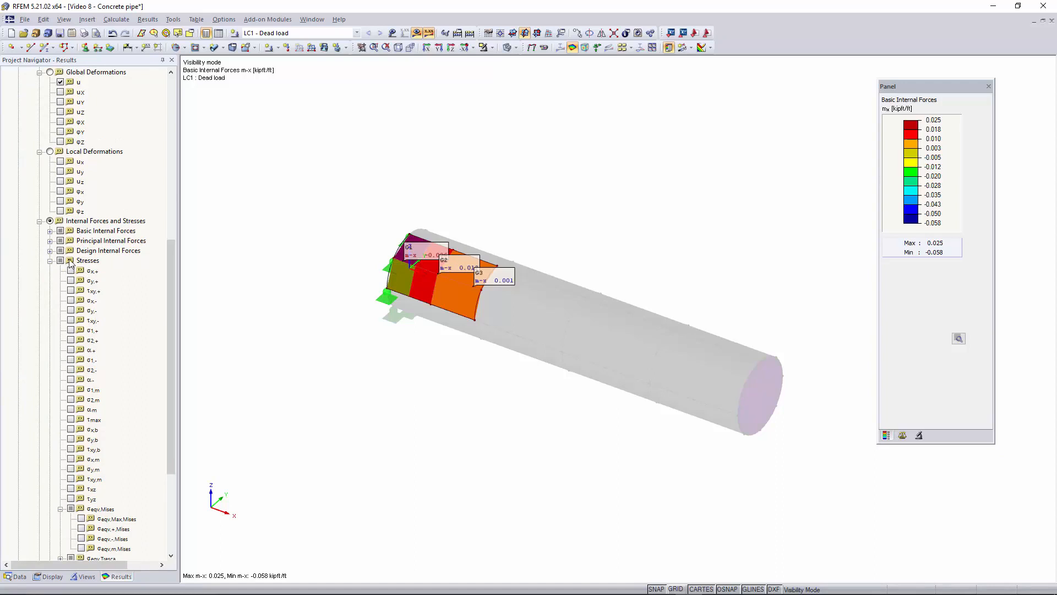
{"action": "mouse_move", "coordinate": [89, 315]}
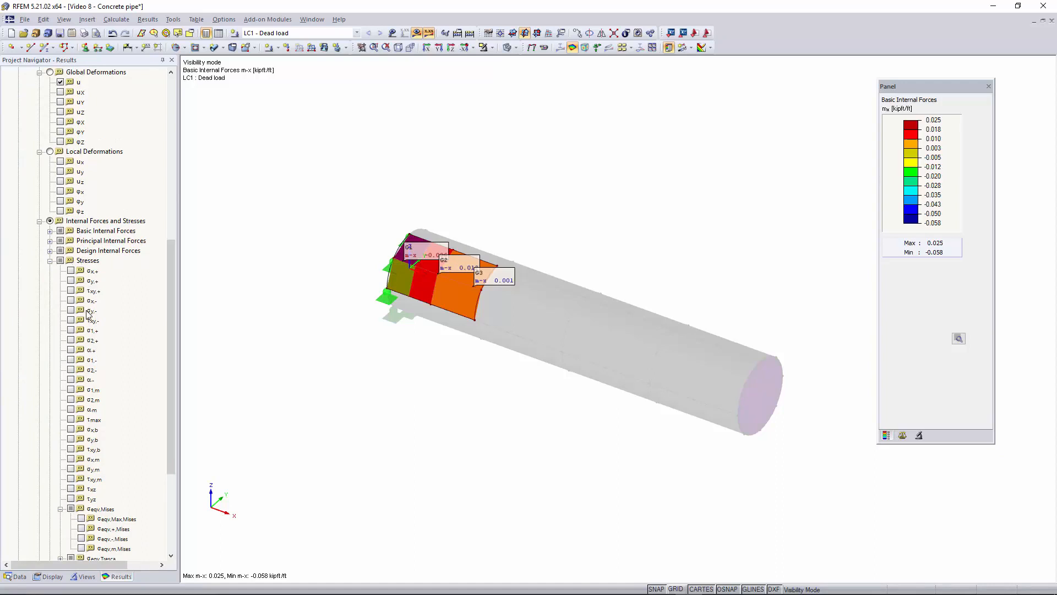
{"action": "mouse_move", "coordinate": [73, 271]}
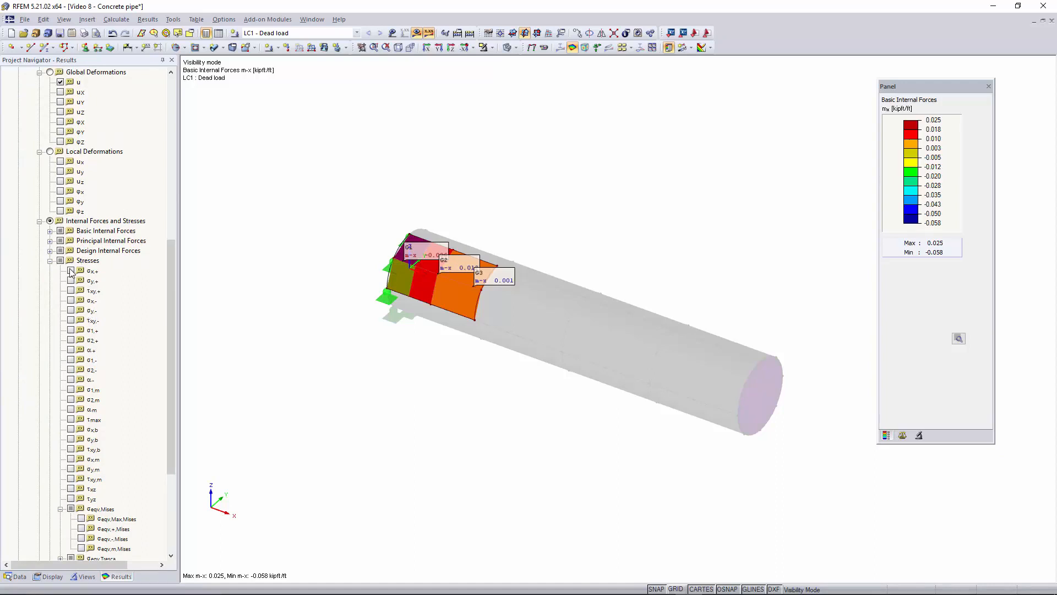
{"action": "left_click", "coordinate": [72, 271]}
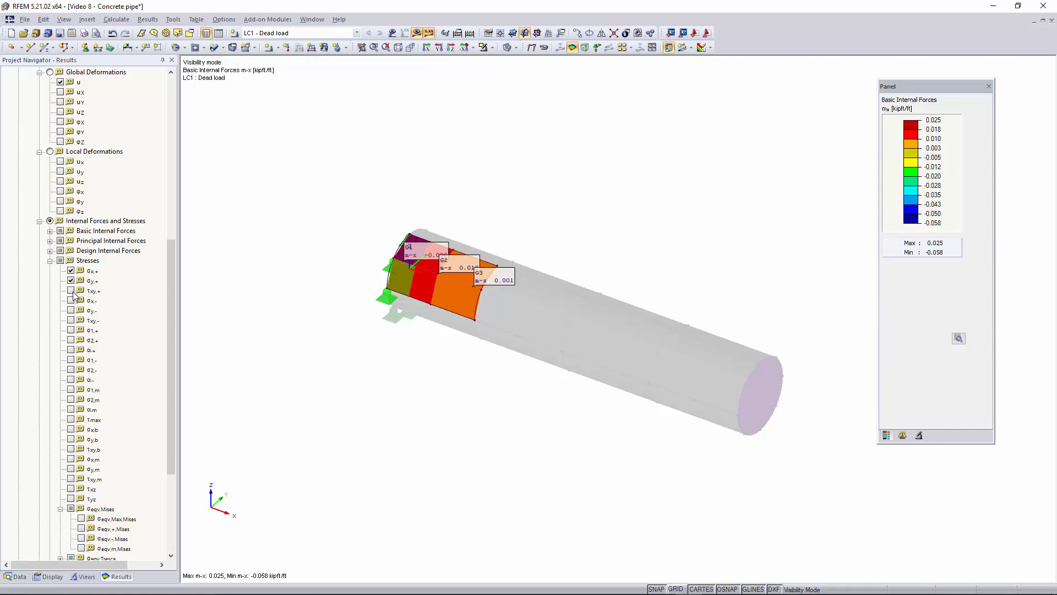
{"action": "left_click", "coordinate": [71, 290]}
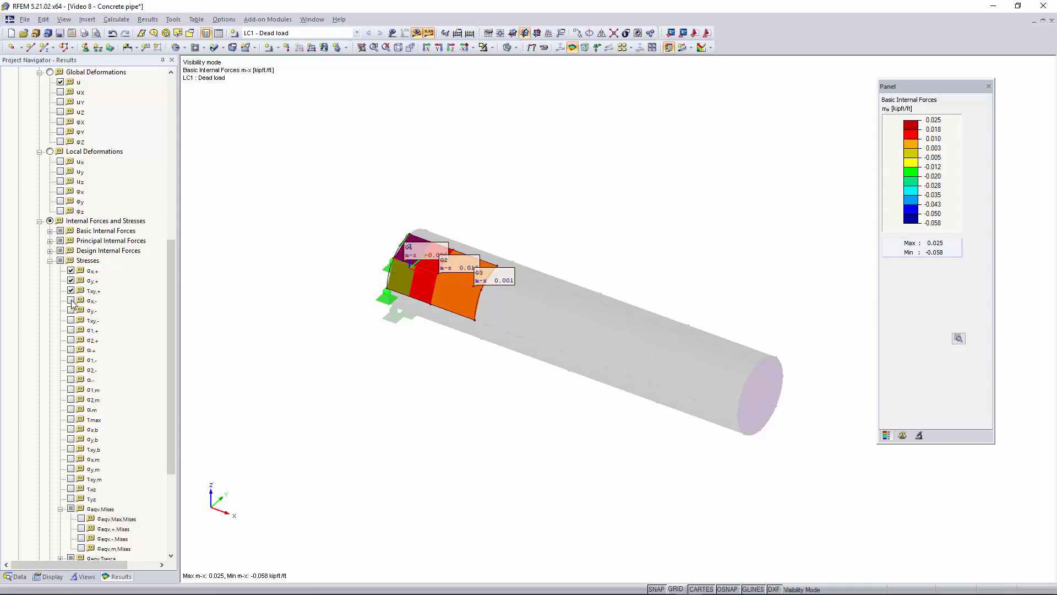
{"action": "left_click", "coordinate": [70, 299]}
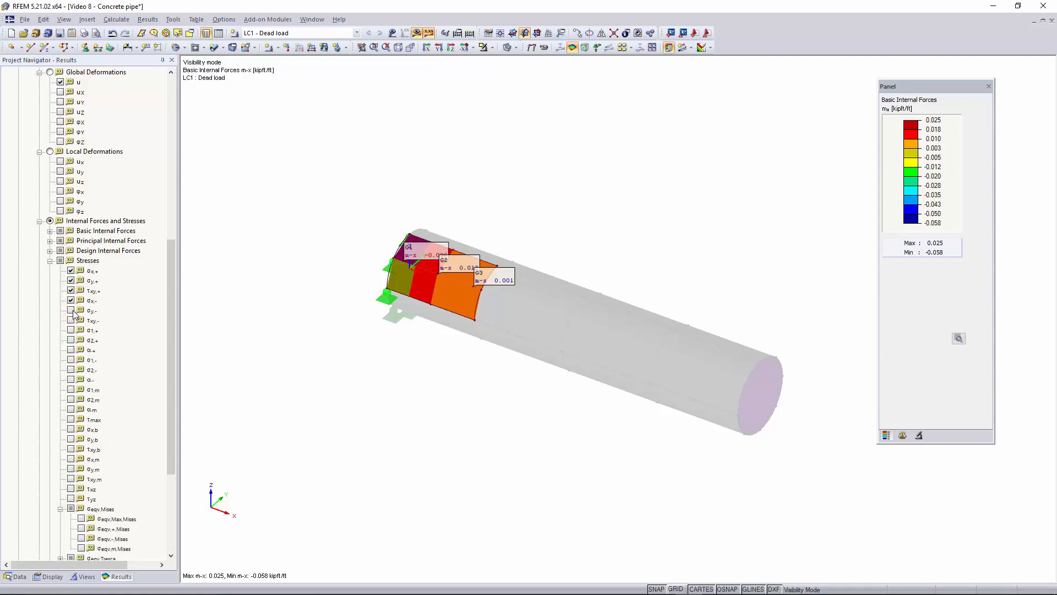
{"action": "left_click", "coordinate": [72, 311]}
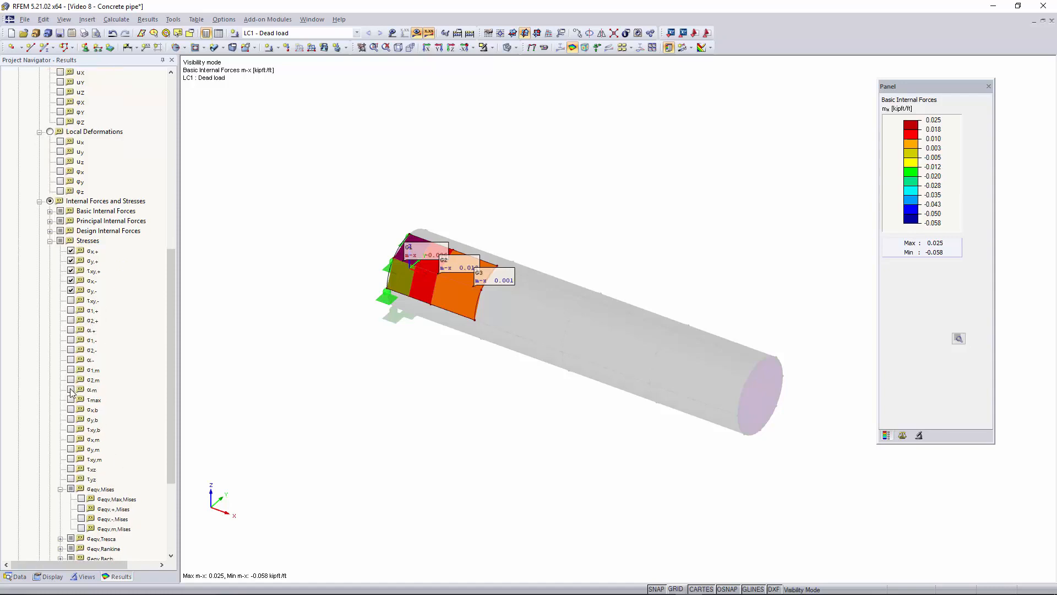
{"action": "left_click", "coordinate": [70, 390]}
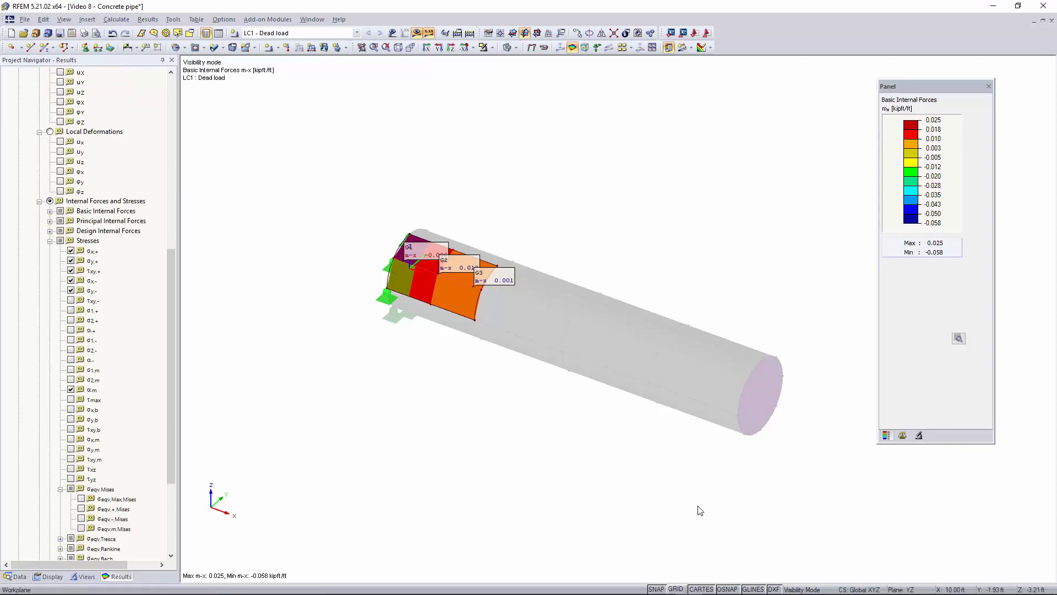
{"action": "mouse_move", "coordinate": [662, 489]}
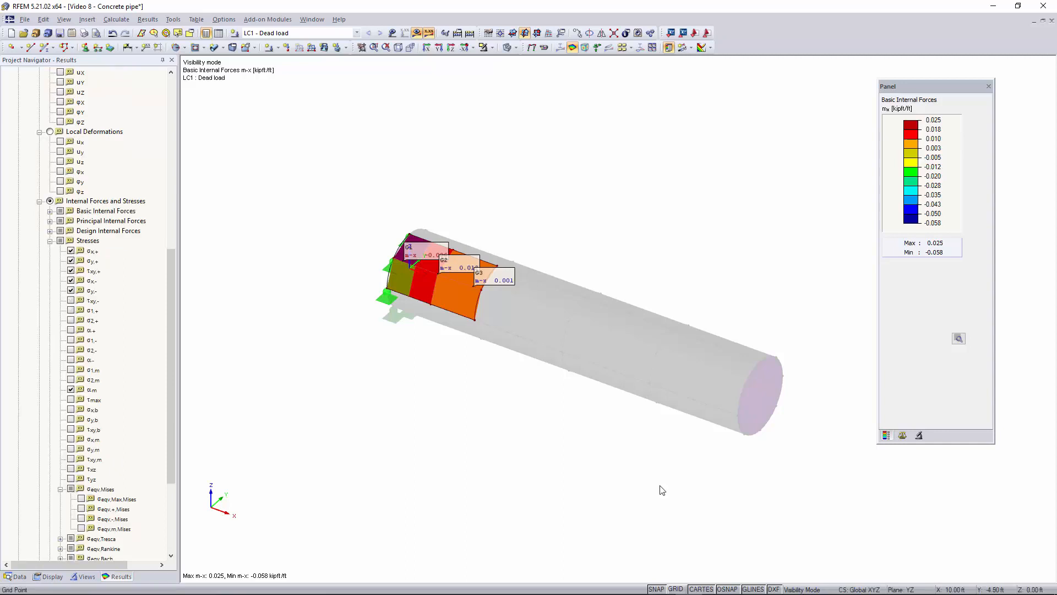
{"action": "mouse_move", "coordinate": [304, 362]}
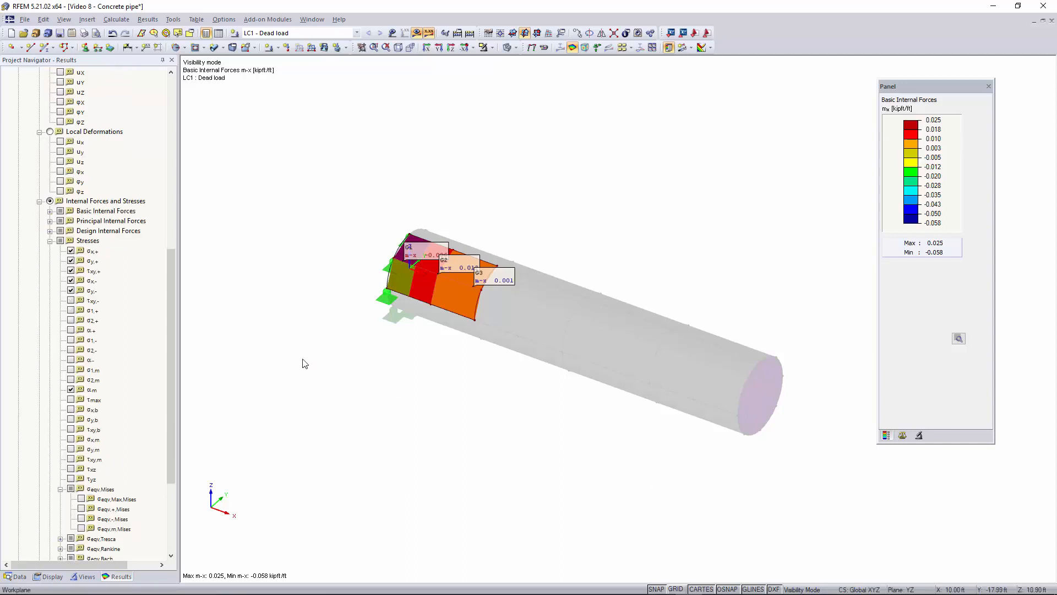
- Label panels G1–G3 with the chosen specific stress values including Mises stress
{"action": "scroll", "scroll_direction": "down", "scroll_amount": 3}
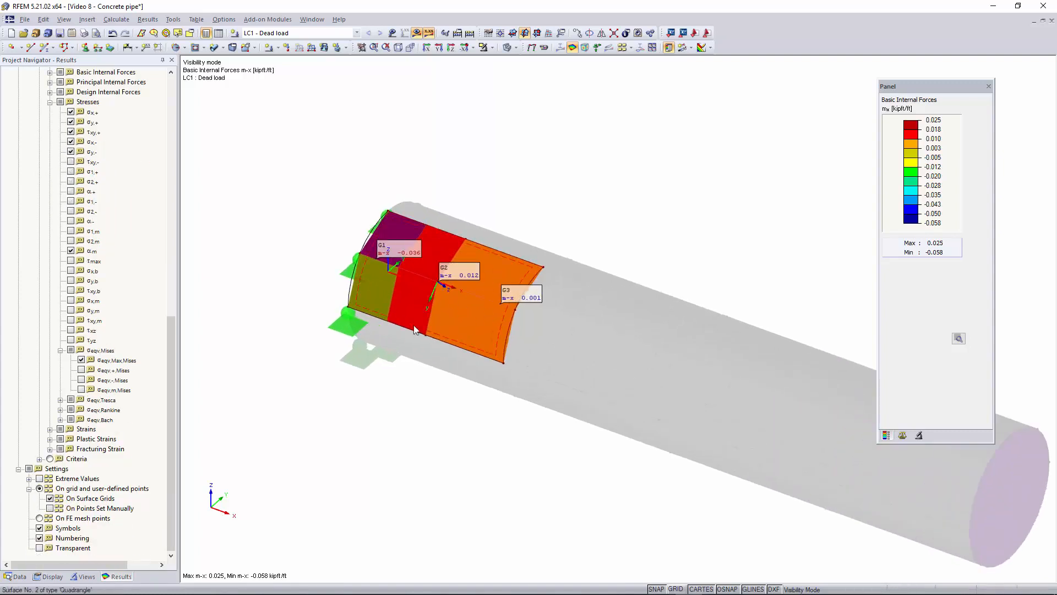
{"action": "scroll", "scroll_direction": "up", "scroll_amount": 3}
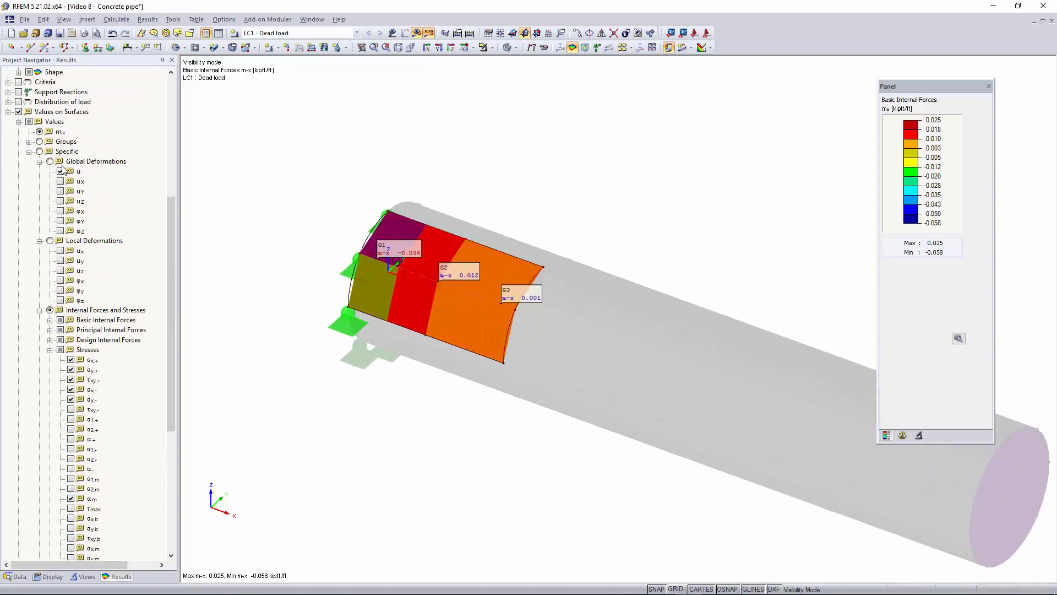
{"action": "left_click", "coordinate": [60, 170]}
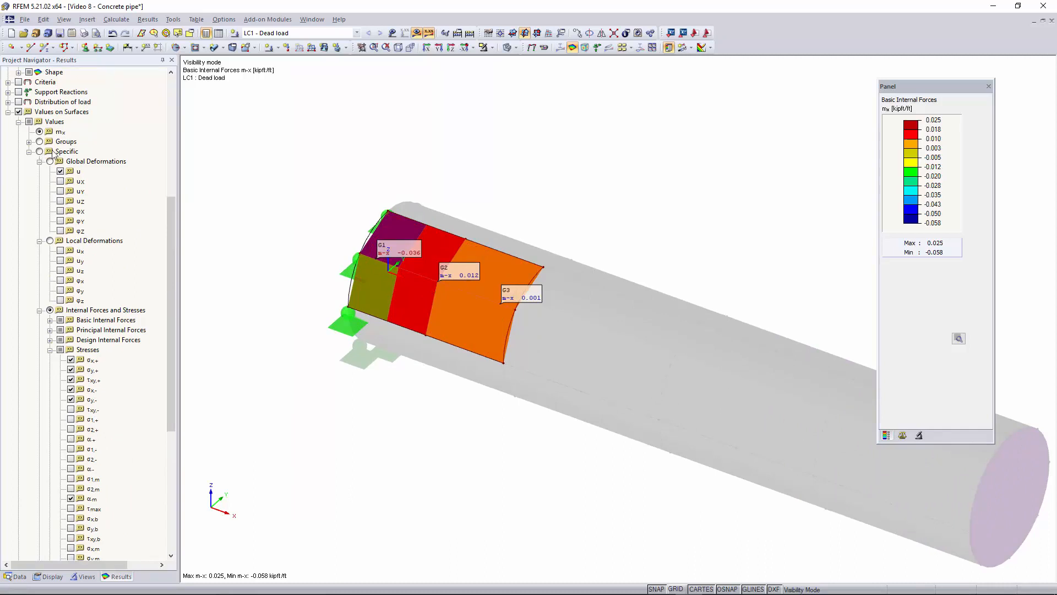
{"action": "left_click", "coordinate": [49, 151]}
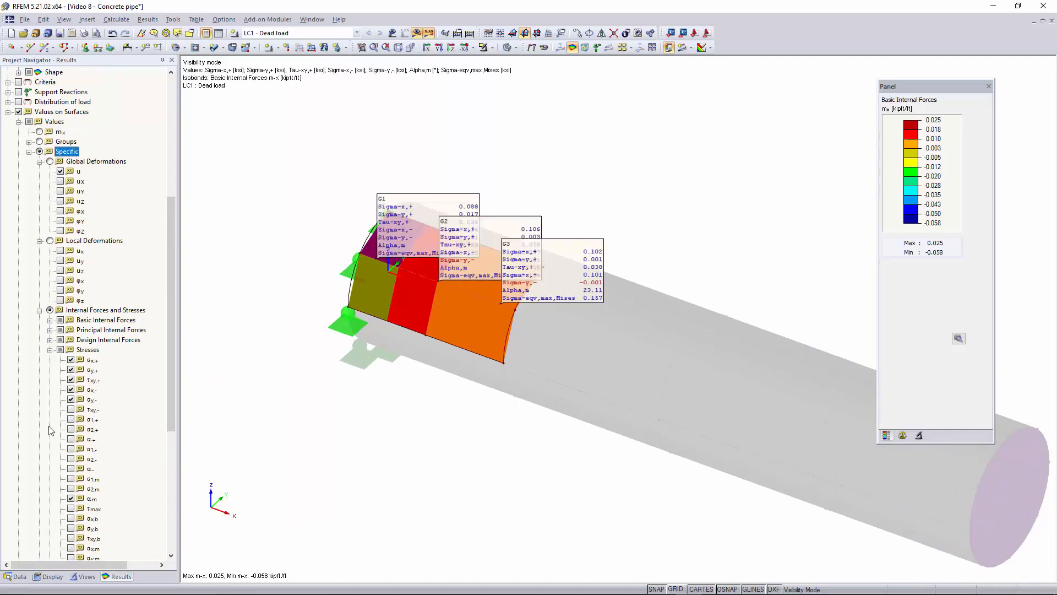
- Cancel visibility mode so stress labels appear on every panel of the whole pipe
{"action": "scroll", "scroll_direction": "down", "scroll_amount": 3}
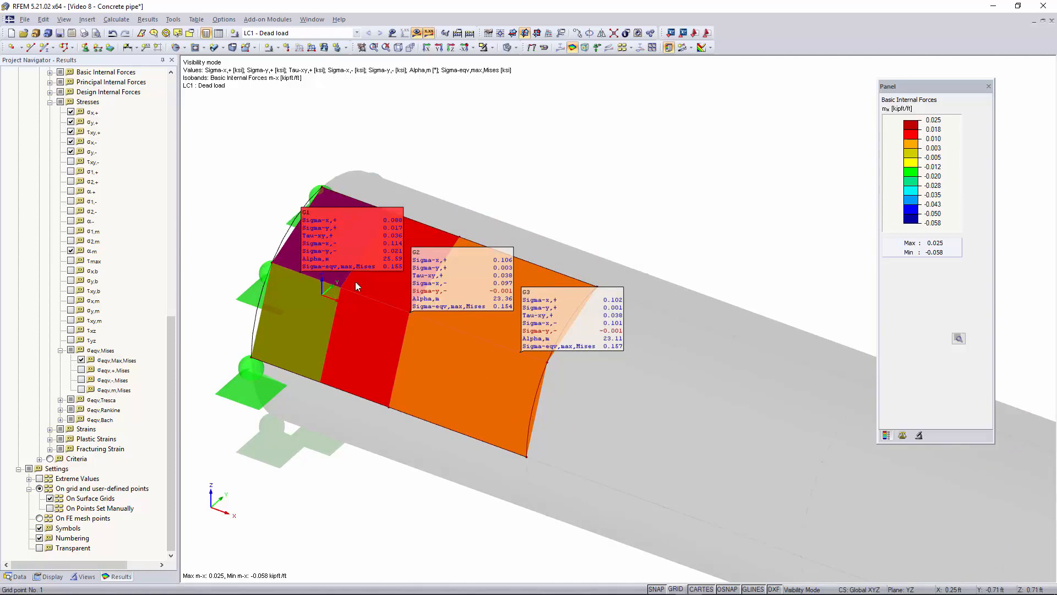
{"action": "mouse_move", "coordinate": [346, 254]}
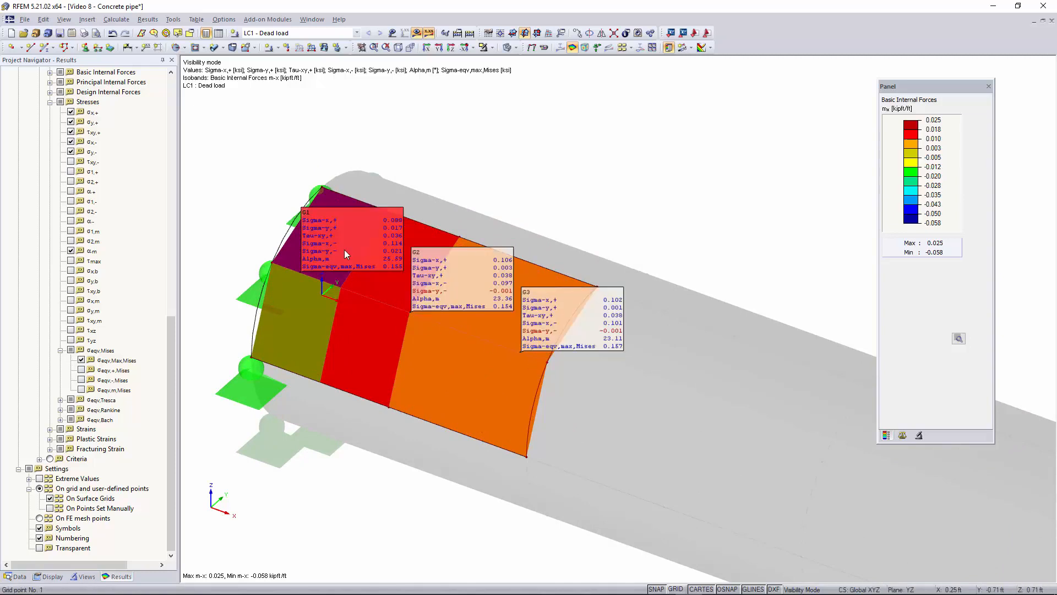
{"action": "mouse_move", "coordinate": [463, 271]}
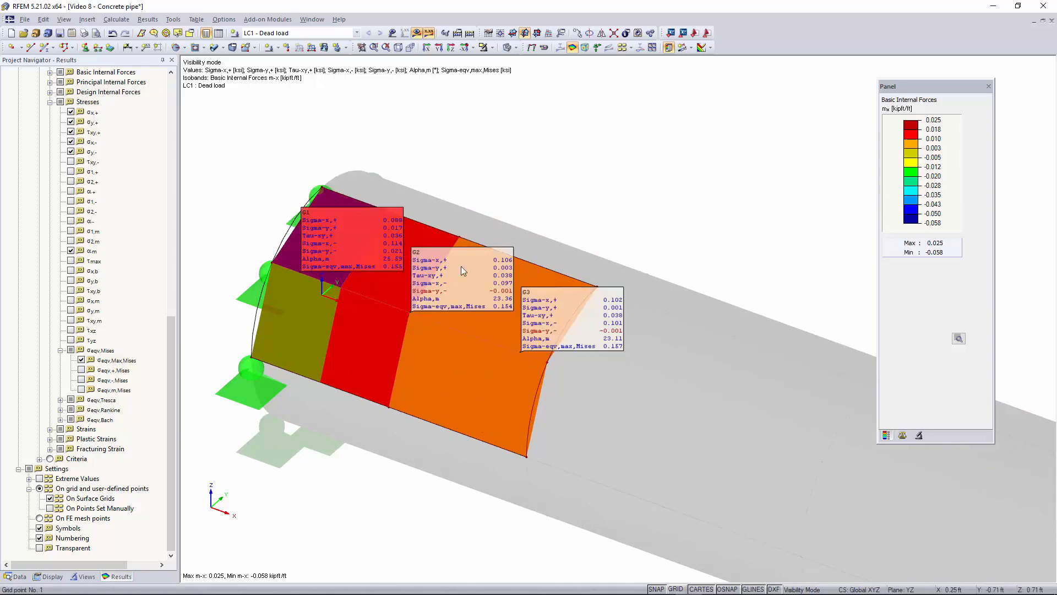
{"action": "mouse_move", "coordinate": [465, 289]}
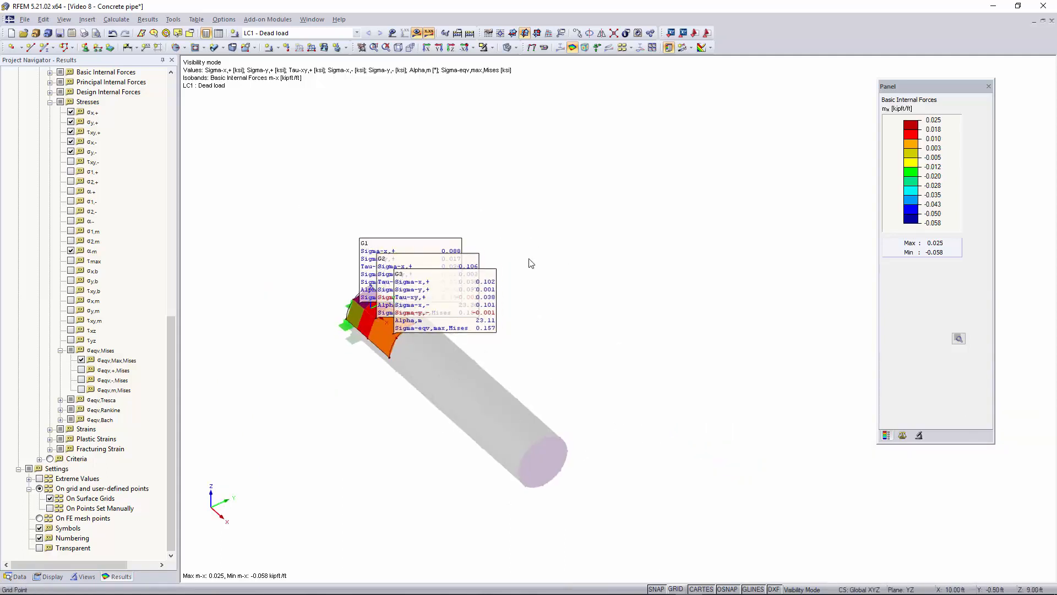
{"action": "left_click", "coordinate": [484, 47]}
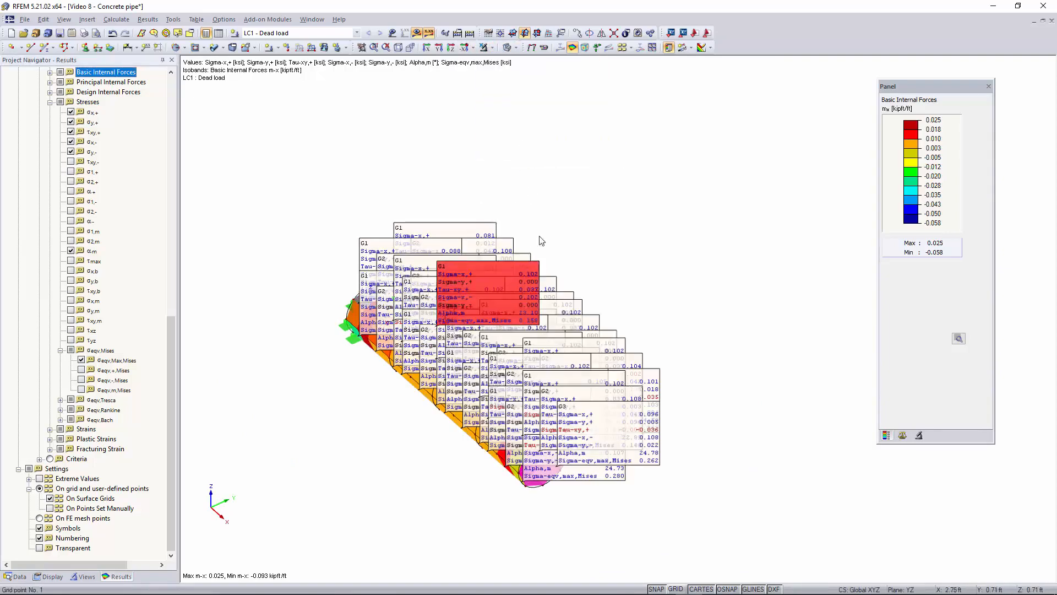
{"action": "left_click", "coordinate": [421, 32]}
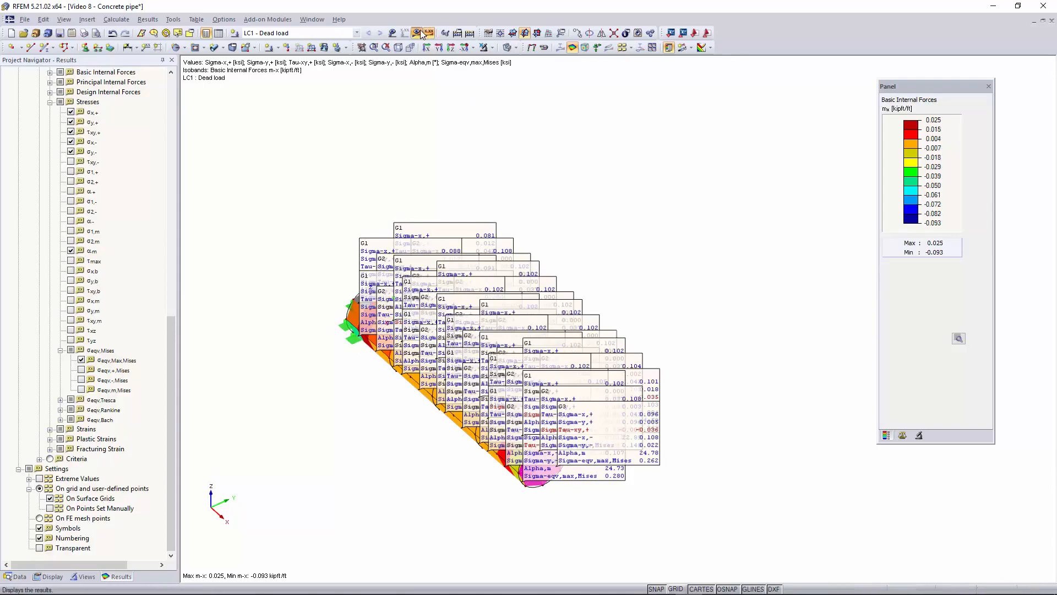
- Copy the pipe once 10 ft along Y, accepting deletion of the old results and FE mesh
{"action": "left_click", "coordinate": [14, 576]}
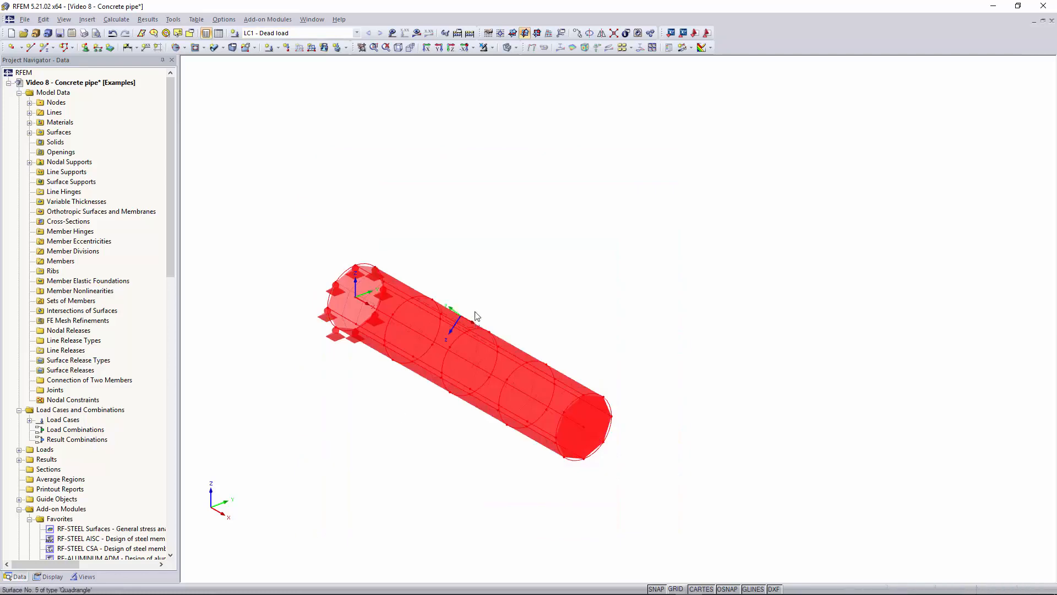
{"action": "left_click", "coordinate": [578, 32]}
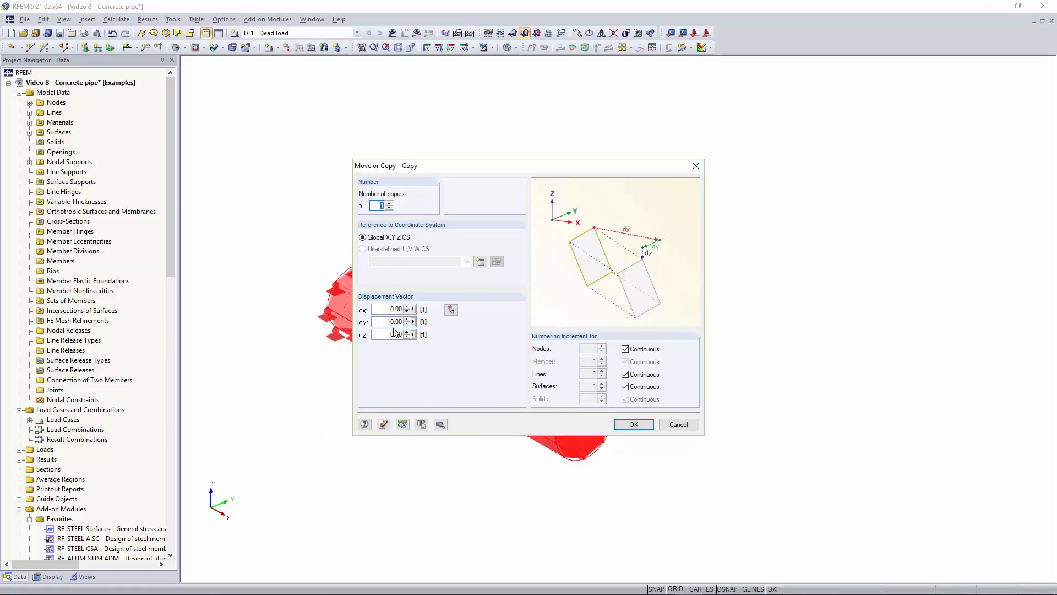
{"action": "left_click", "coordinate": [632, 424]}
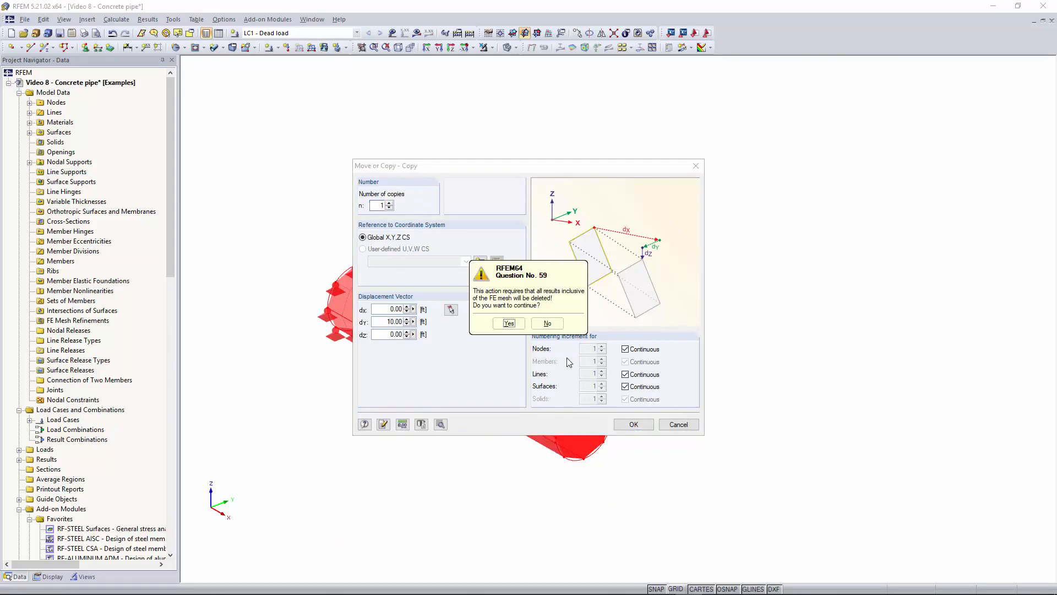
{"action": "left_click", "coordinate": [508, 322]}
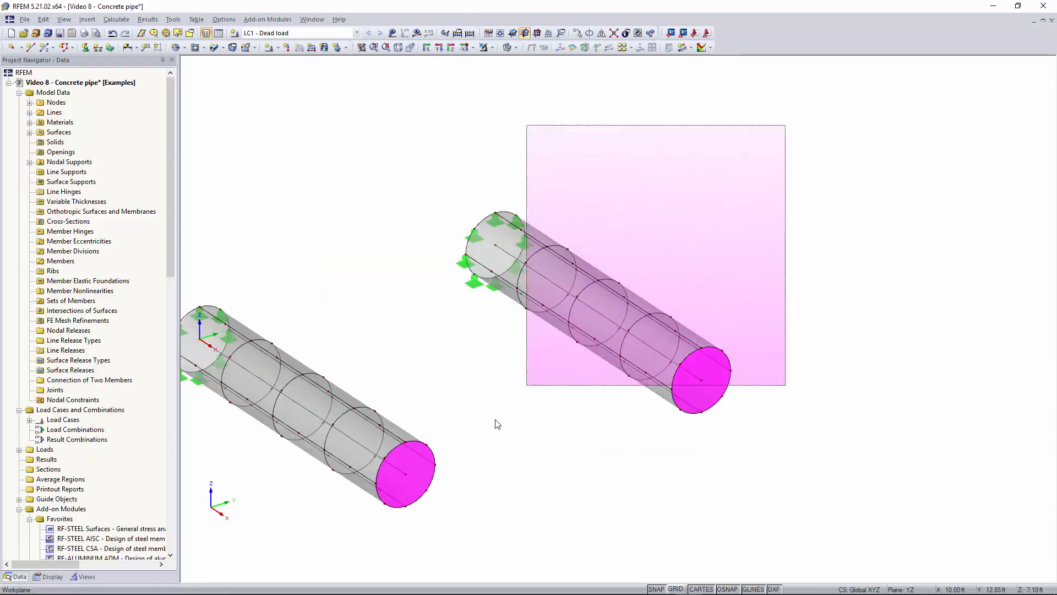
- Assign a new FE mesh refinement with 0.20 ft target length to the copied pipe's surfaces 18–34
{"action": "right_click", "coordinate": [572, 304]}
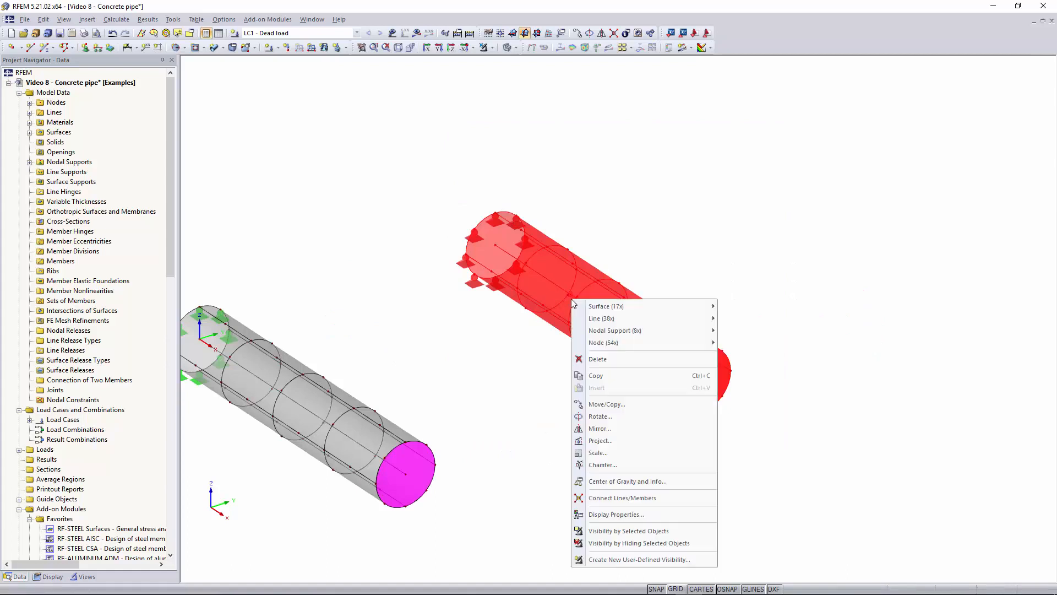
{"action": "mouse_move", "coordinate": [620, 306]}
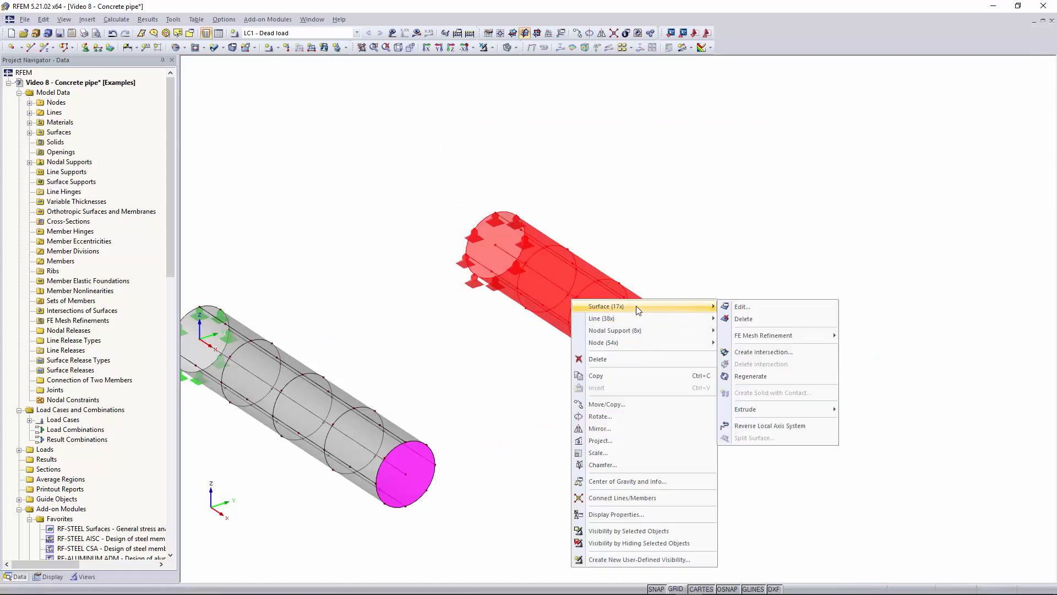
{"action": "mouse_move", "coordinate": [765, 332]}
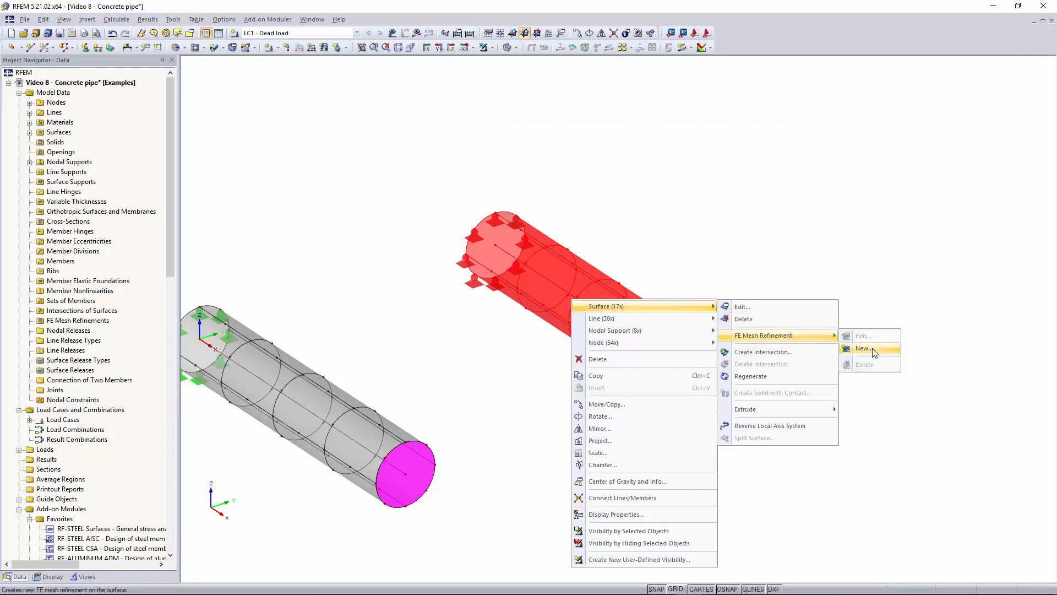
{"action": "left_click", "coordinate": [866, 348]}
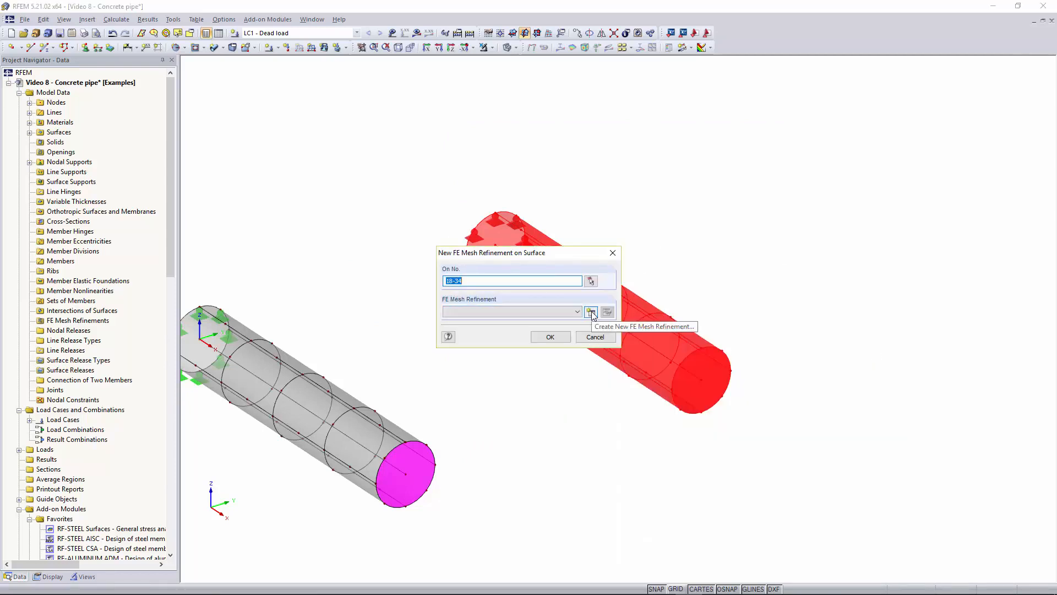
{"action": "left_click", "coordinate": [590, 312]}
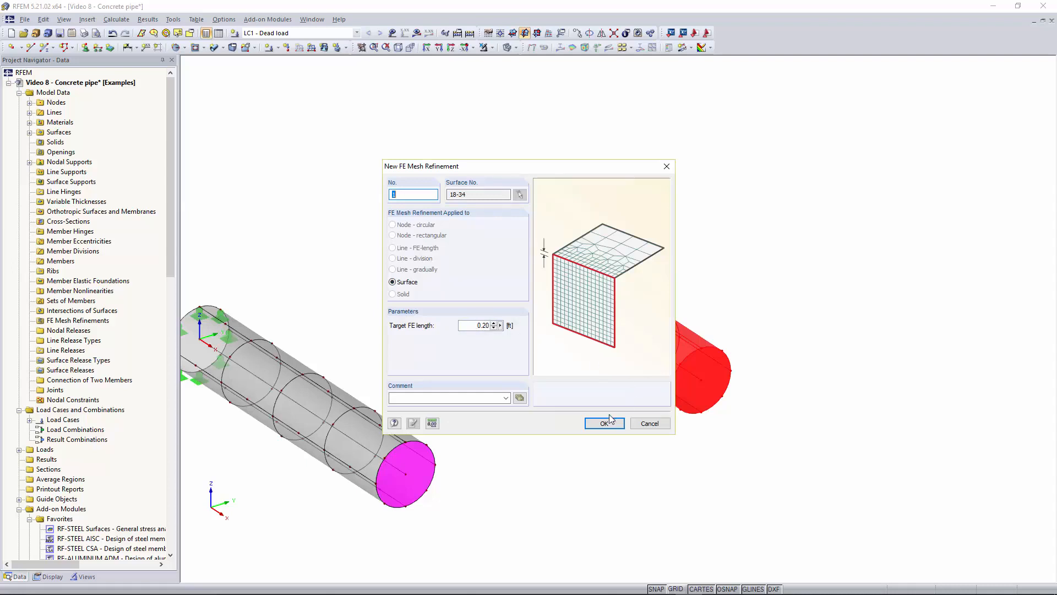
{"action": "left_click", "coordinate": [602, 423]}
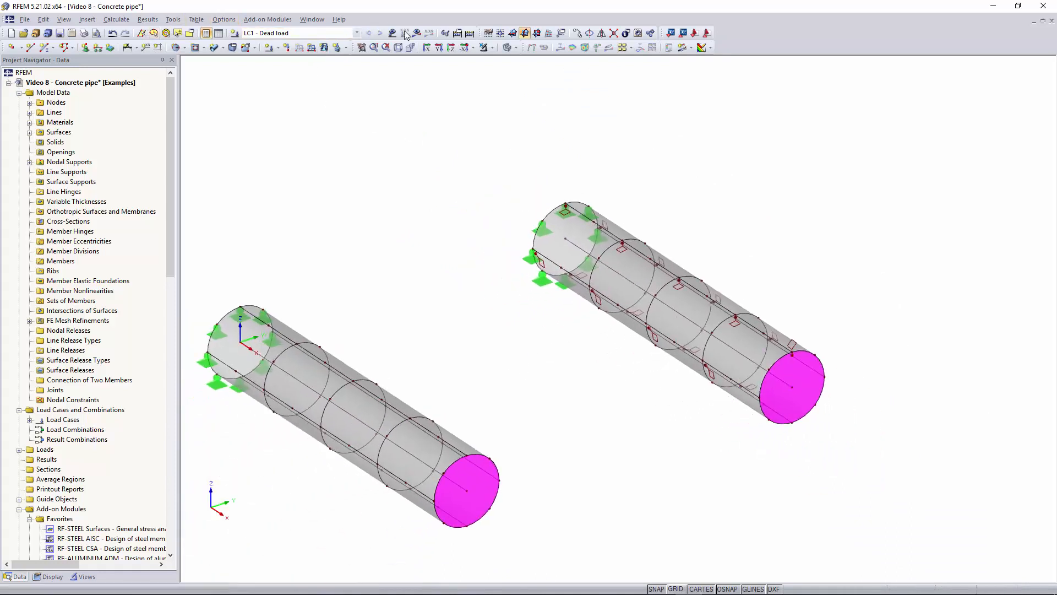
- Calculate both pipes and show stress labels on only the three selected panels per pipe
{"action": "left_click", "coordinate": [416, 32]}
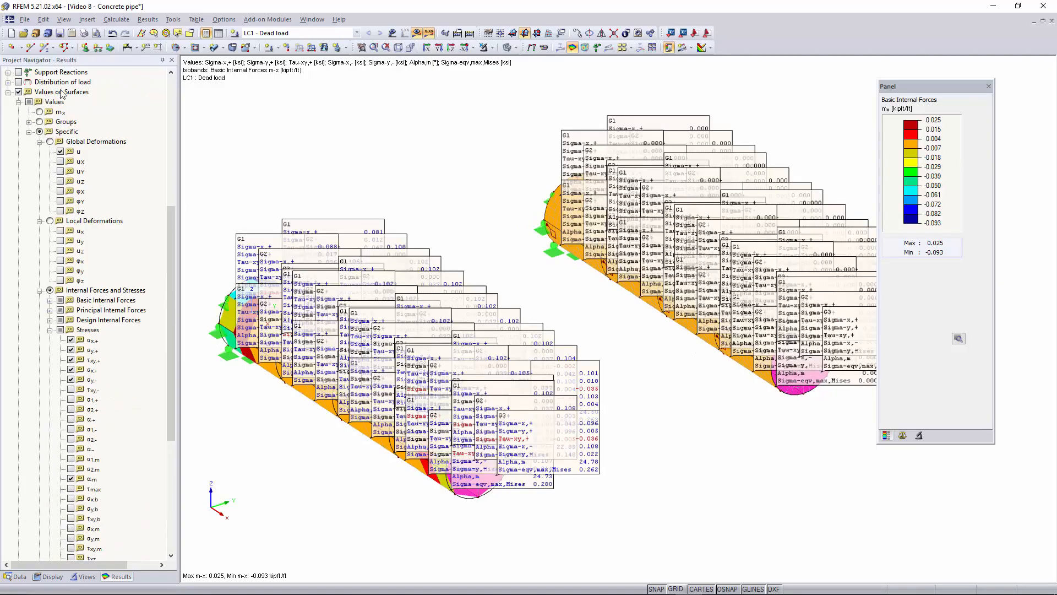
{"action": "scroll", "scroll_direction": "down", "scroll_amount": 3}
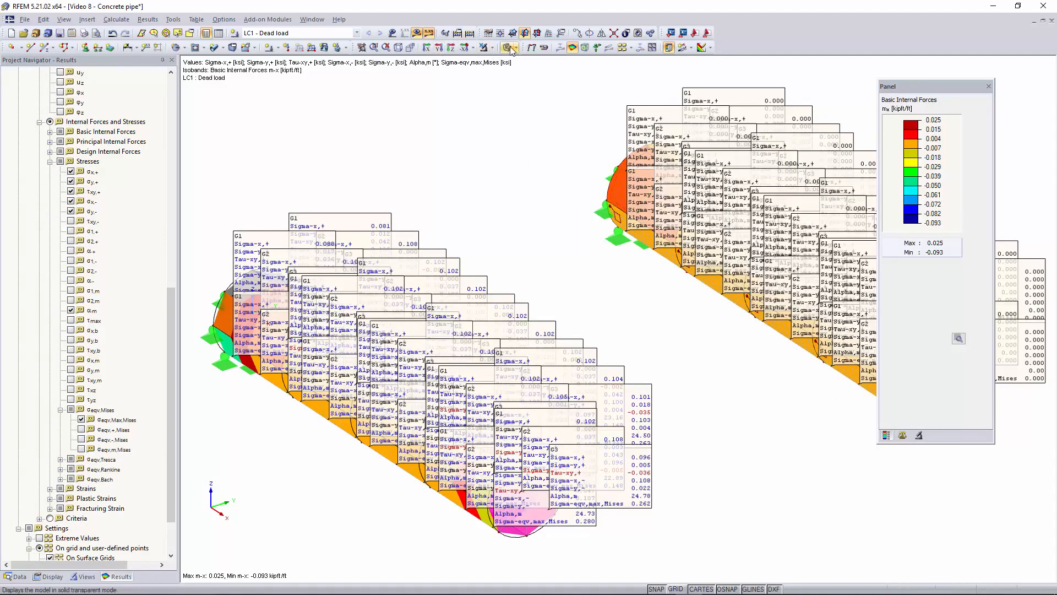
{"action": "left_click", "coordinate": [510, 47]}
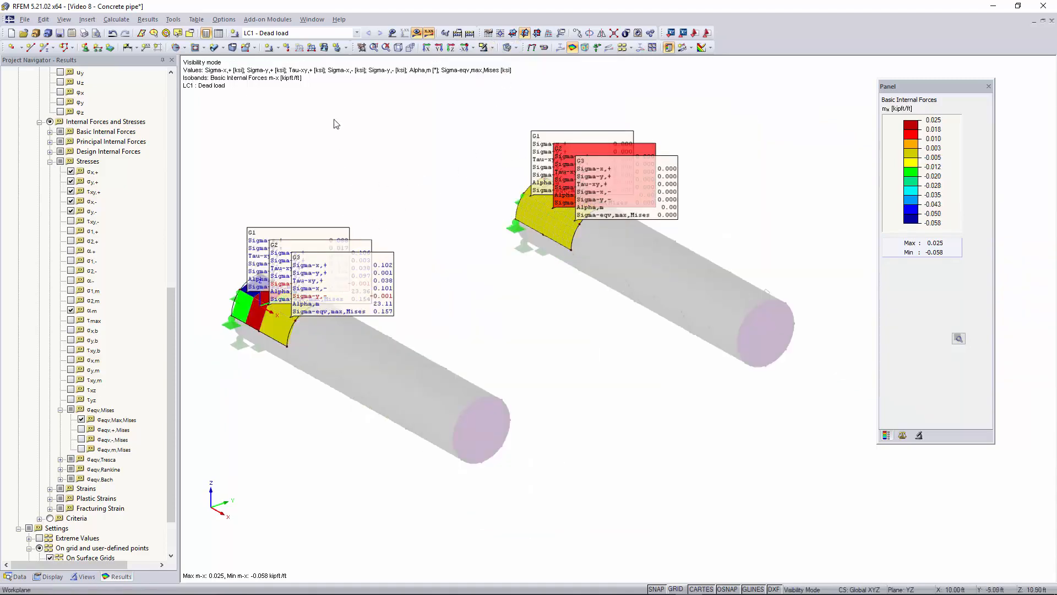
- Cancel visibility mode so both entire pipes show m-x contours without value labels
{"action": "left_click", "coordinate": [485, 47]}
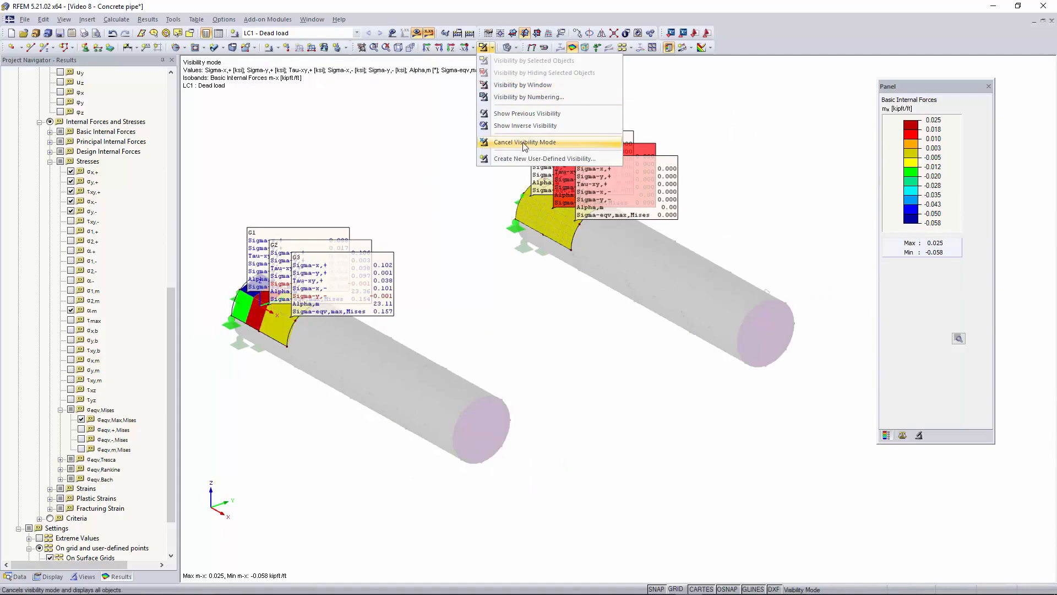
{"action": "left_click", "coordinate": [524, 142]}
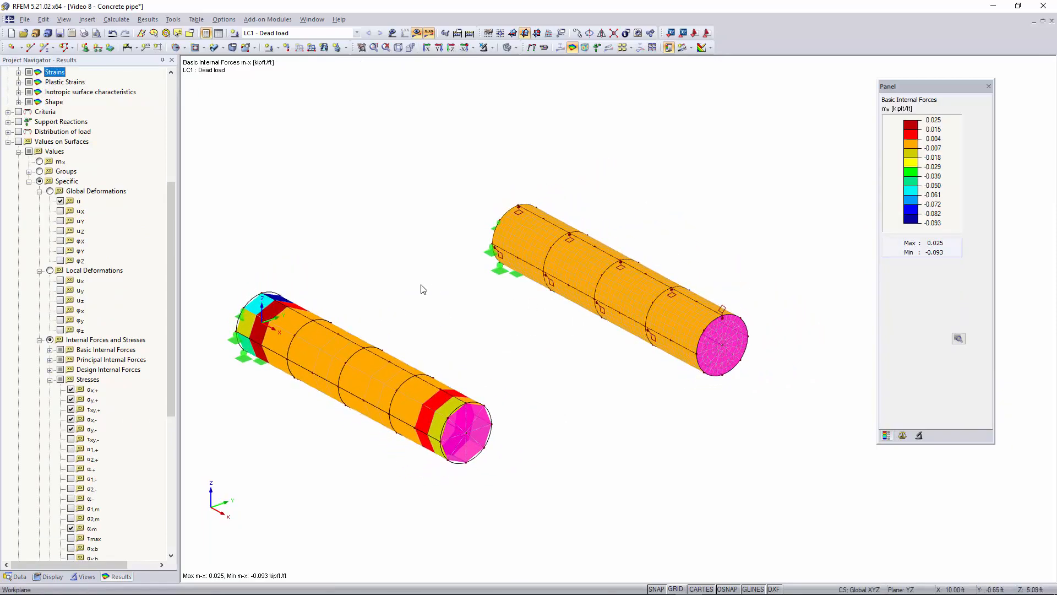
{"action": "mouse_move", "coordinate": [539, 352]}
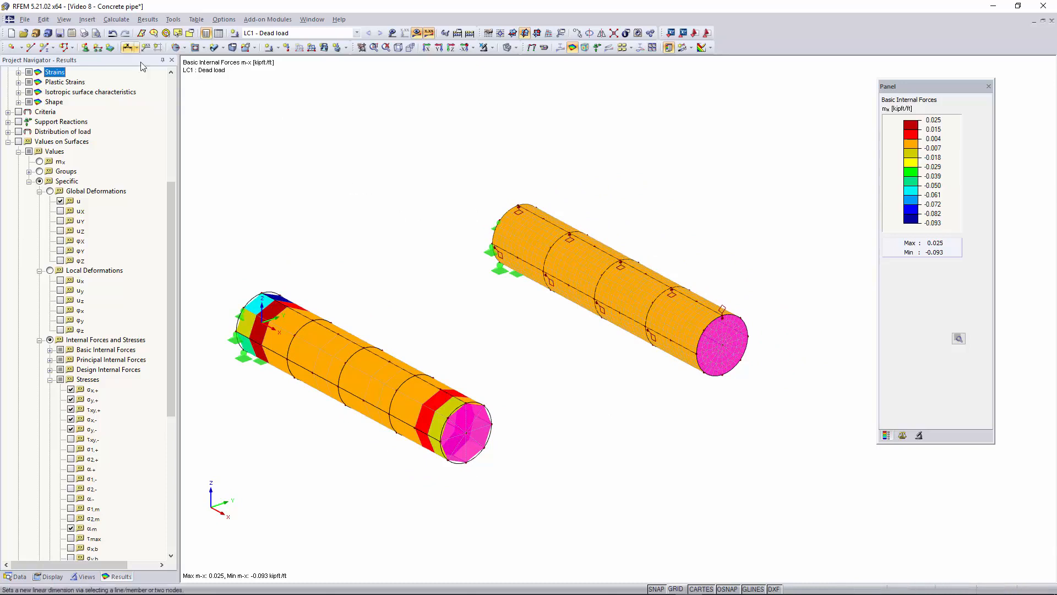
{"action": "left_click", "coordinate": [114, 19]}
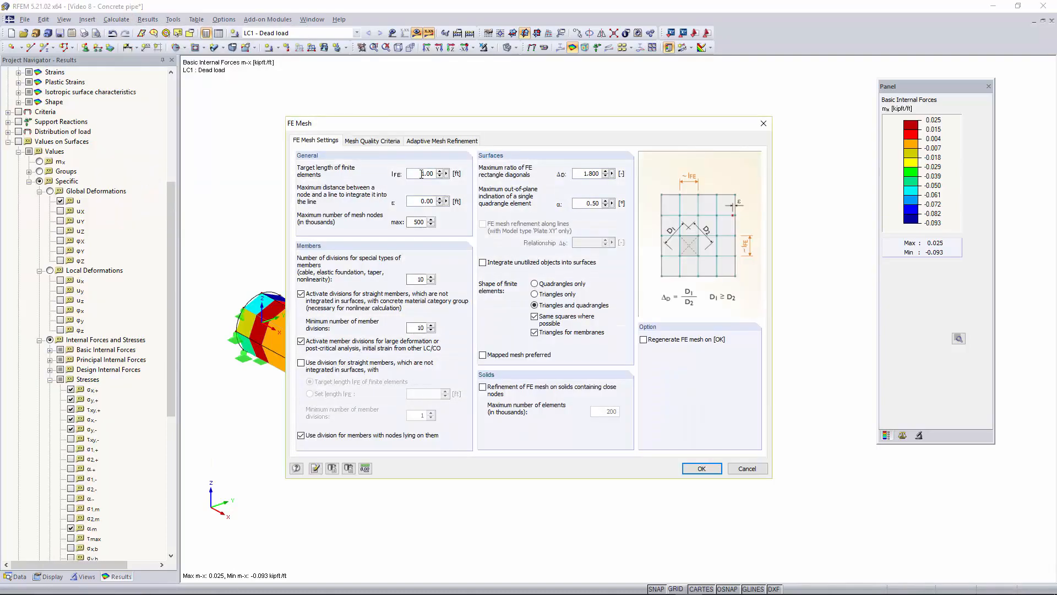
{"action": "triple_click", "coordinate": [426, 173]}
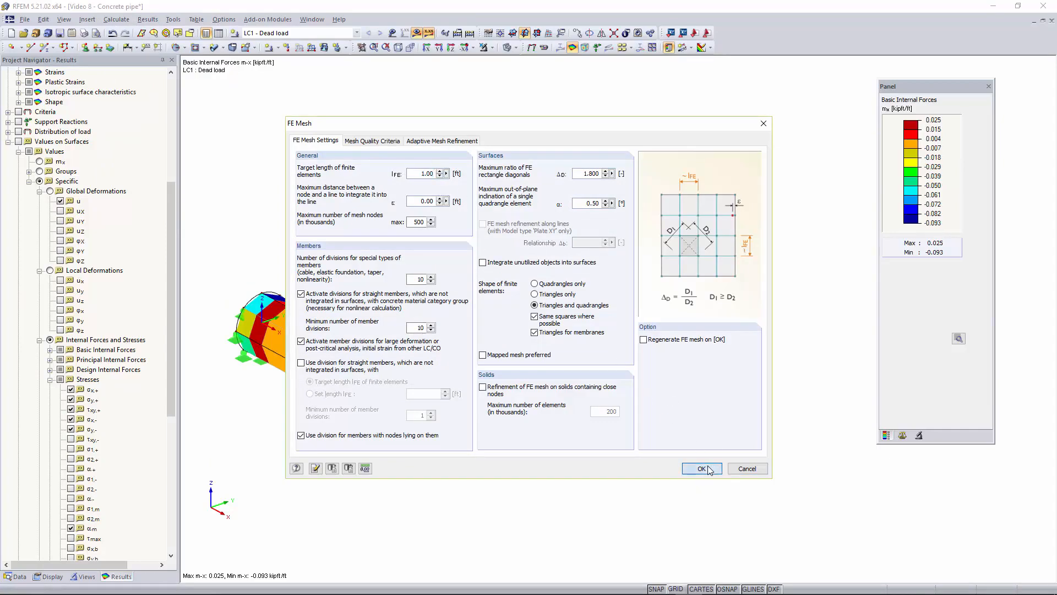
{"action": "left_click", "coordinate": [702, 469]}
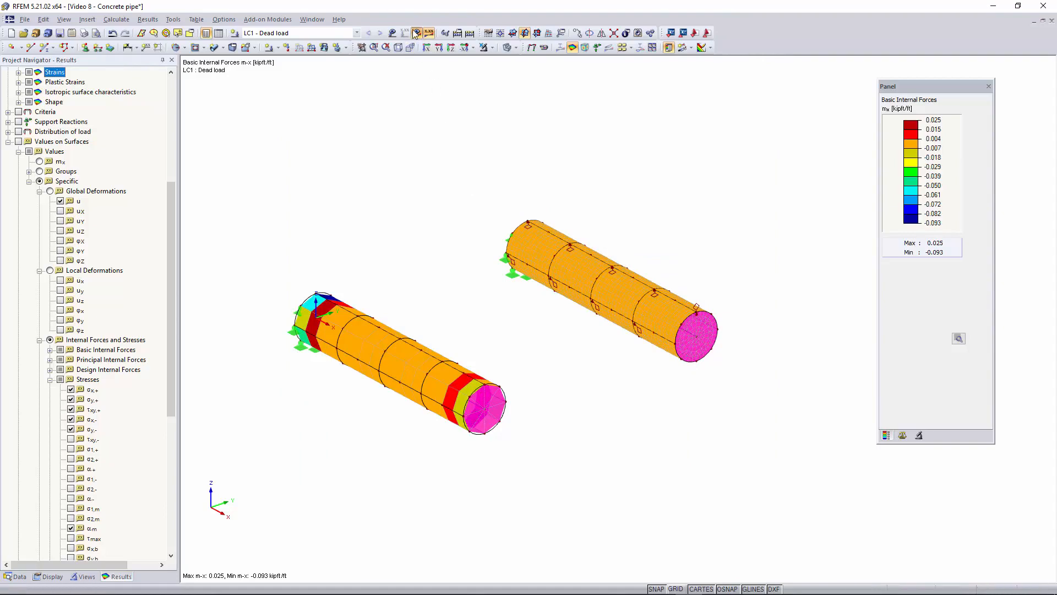